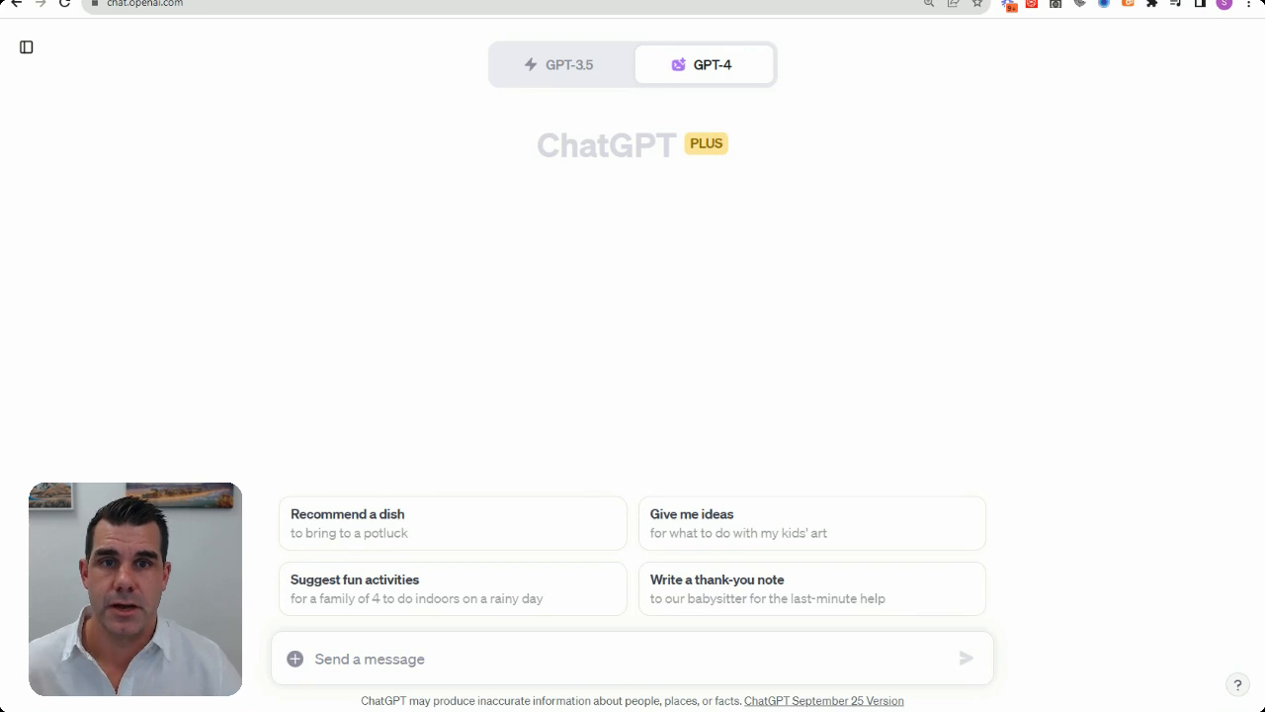
# Review the available GPT-4 modes and leave the current mode unchanged
pyautogui.click(715, 63)
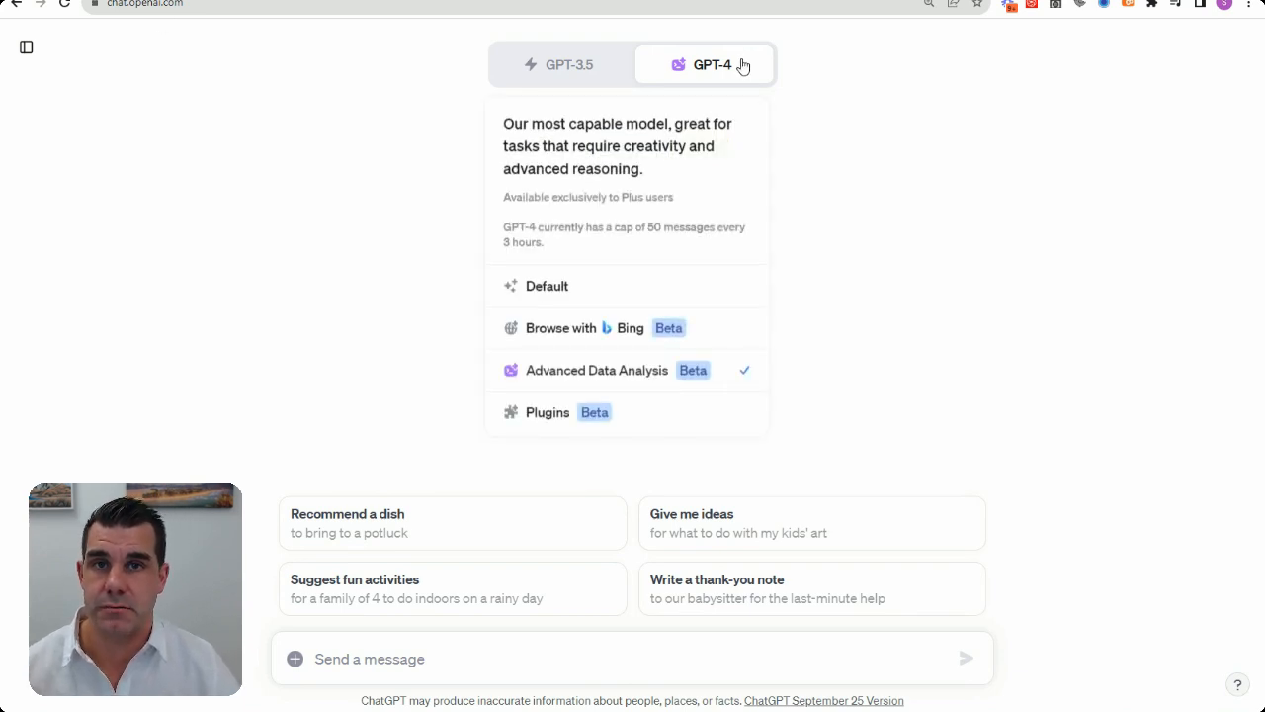
pyautogui.moveTo(612, 378)
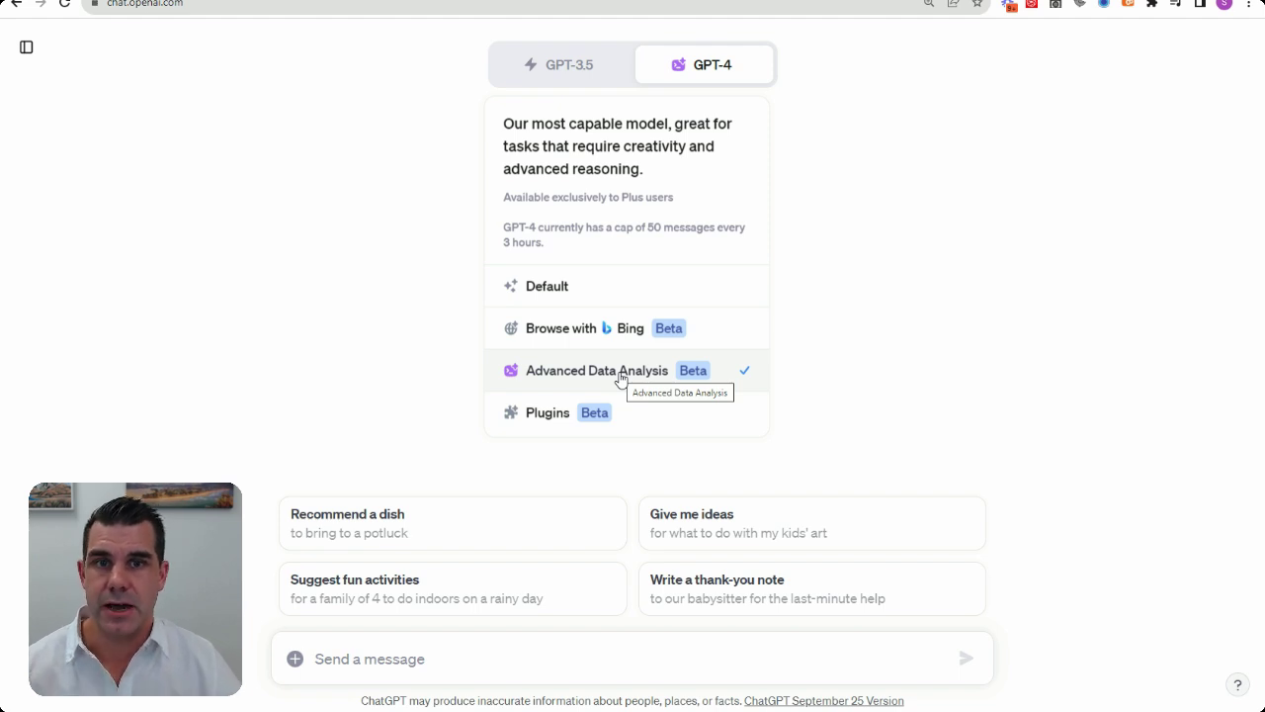
pyautogui.click(194, 201)
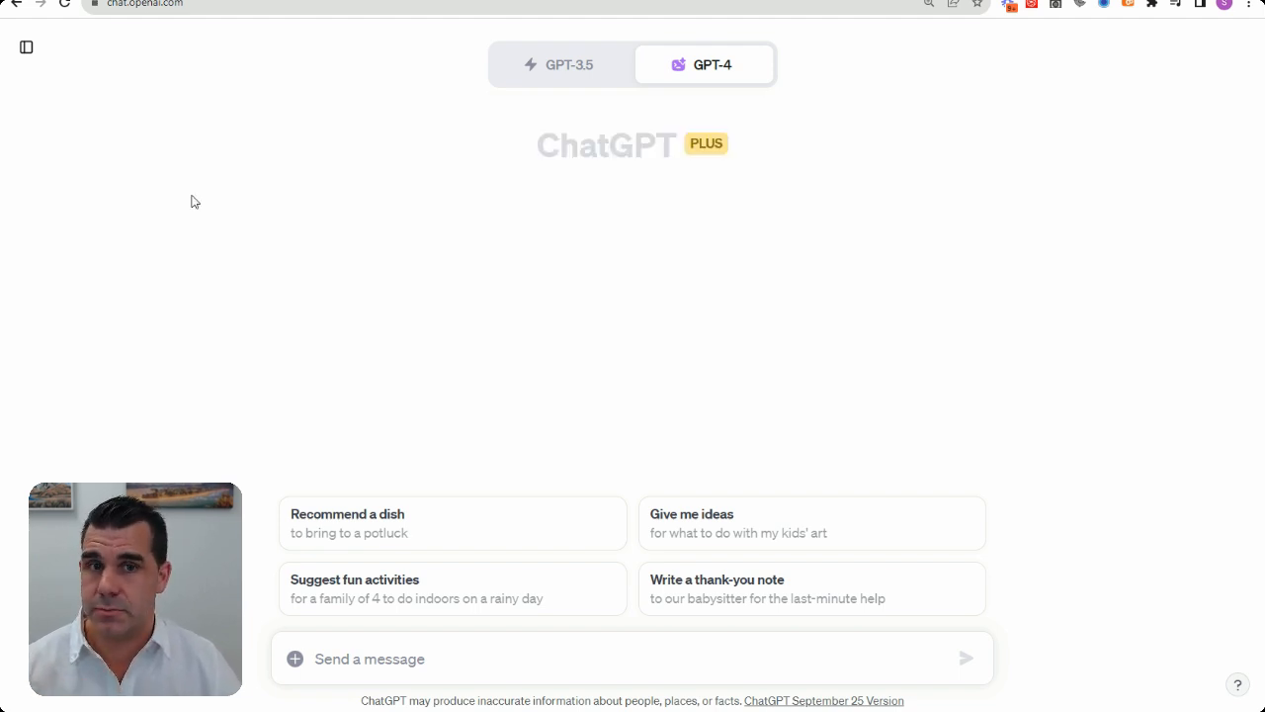
pyautogui.moveTo(561, 150)
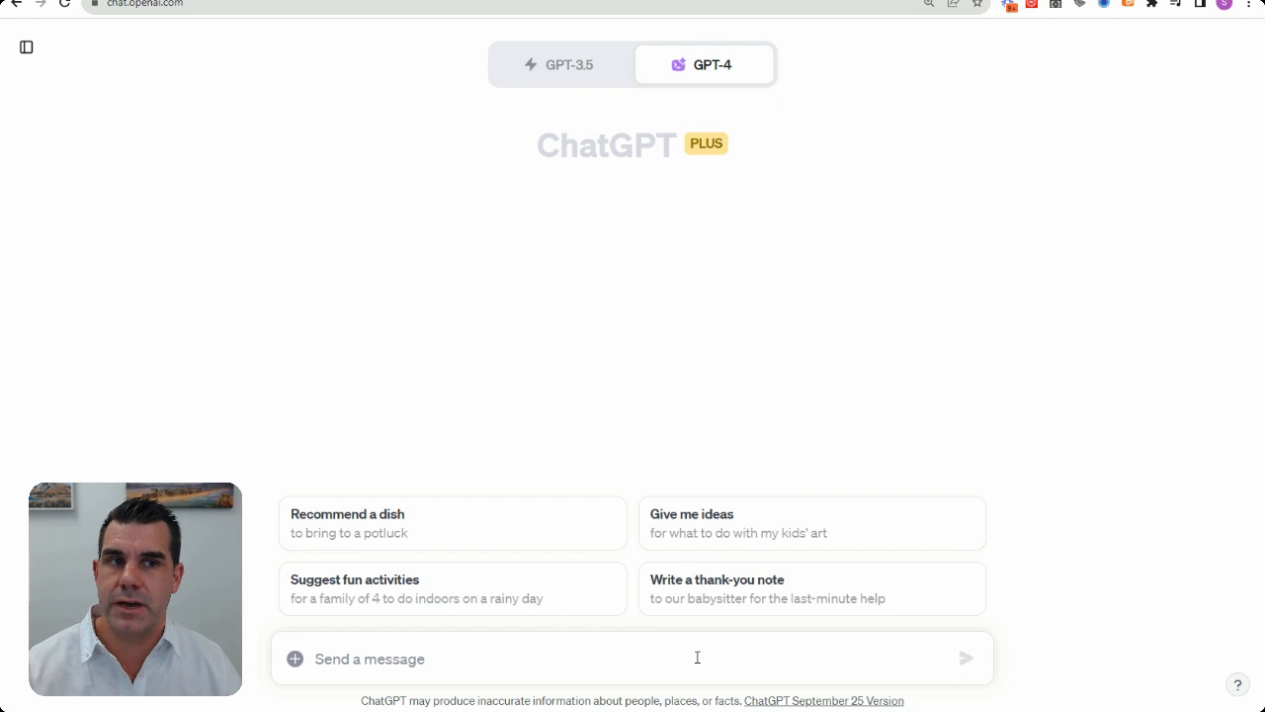
# Ask ChatGPT for 20 different business industries and read its numbered list
pyautogui.click(696, 658)
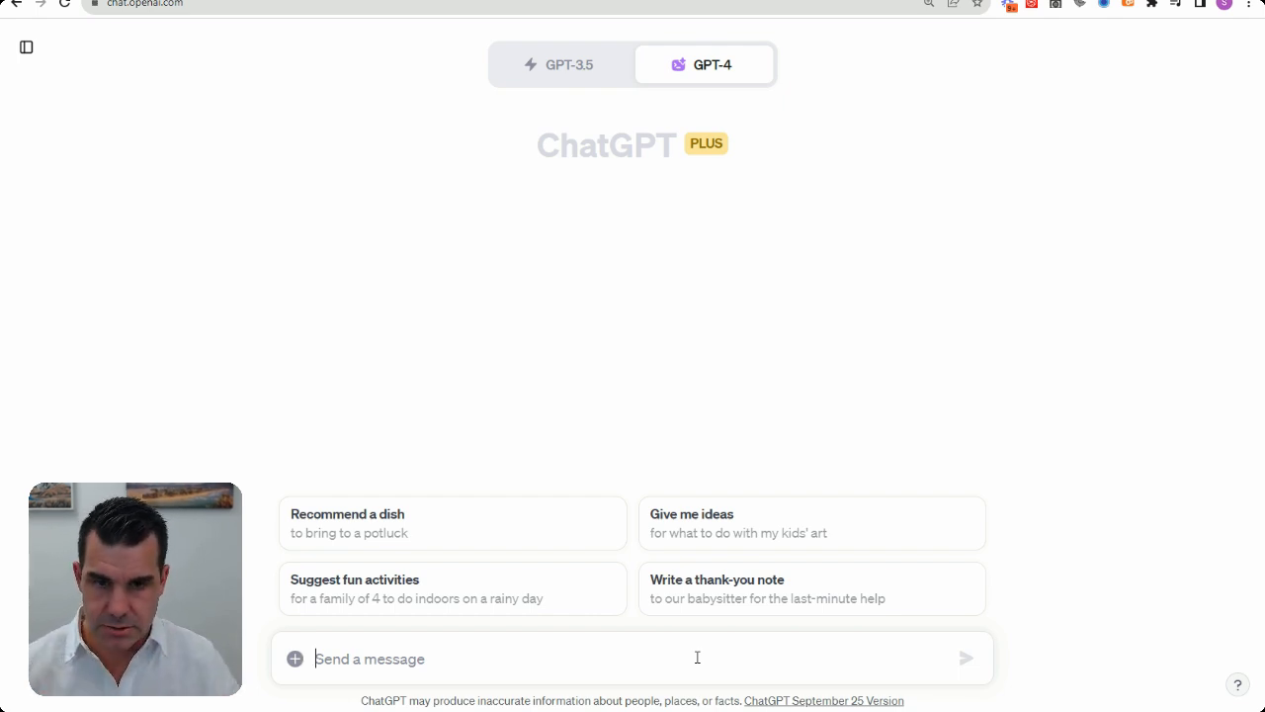
pyautogui.write('Can you list')
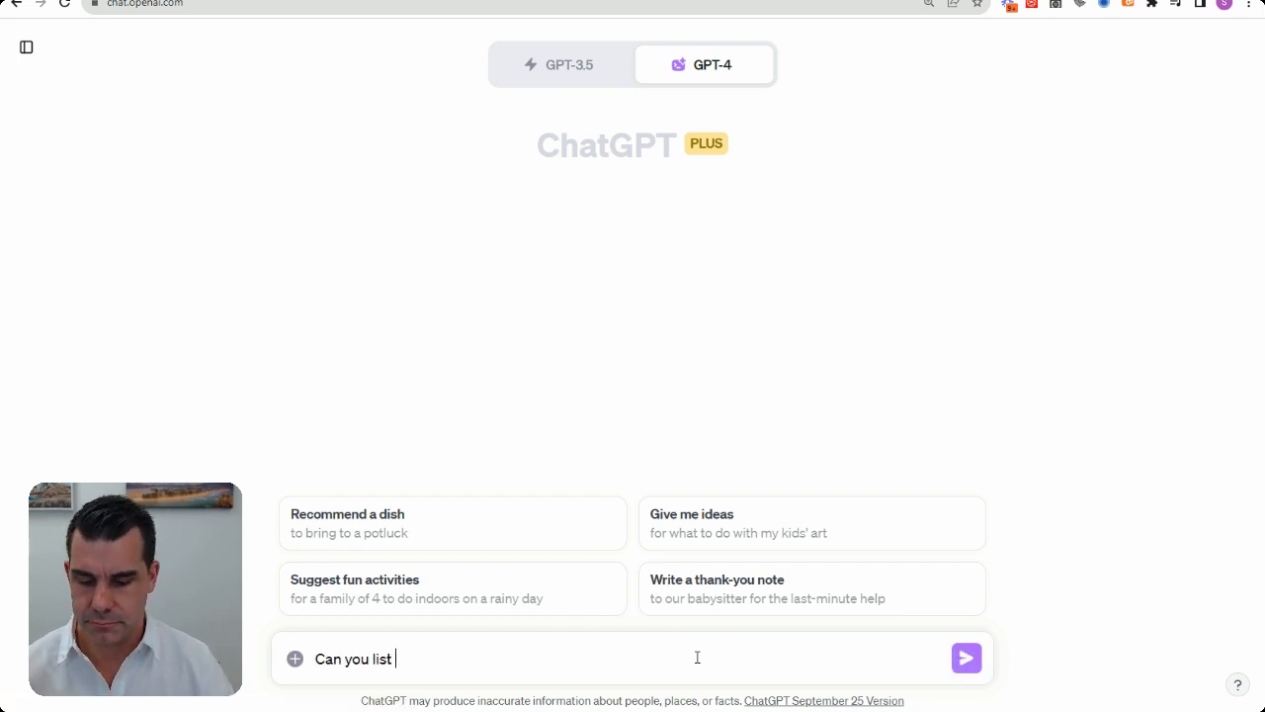
pyautogui.write('20 different')
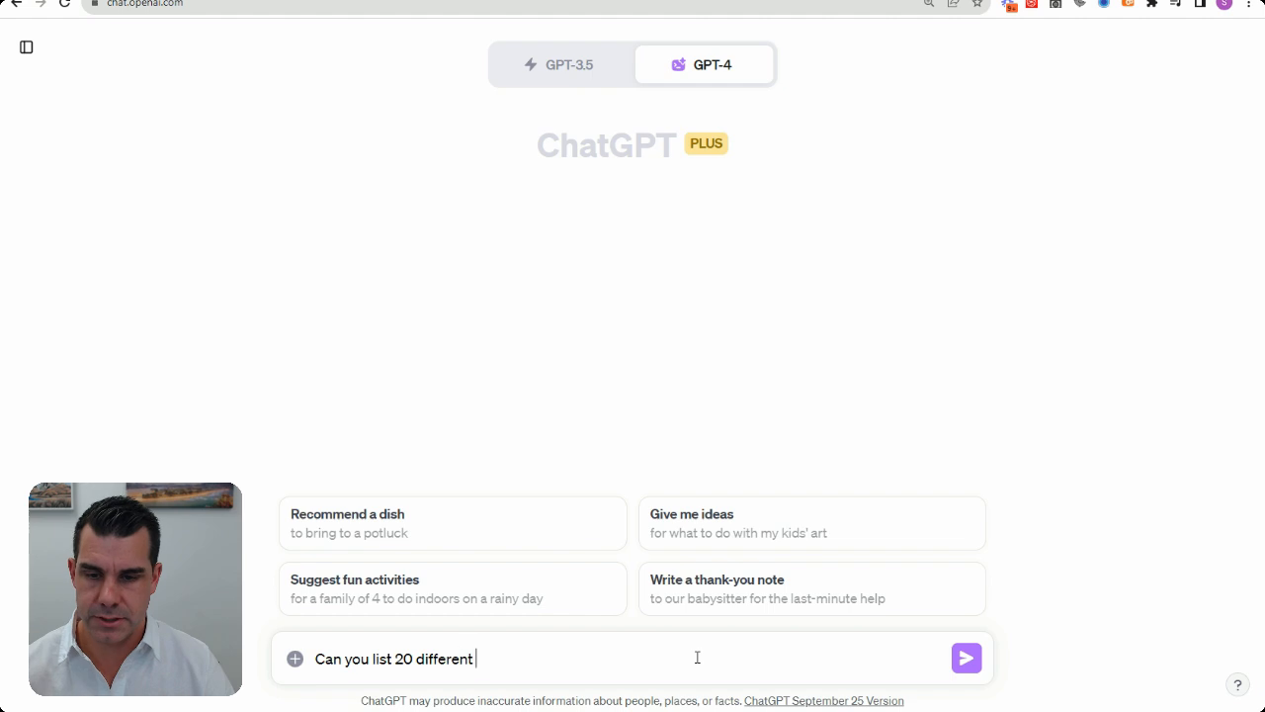
pyautogui.write('industra')
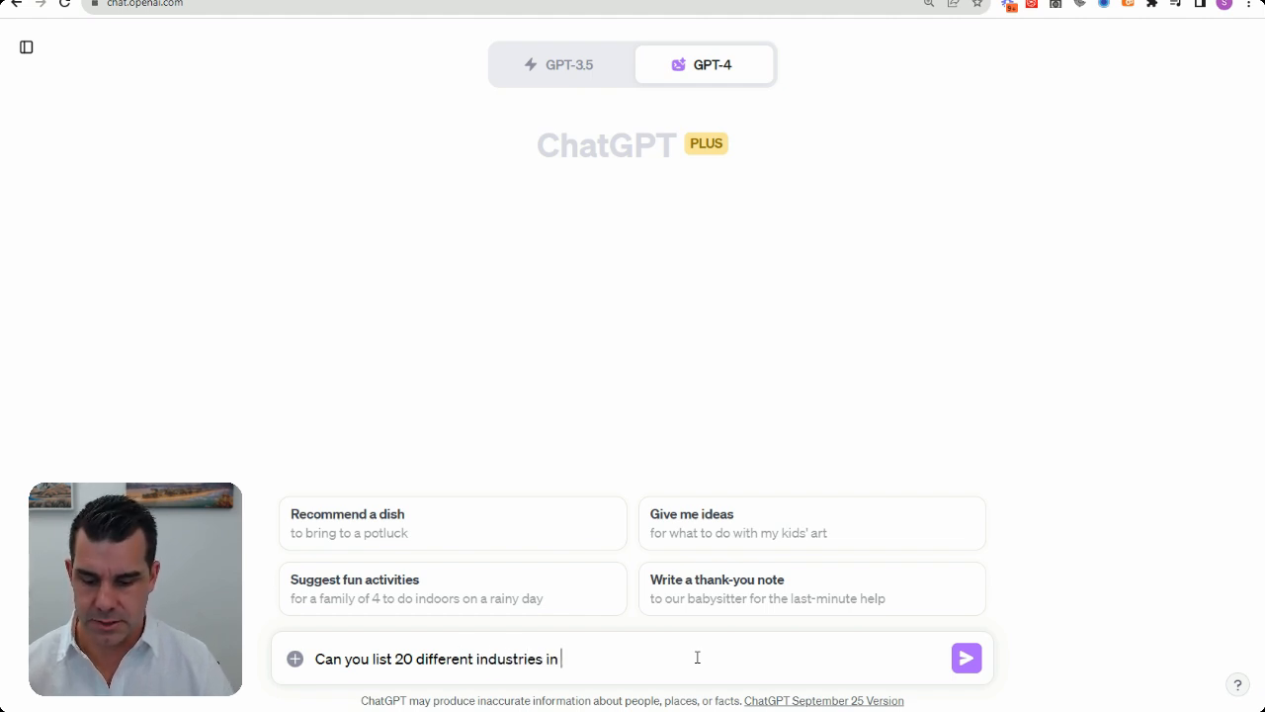
pyautogui.click(966, 658)
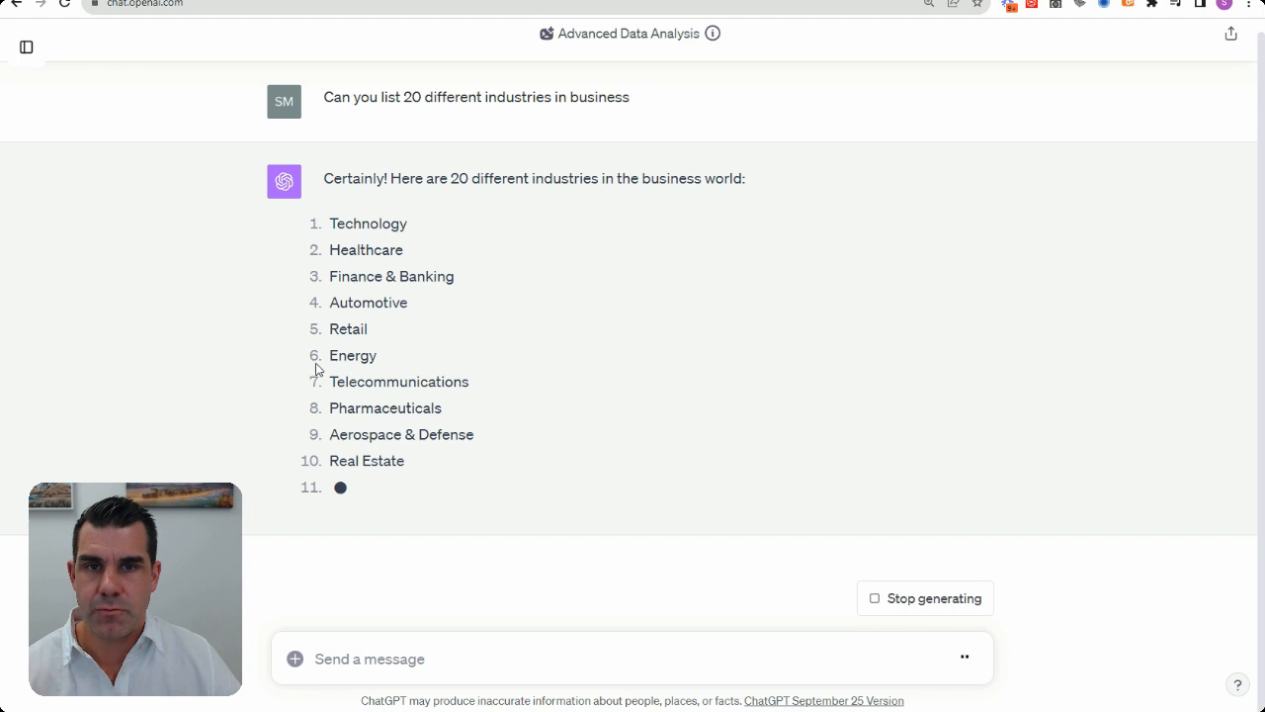
pyautogui.scroll(-3)
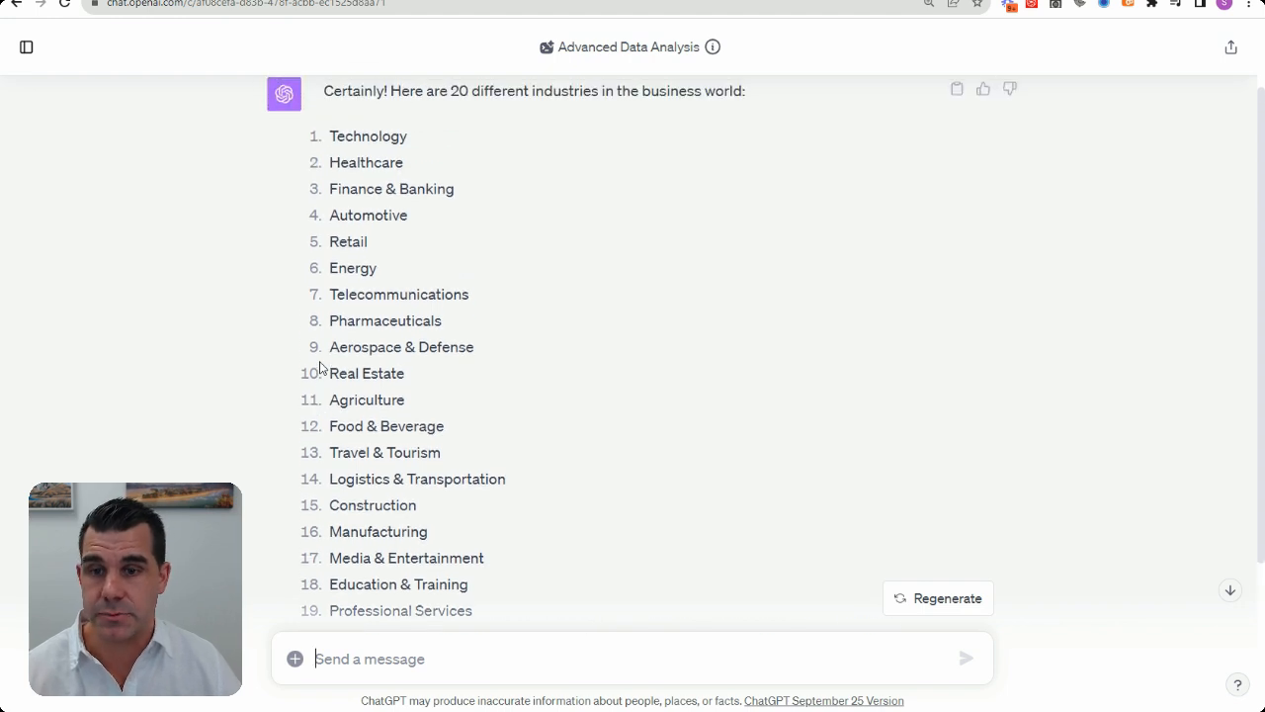
pyautogui.scroll(-3)
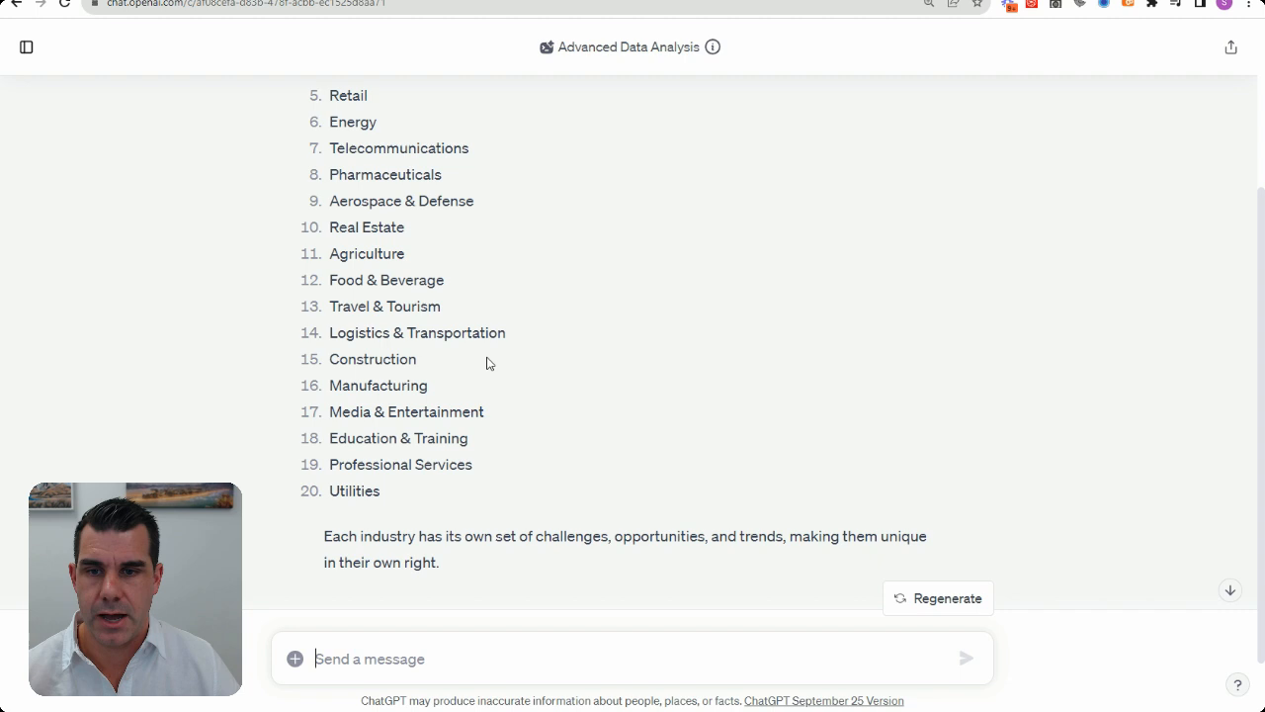
pyautogui.scroll(3)
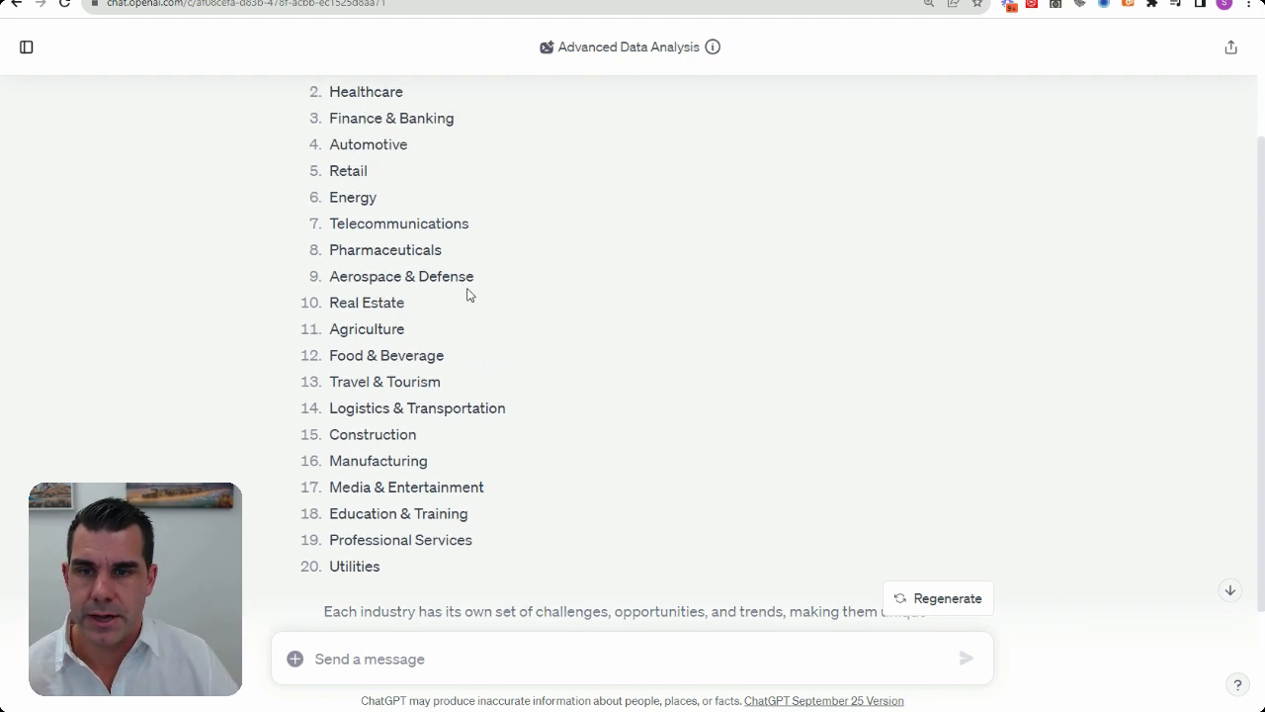
# Ask for 20 demo dataset scenarios for the Aerospace & Defense industry and read the list
pyautogui.doubleClick(401, 276)
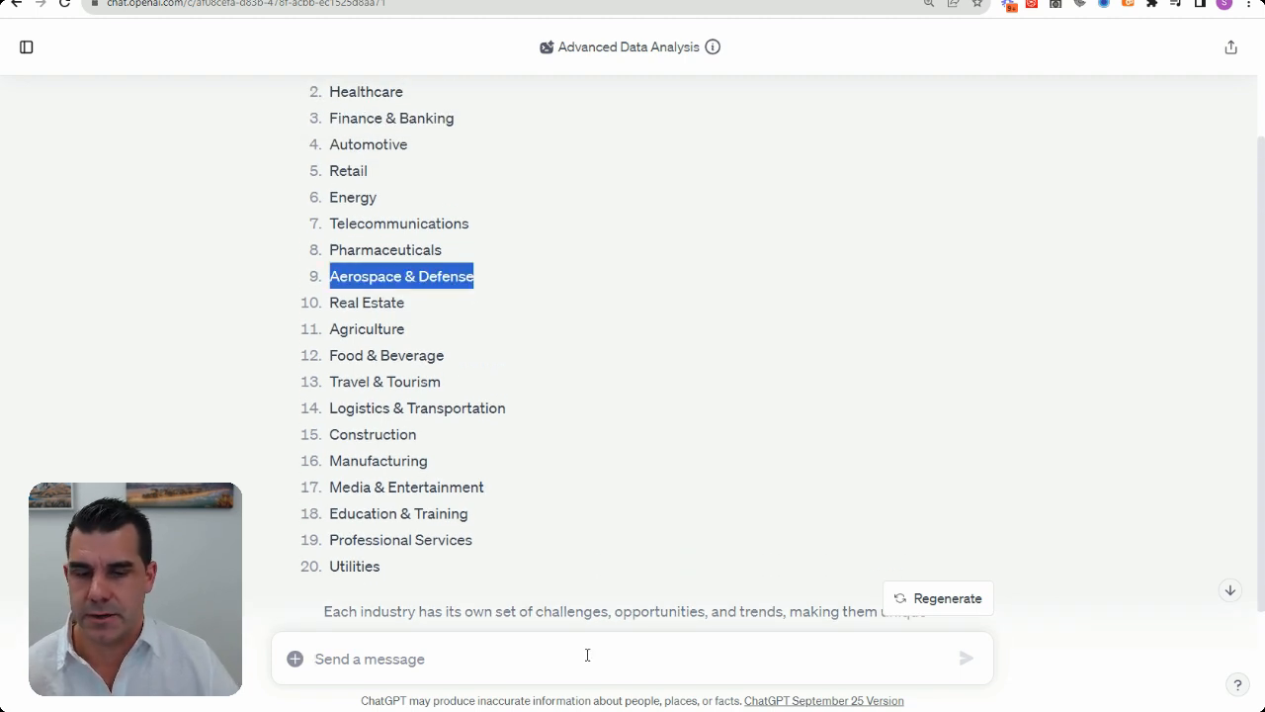
pyautogui.write('I want to c')
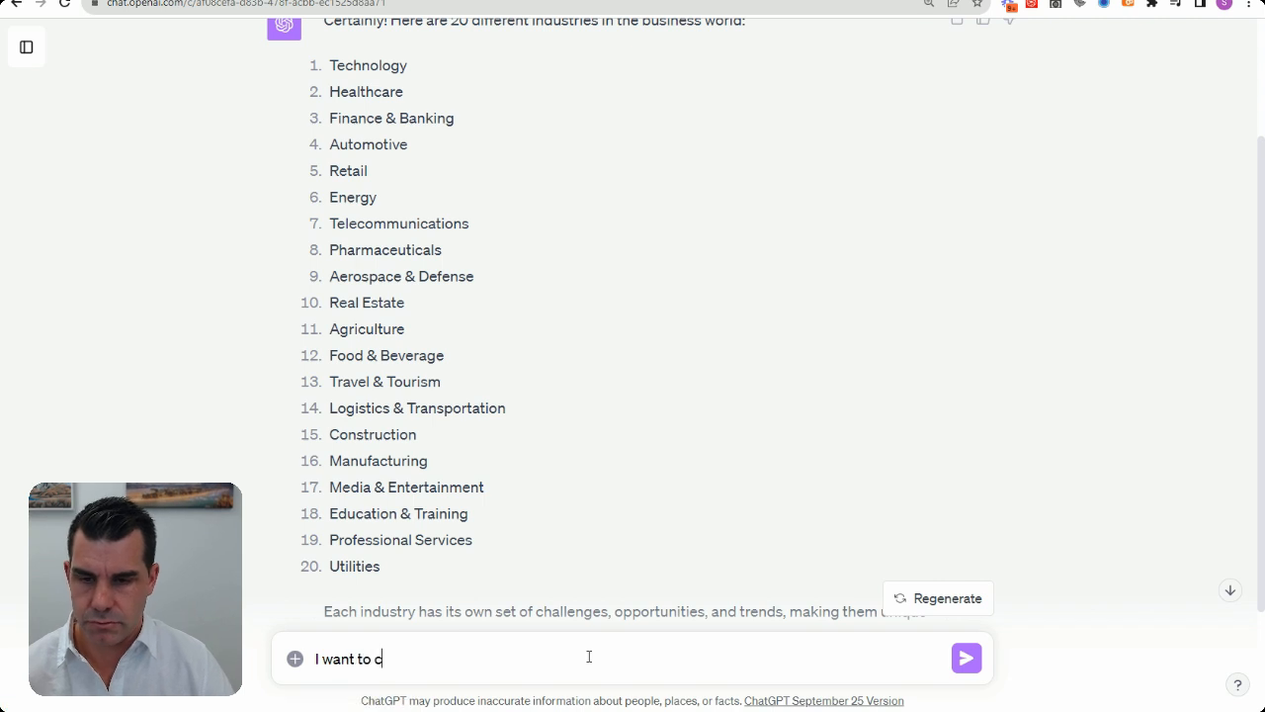
pyautogui.write('reate some')
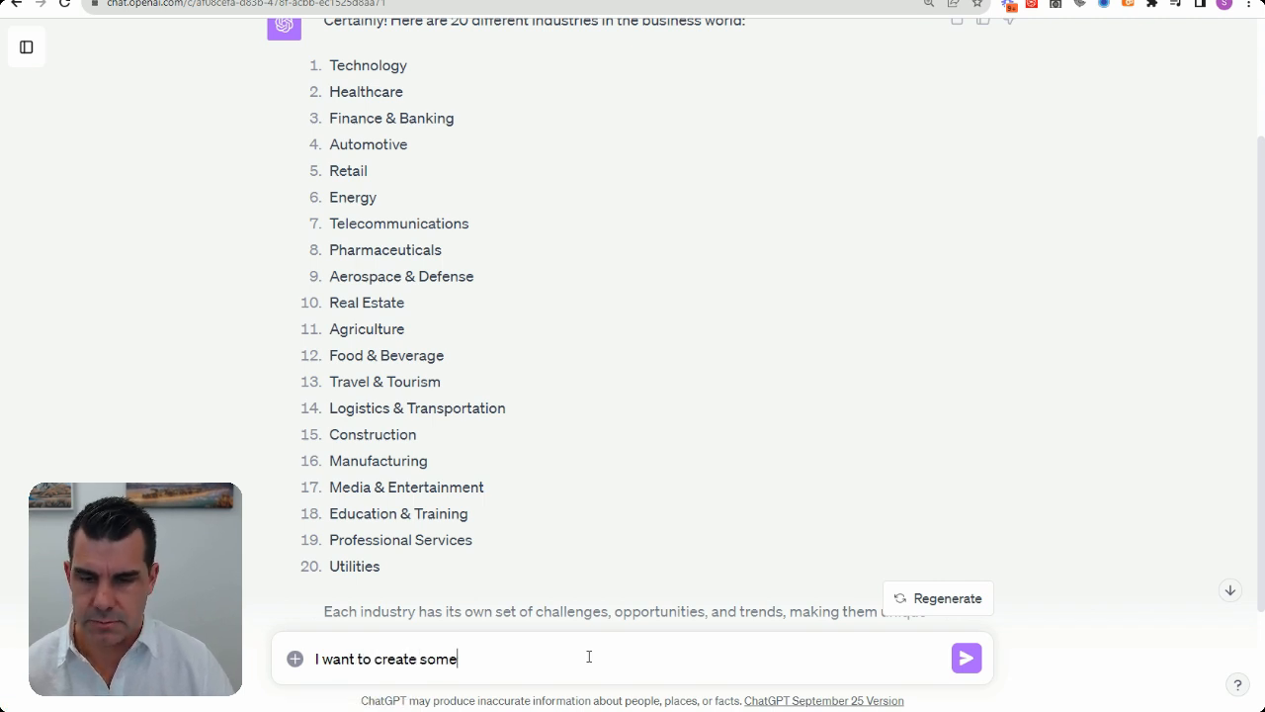
pyautogui.write('demo datasets in this category - Aerospace & Defense.')
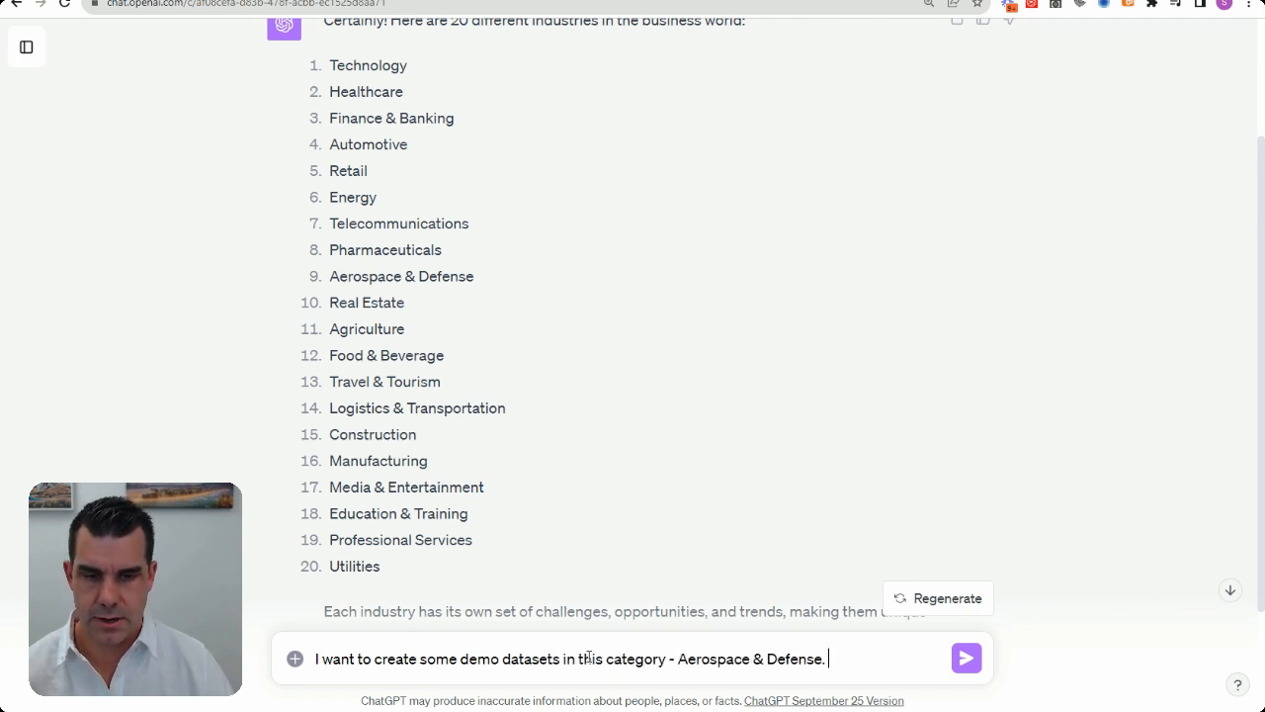
pyautogui.write('Can yu')
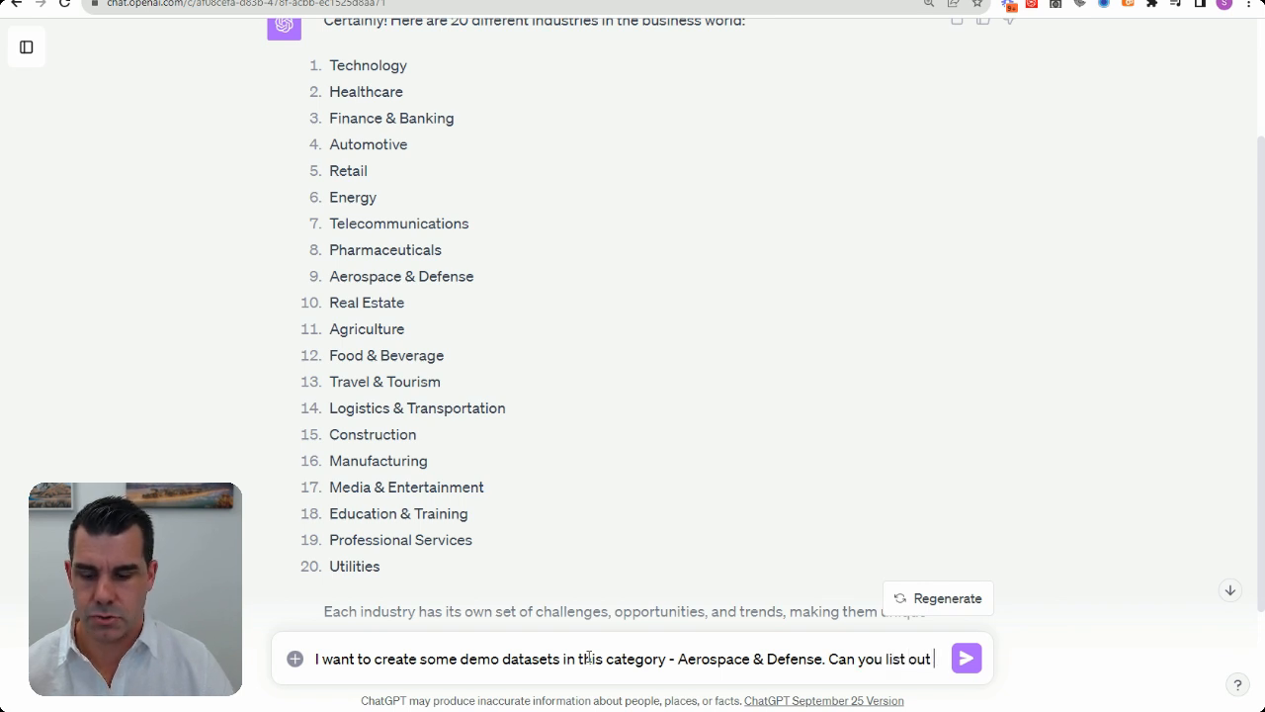
pyautogui.write('20 different')
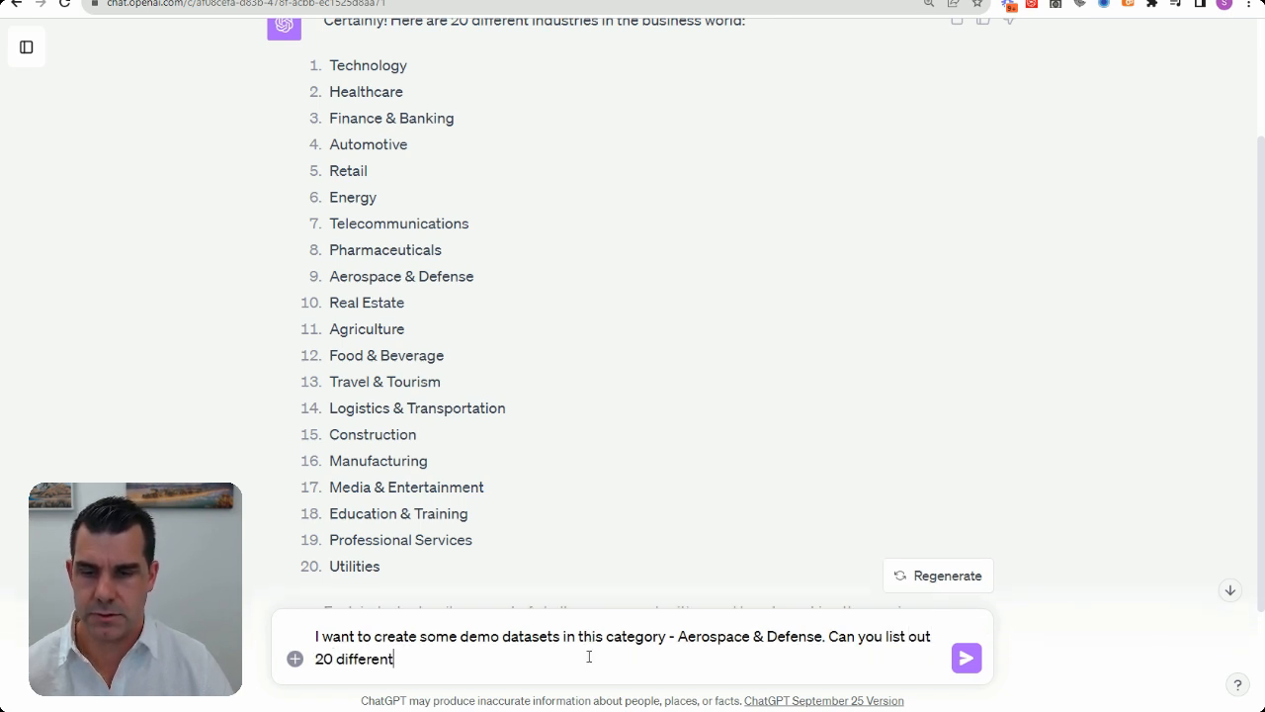
pyautogui.write('data scenar')
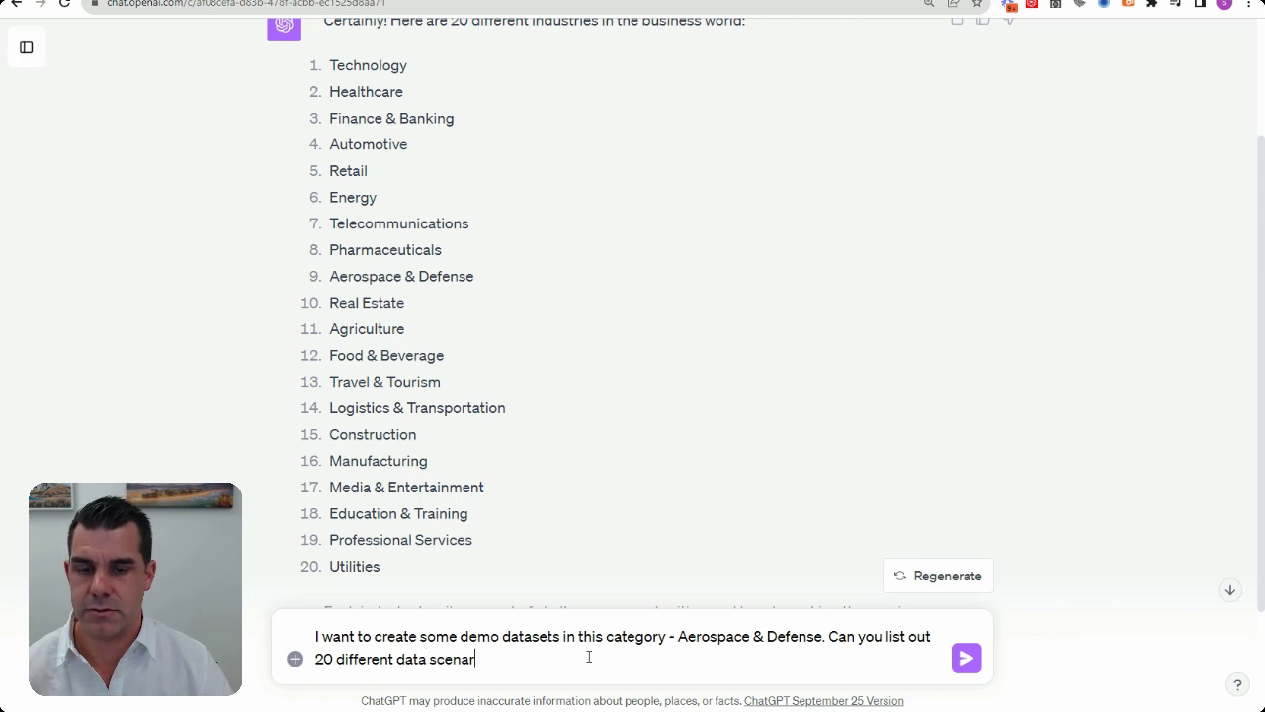
pyautogui.write('ios for m')
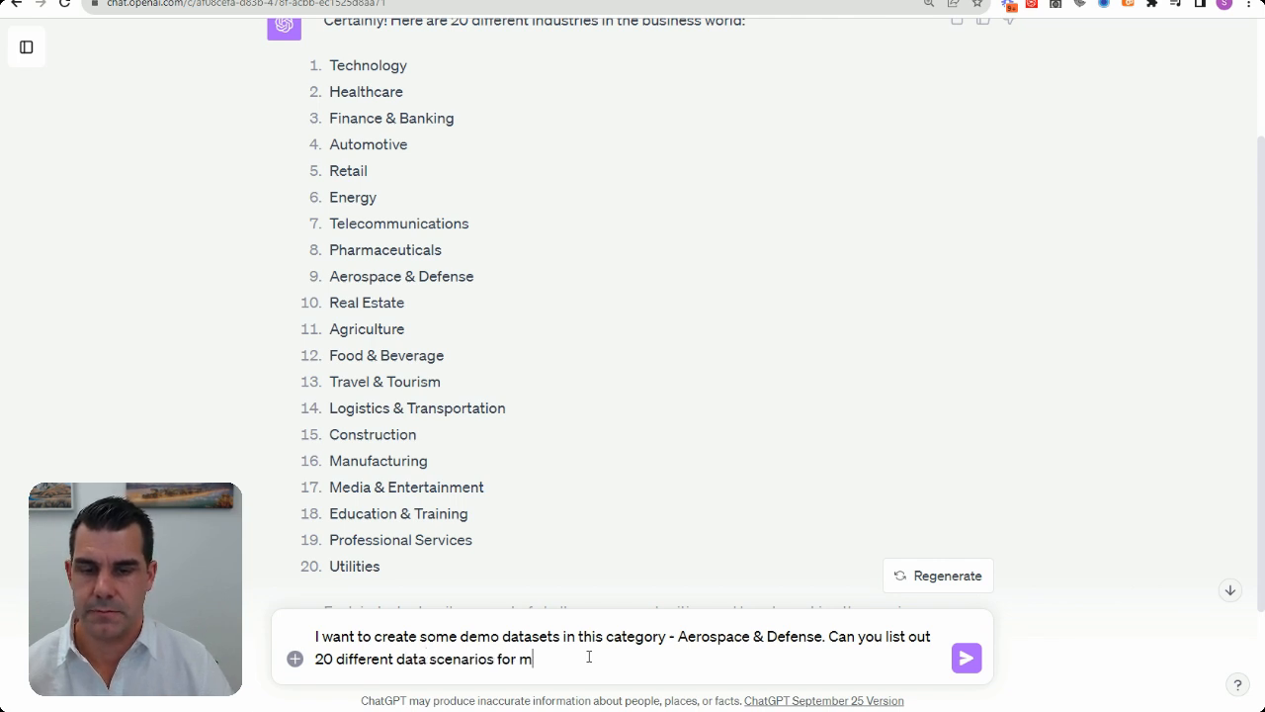
pyautogui.click(967, 660)
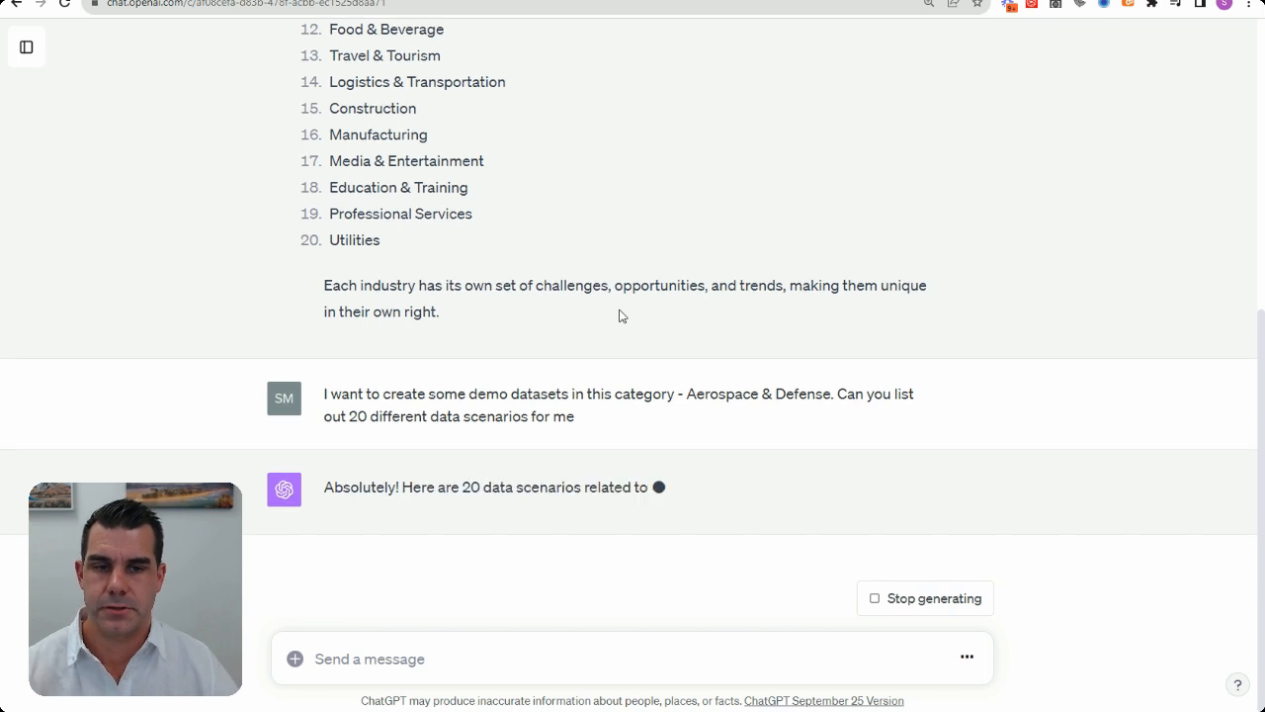
pyautogui.scroll(-3)
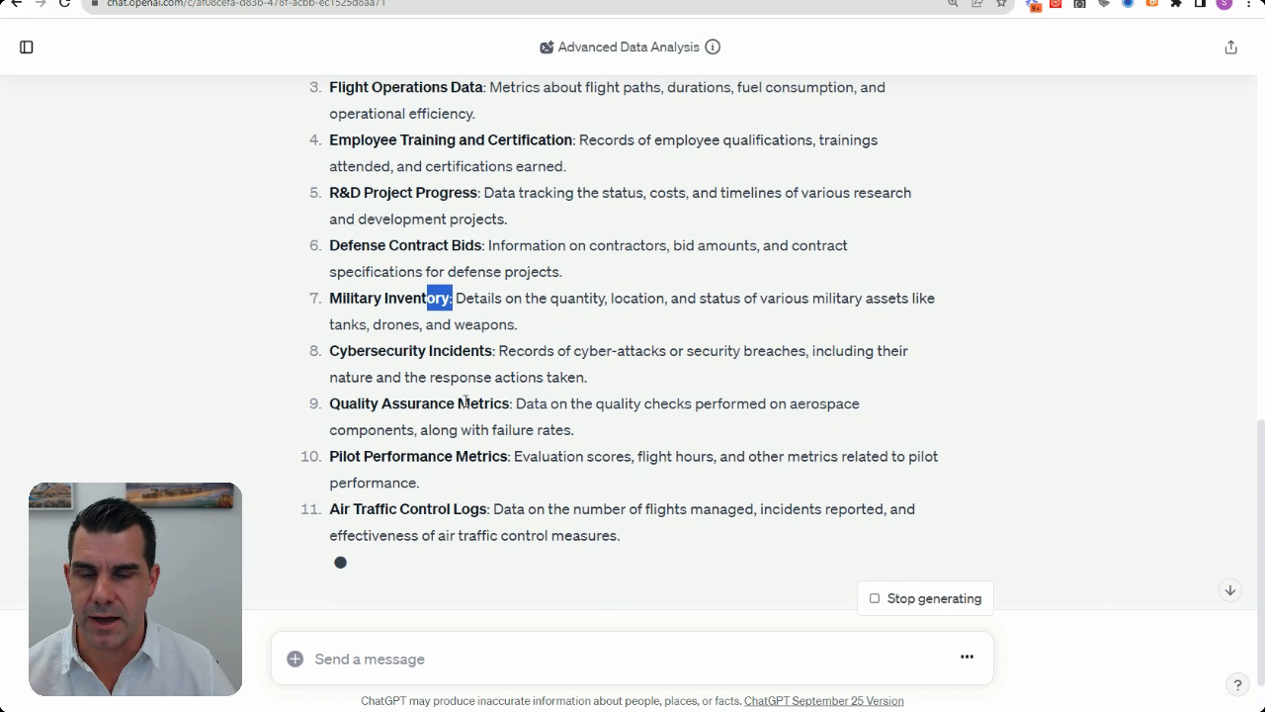
pyautogui.scroll(-3)
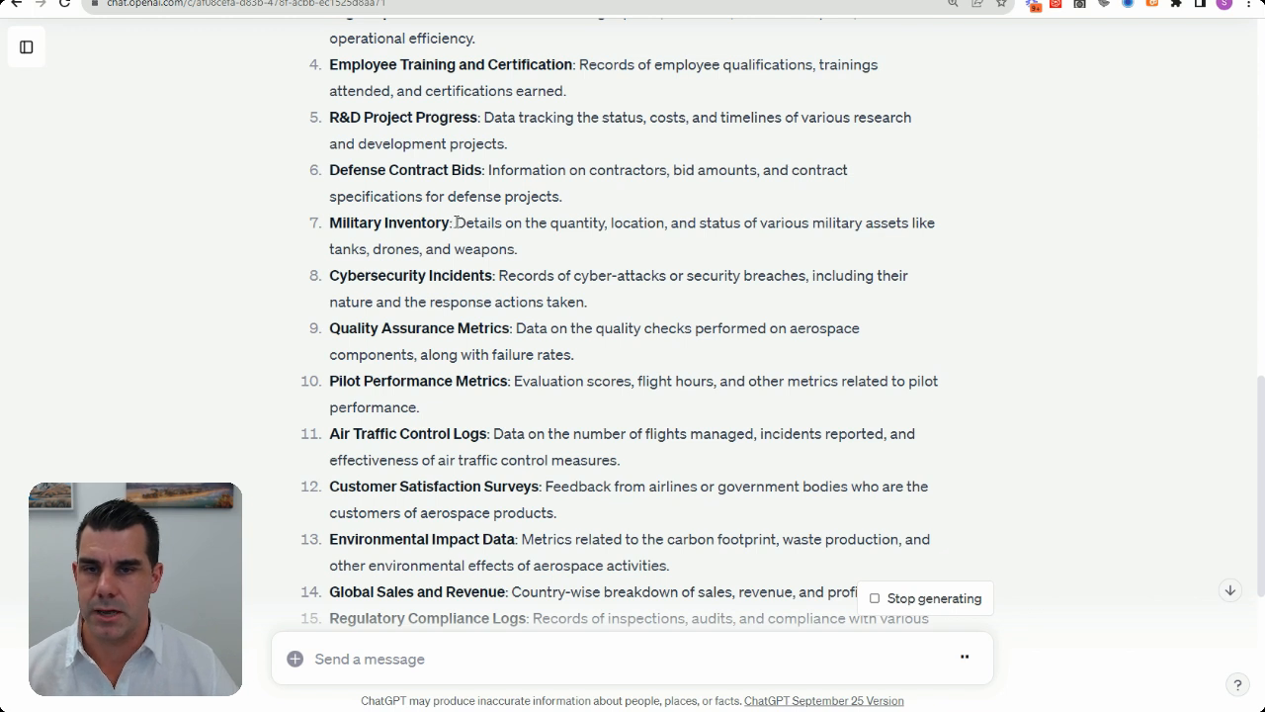
# Request a detailed Military Inventory dataset of at least 100,000 rows, other fields left to ChatGPT
pyautogui.moveTo(328, 222); pyautogui.dragTo(516, 249)
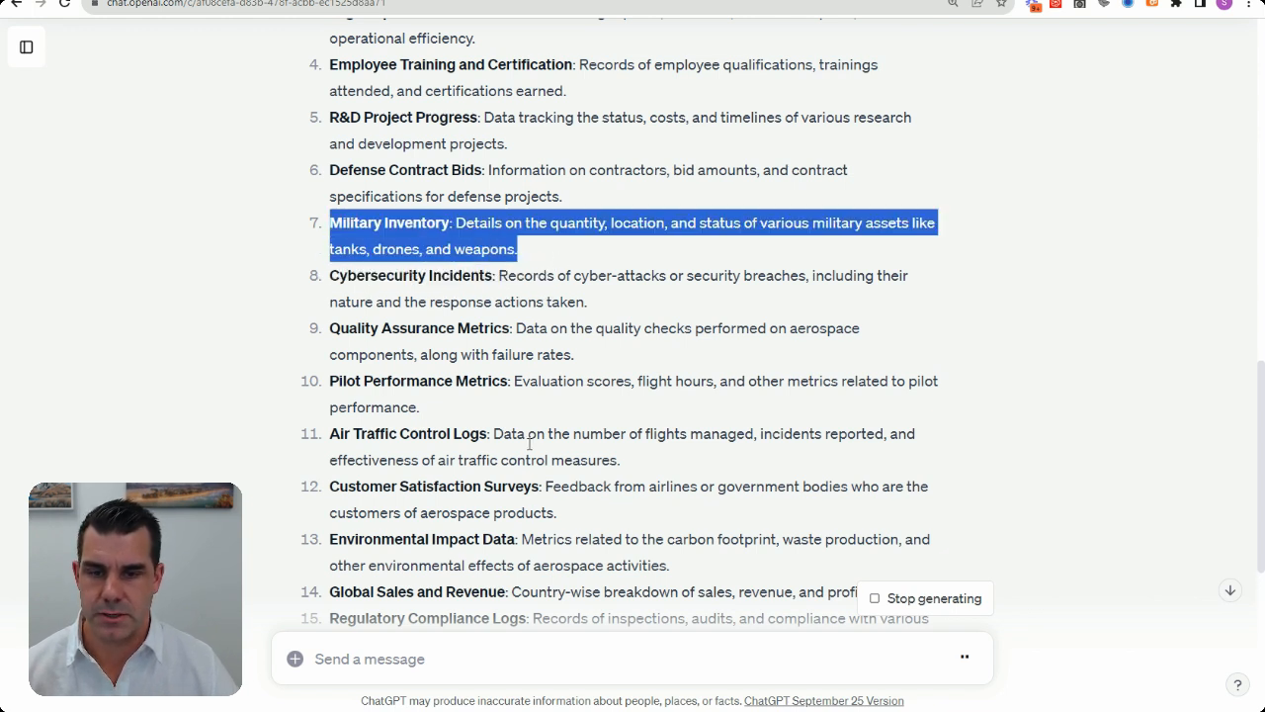
pyautogui.write('Can you create a detaile')
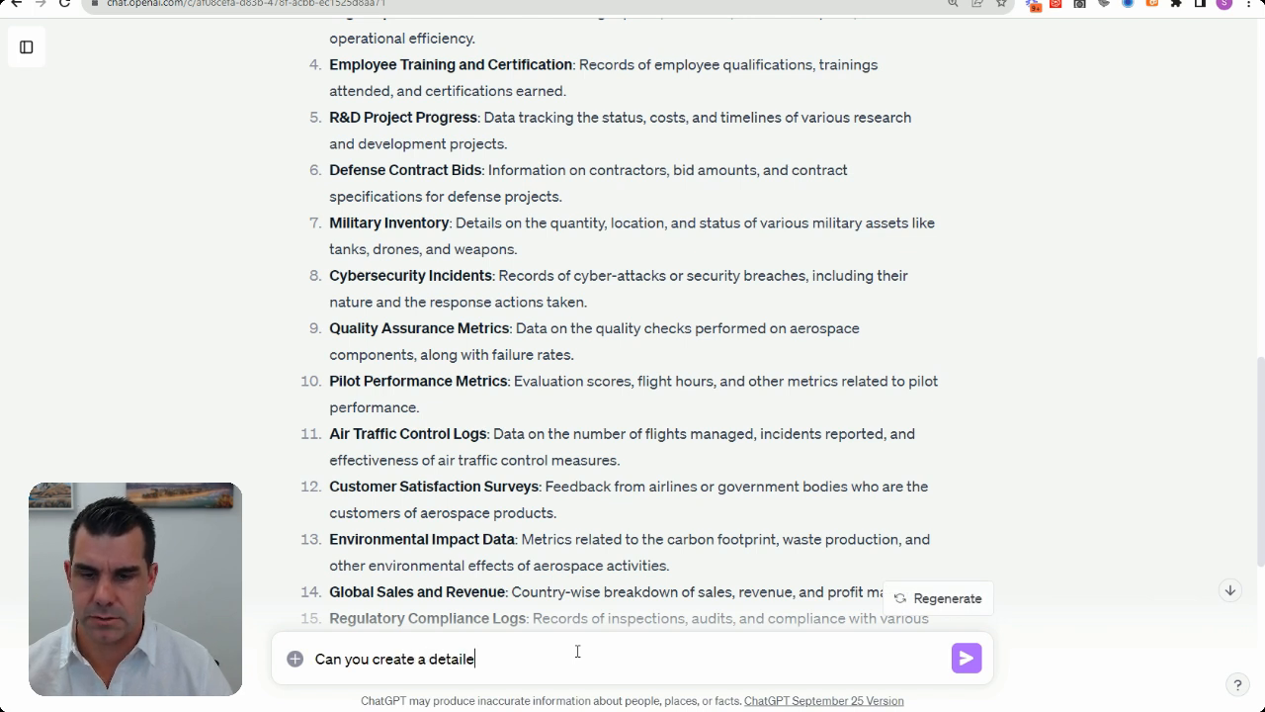
pyautogui.write('d dataset')
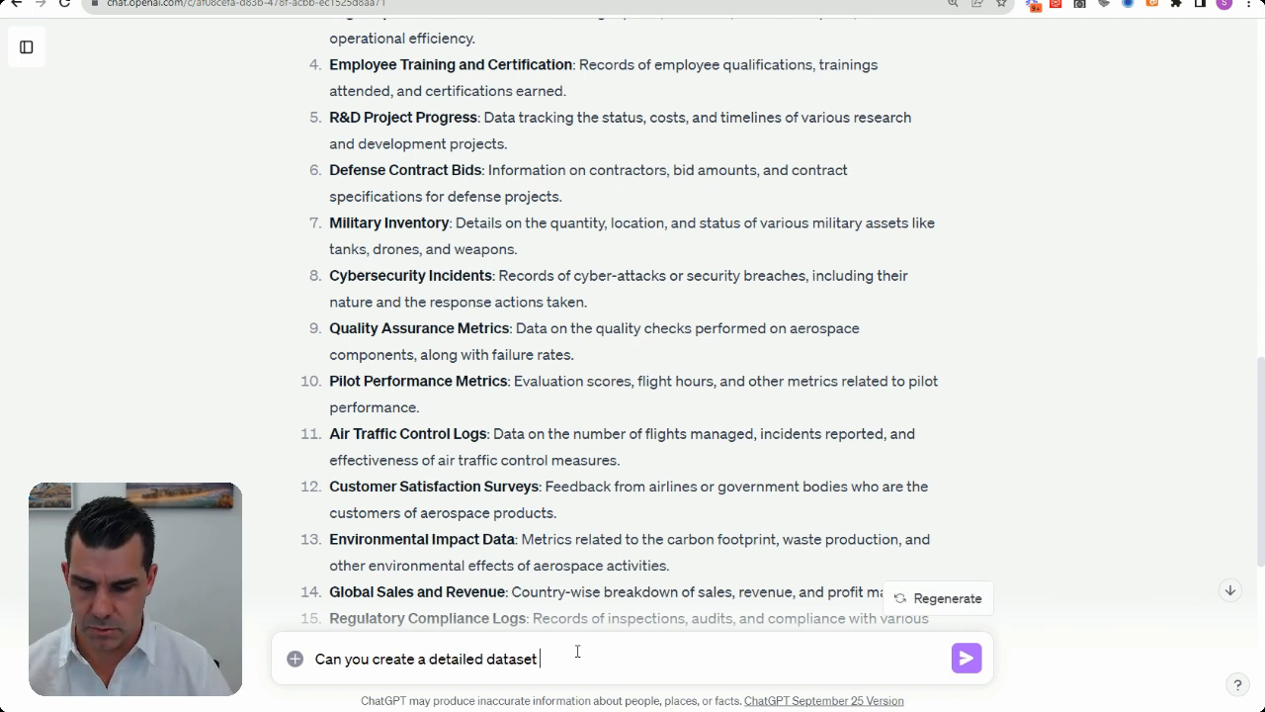
pyautogui.write('on this category - Military Inventory: Details on the quantity,')
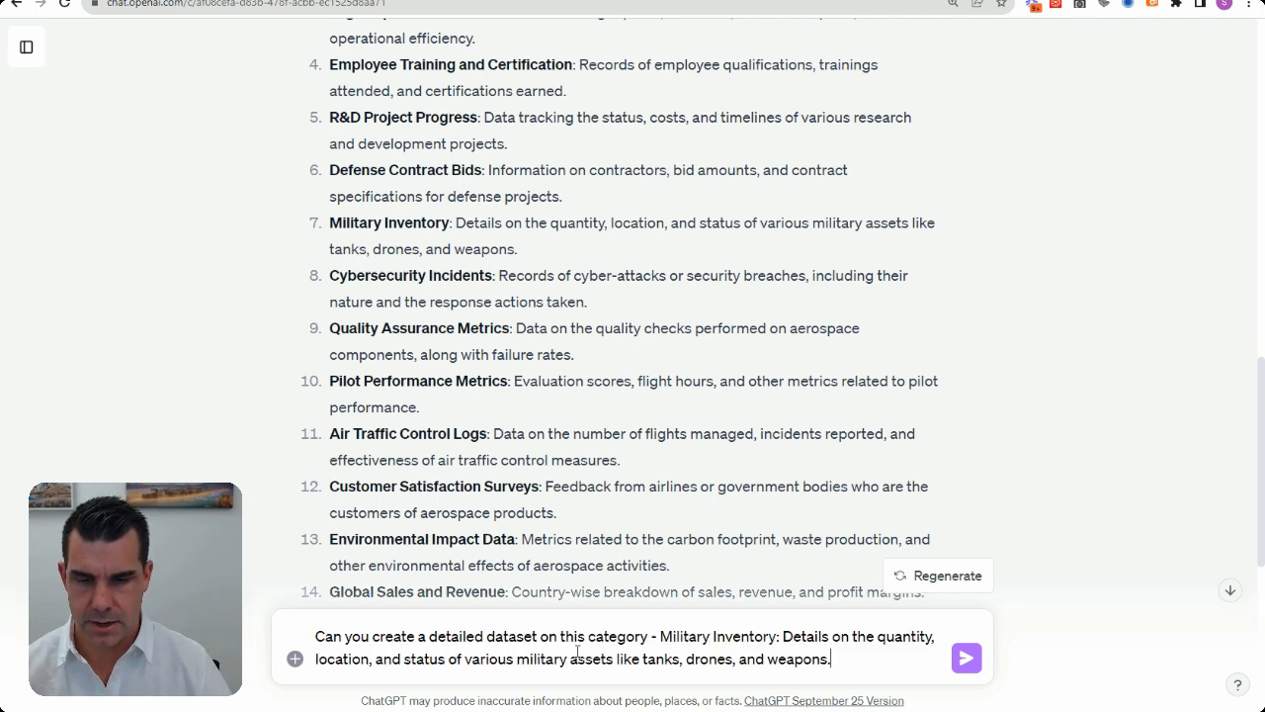
pyautogui.write('I want th')
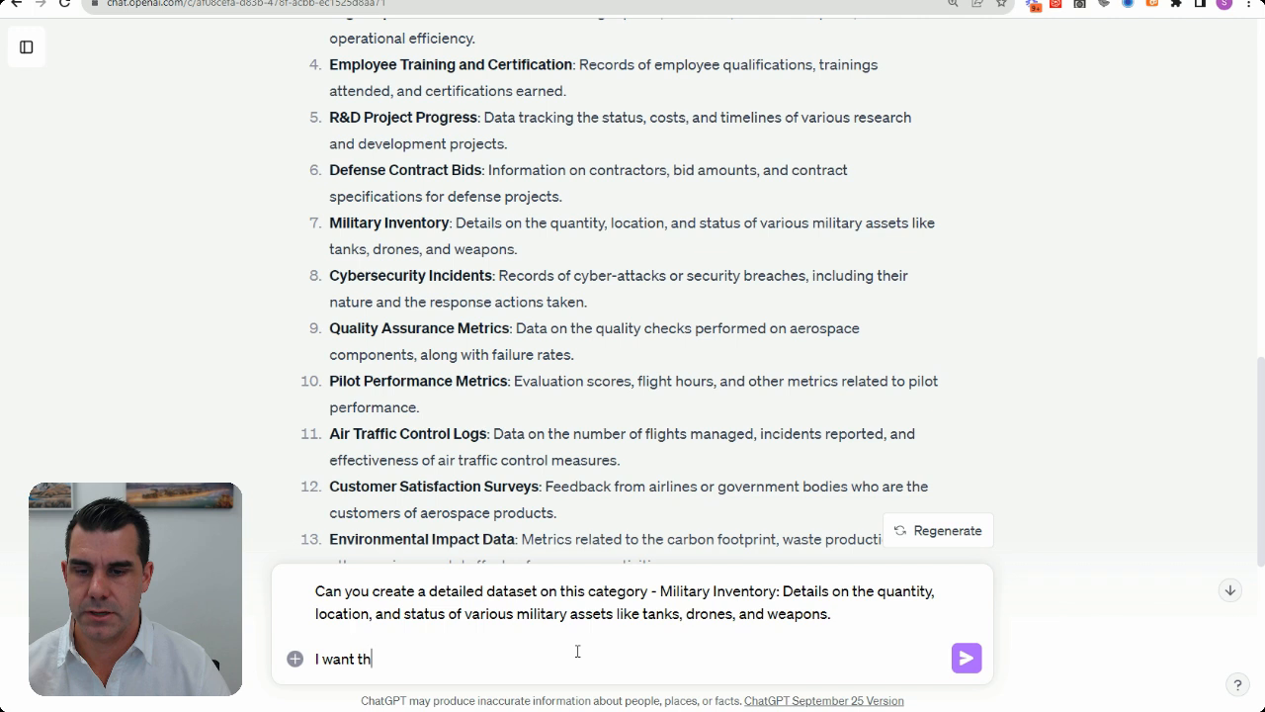
pyautogui.write('e dataset to have')
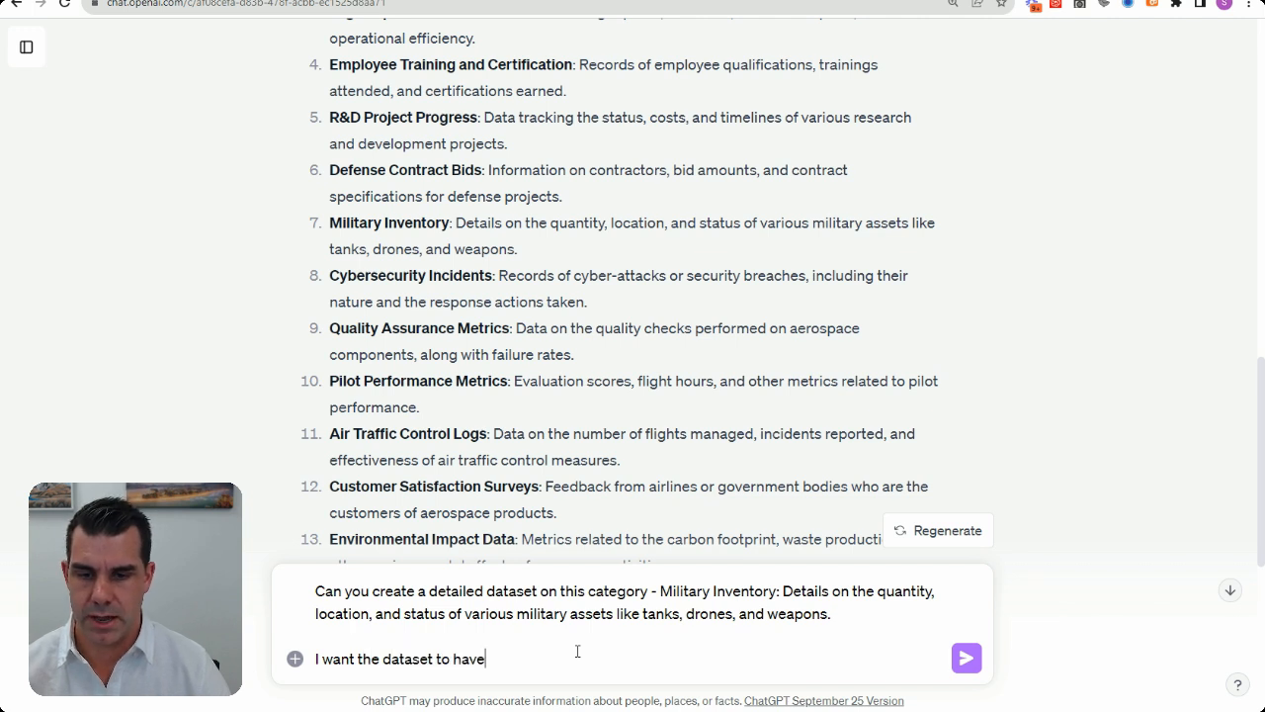
pyautogui.write('a')
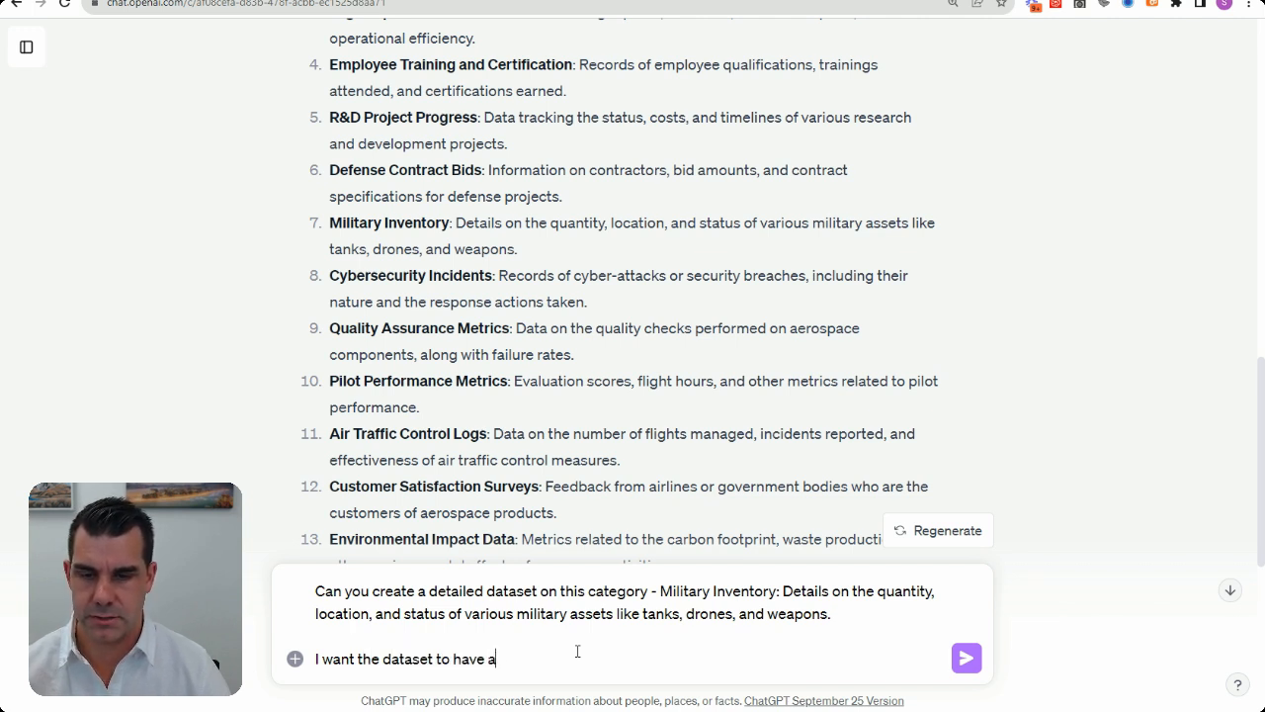
pyautogui.write('tleast 100')
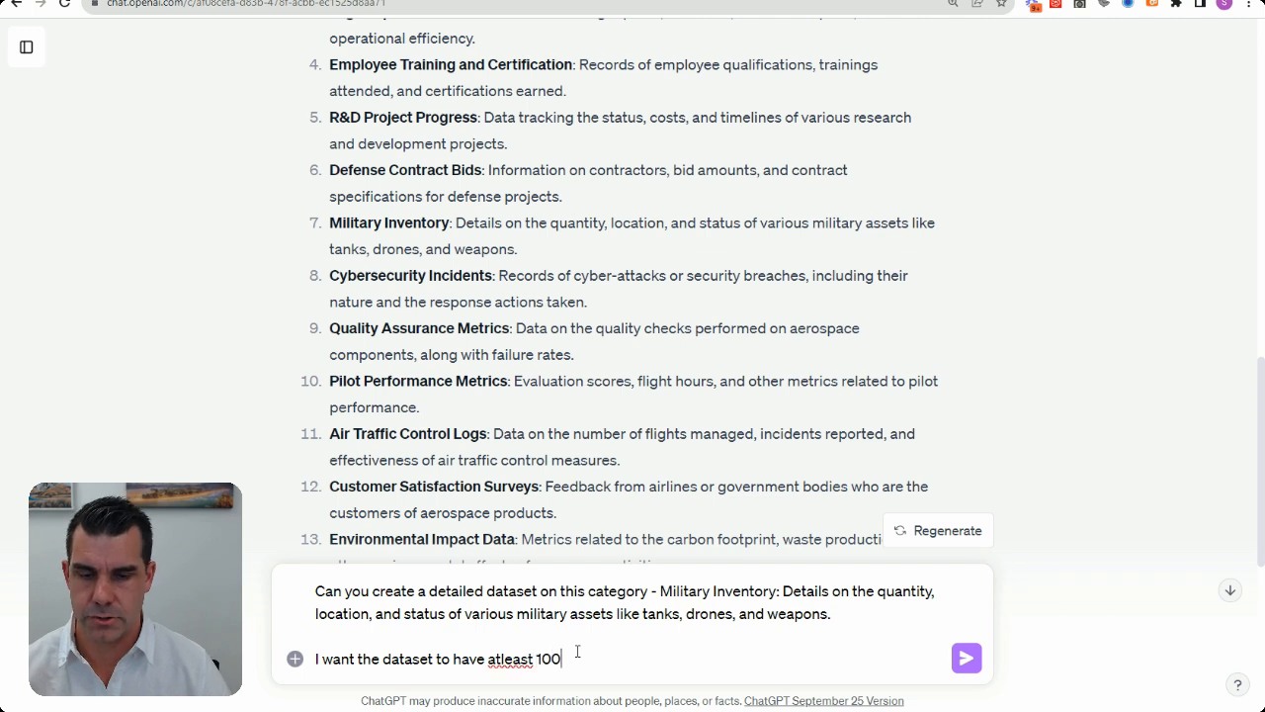
pyautogui.write(',000.')
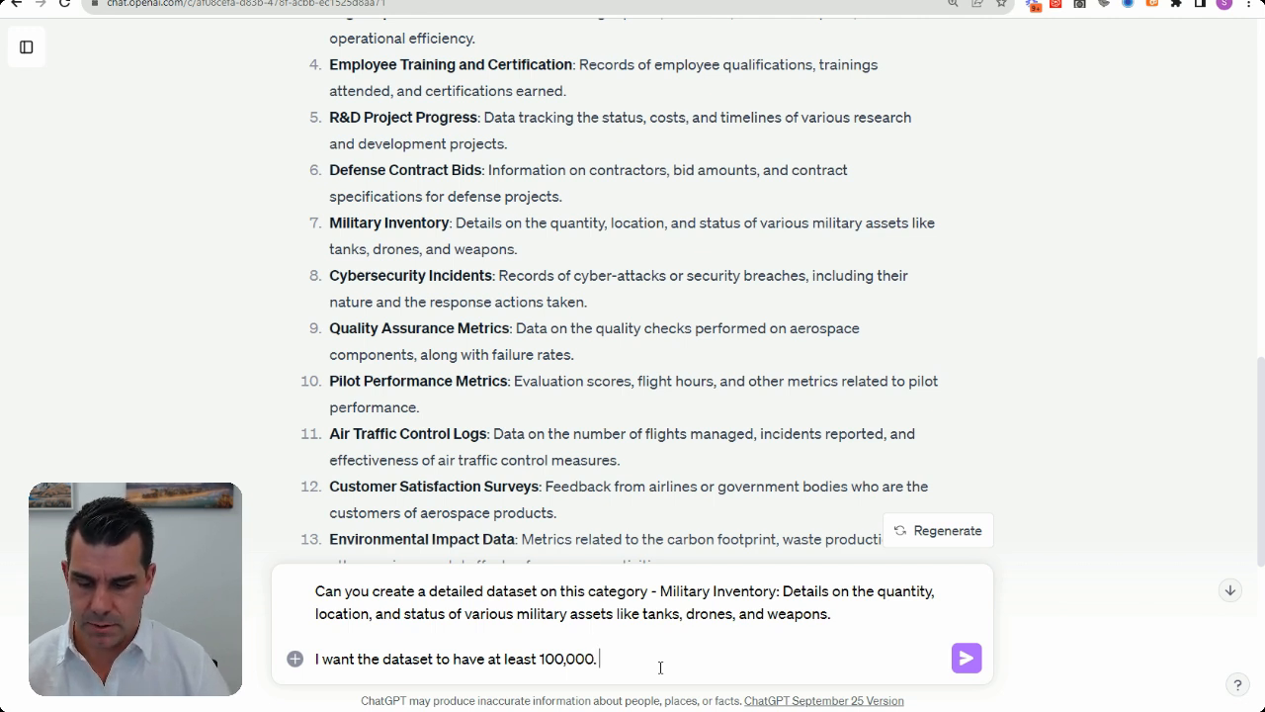
pyautogui.write("I'll let you think")
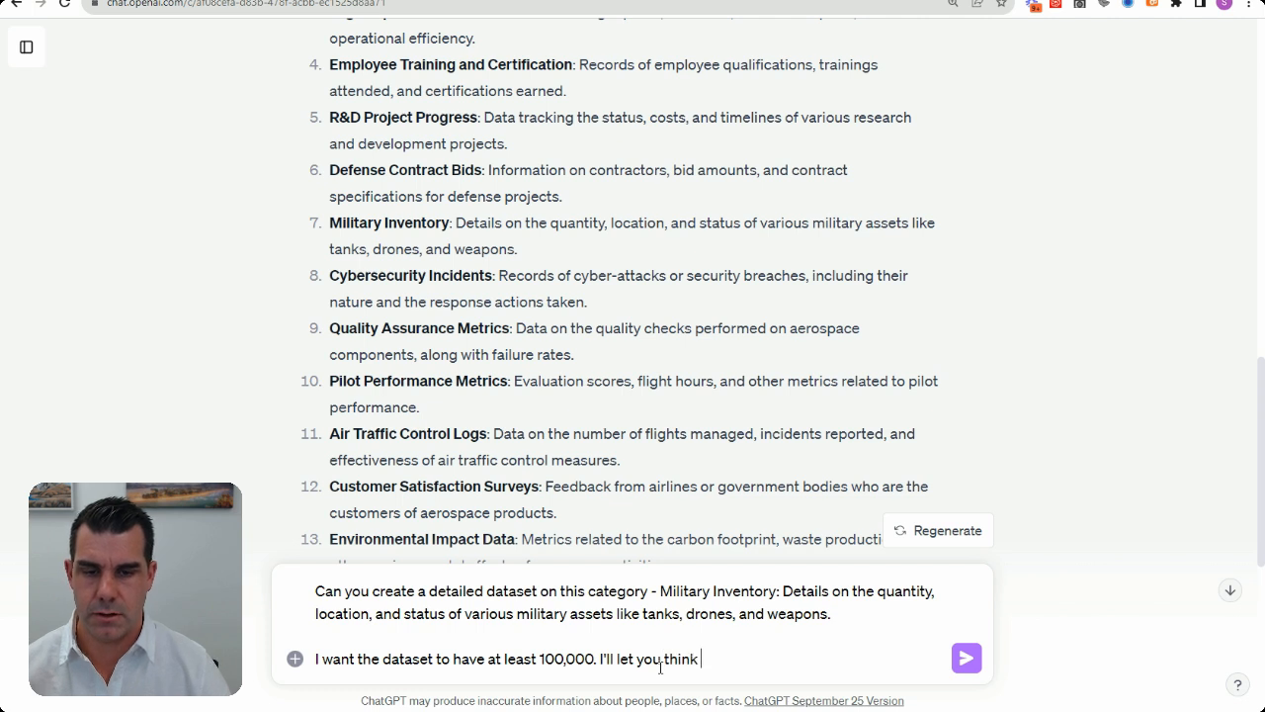
pyautogui.write('up all the')
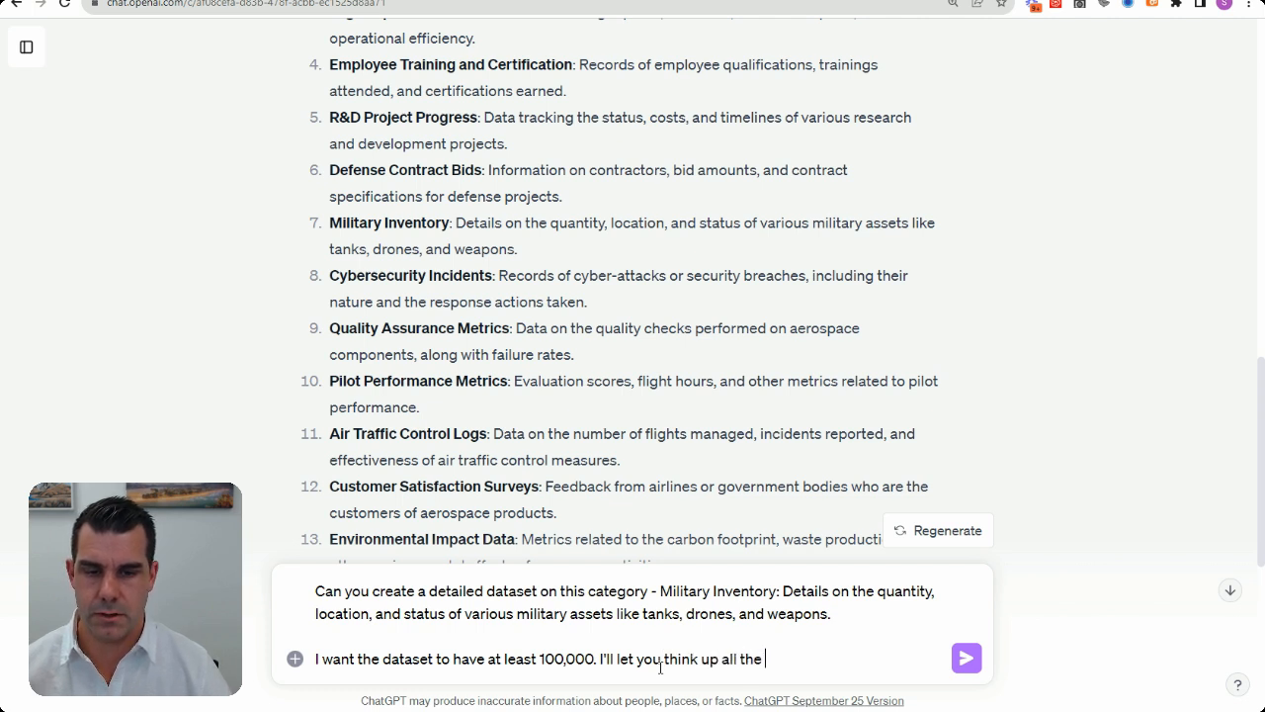
pyautogui.write('other data')
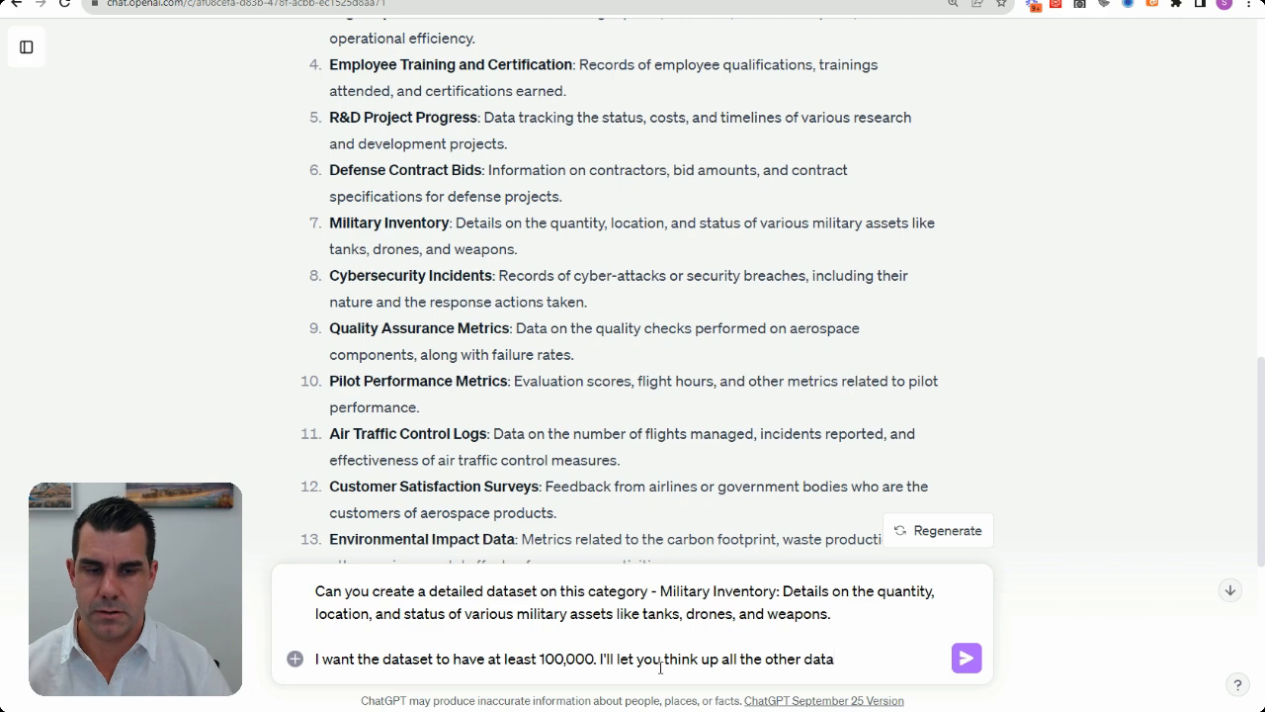
pyautogui.click(964, 658)
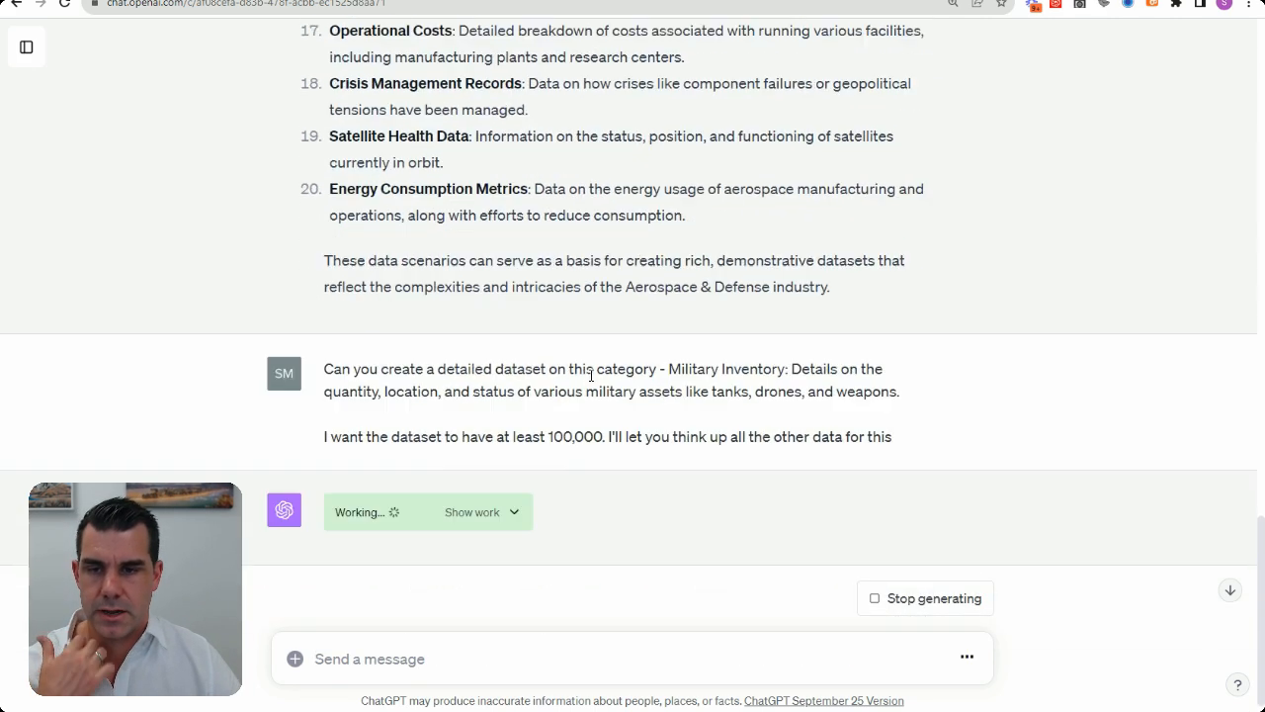
# Follow the dataset generation until the six columns and the download link appear
pyautogui.scroll(-3)
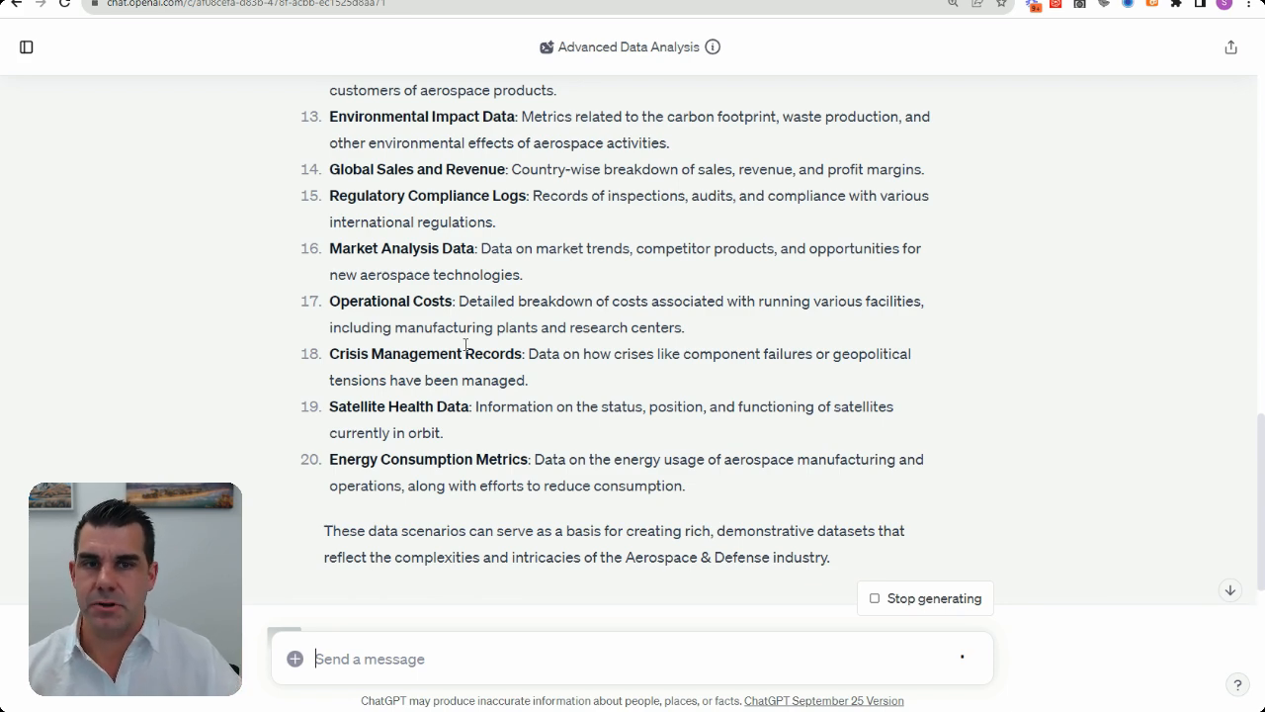
pyautogui.moveTo(736, 196)
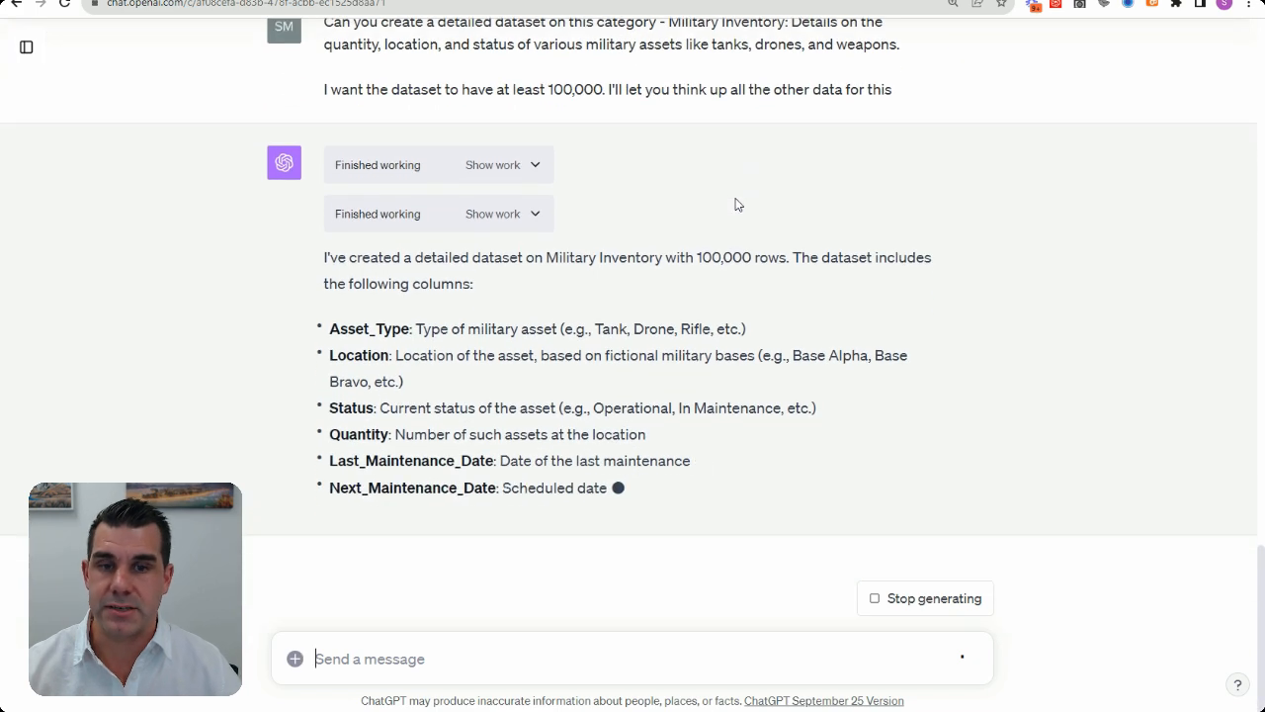
pyautogui.scroll(-3)
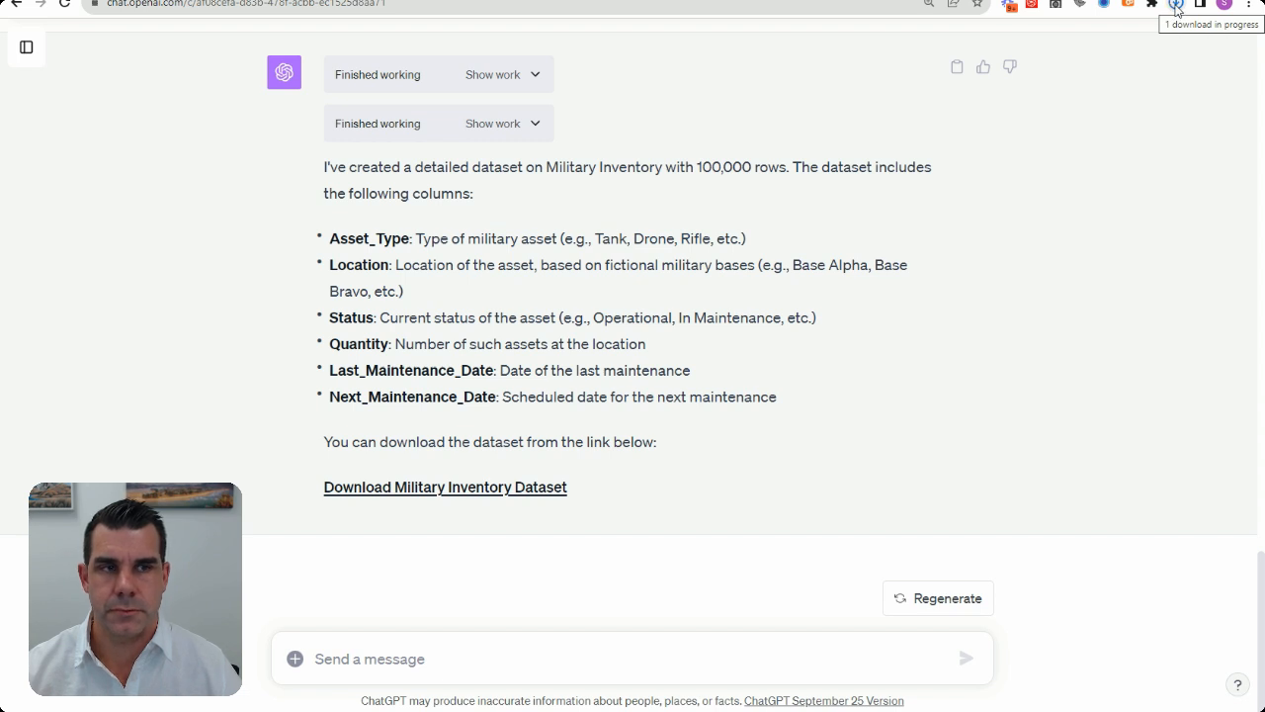
# Open military_inventory_dataset.csv from the browser's recent downloads in Excel
pyautogui.click(1178, 6)
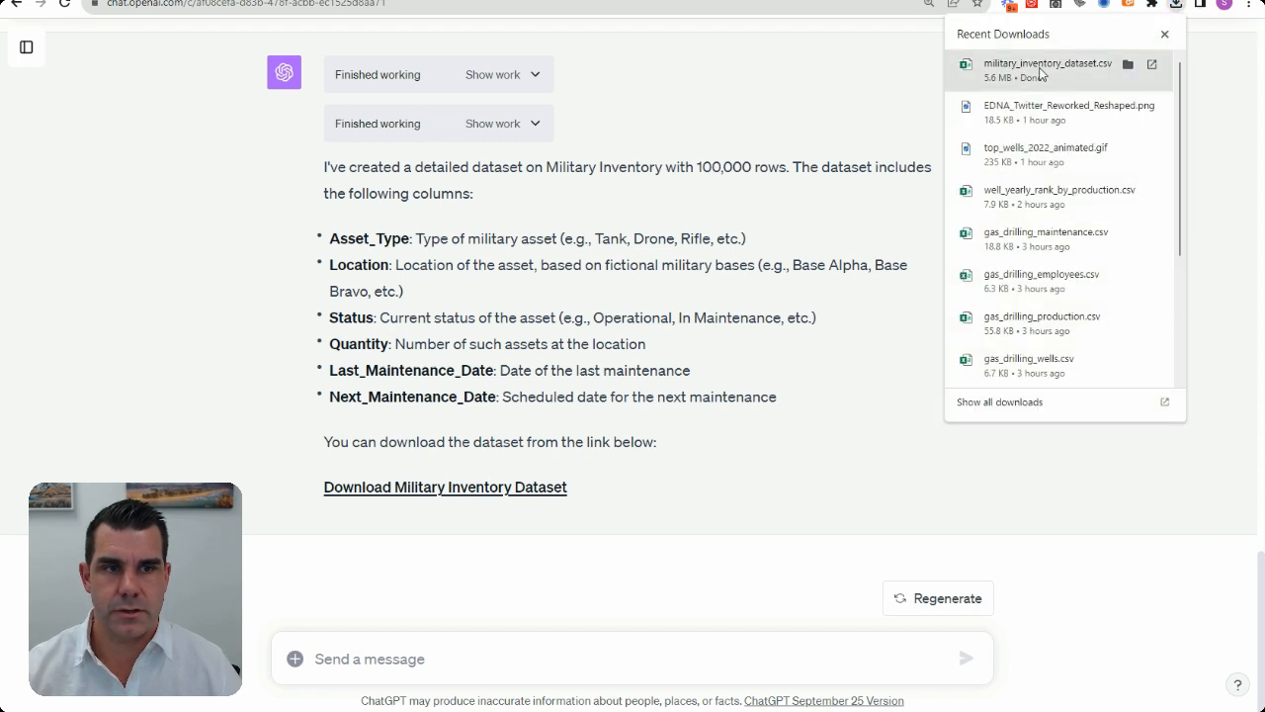
pyautogui.click(1164, 36)
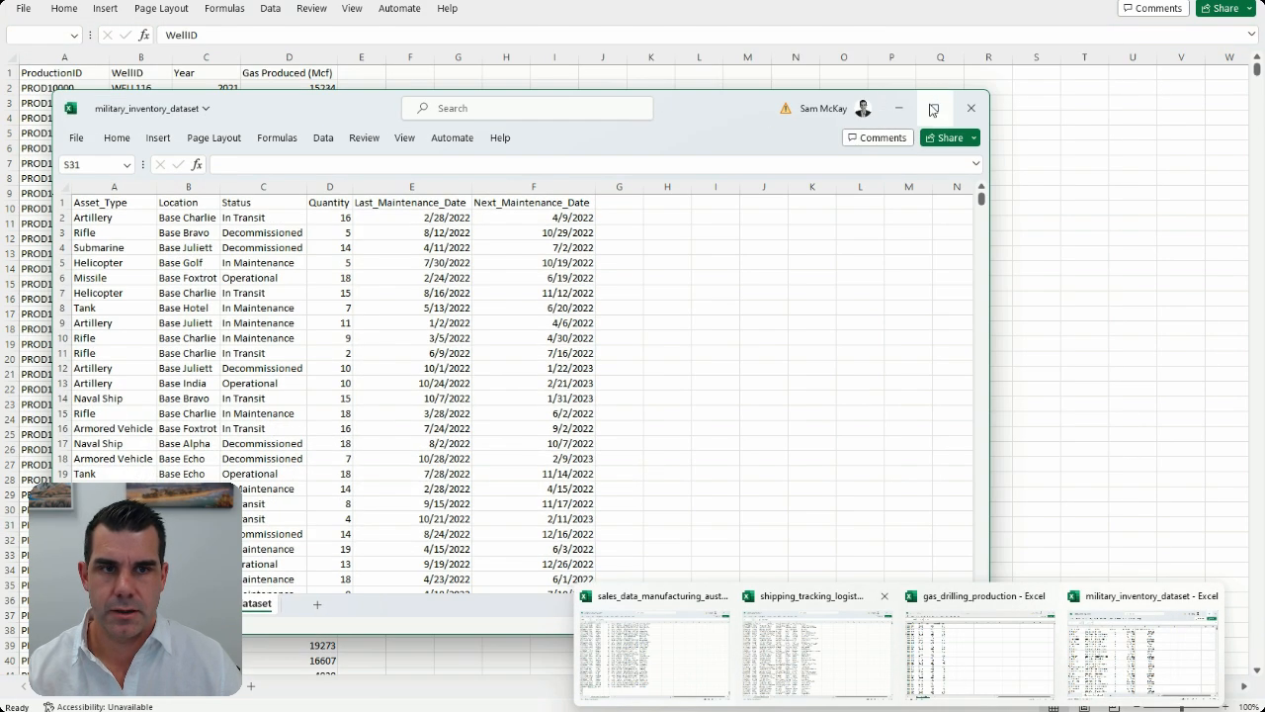
# Maximize the inventory workbook to review its rows, then return to the ChatGPT chat
pyautogui.click(933, 107)
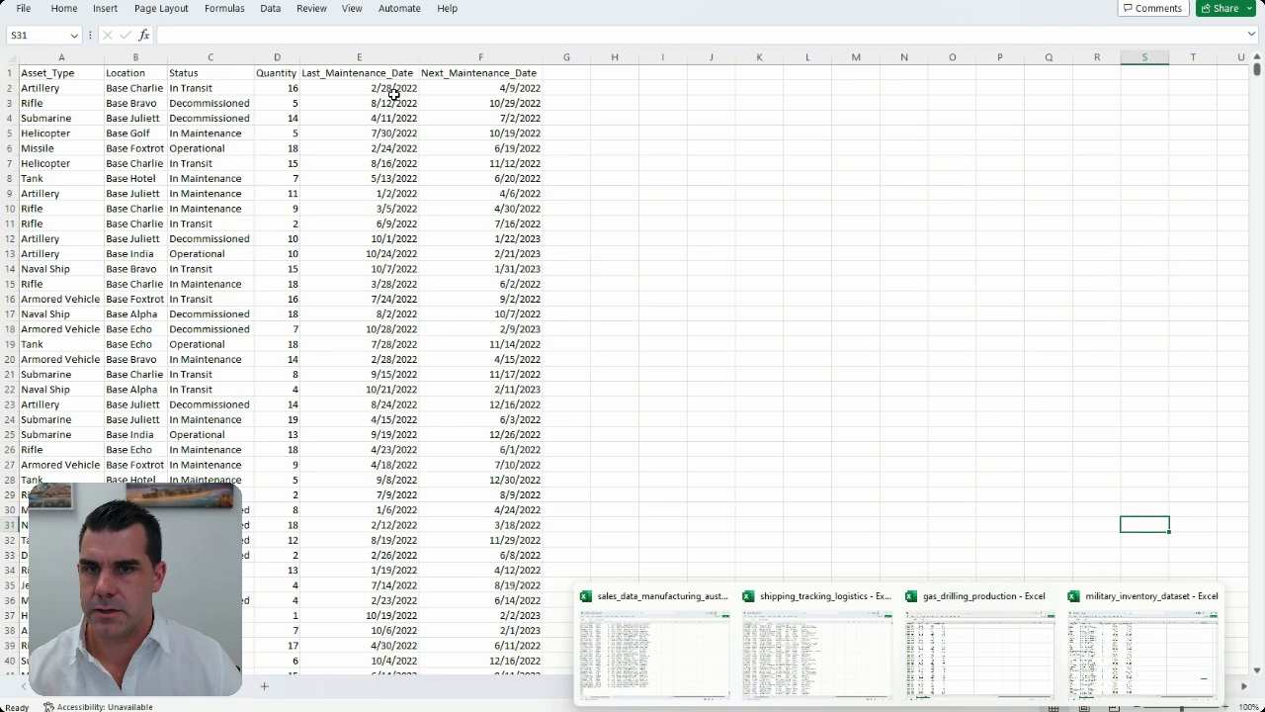
pyautogui.click(356, 119)
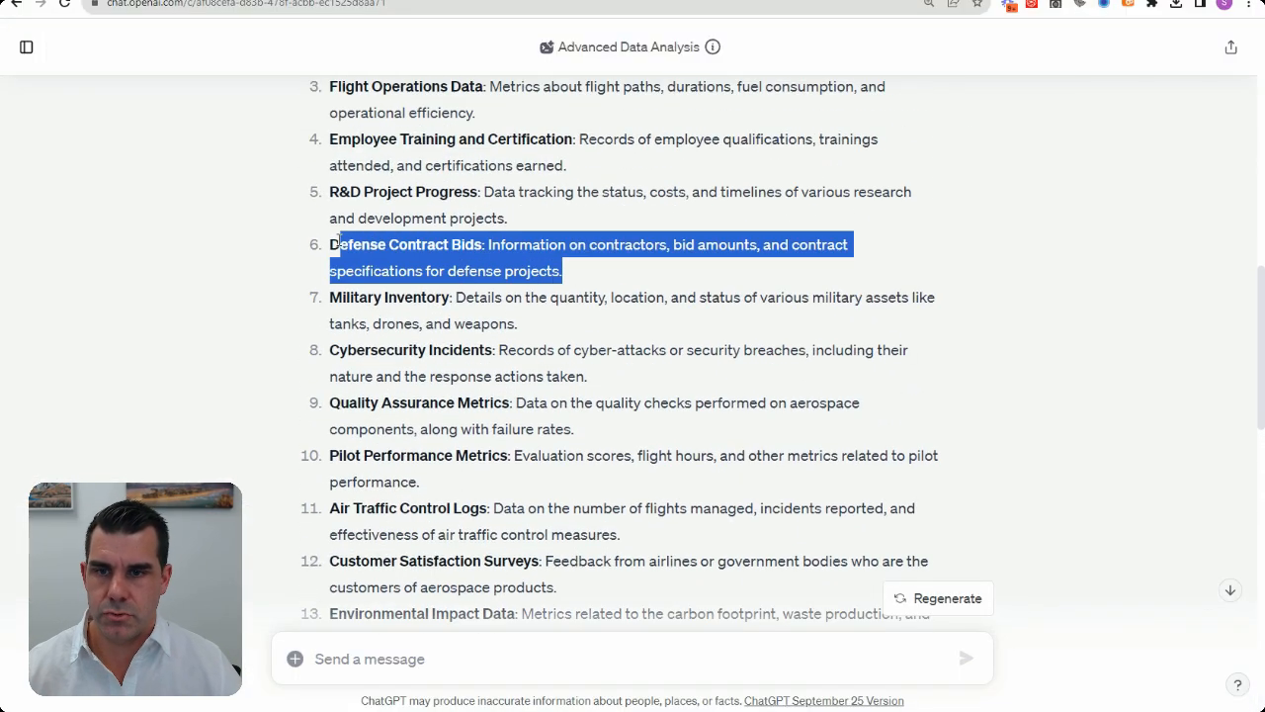
# Ask ChatGPT to model complementary tables around the core Military Inventory dataset
pyautogui.write("Let's")
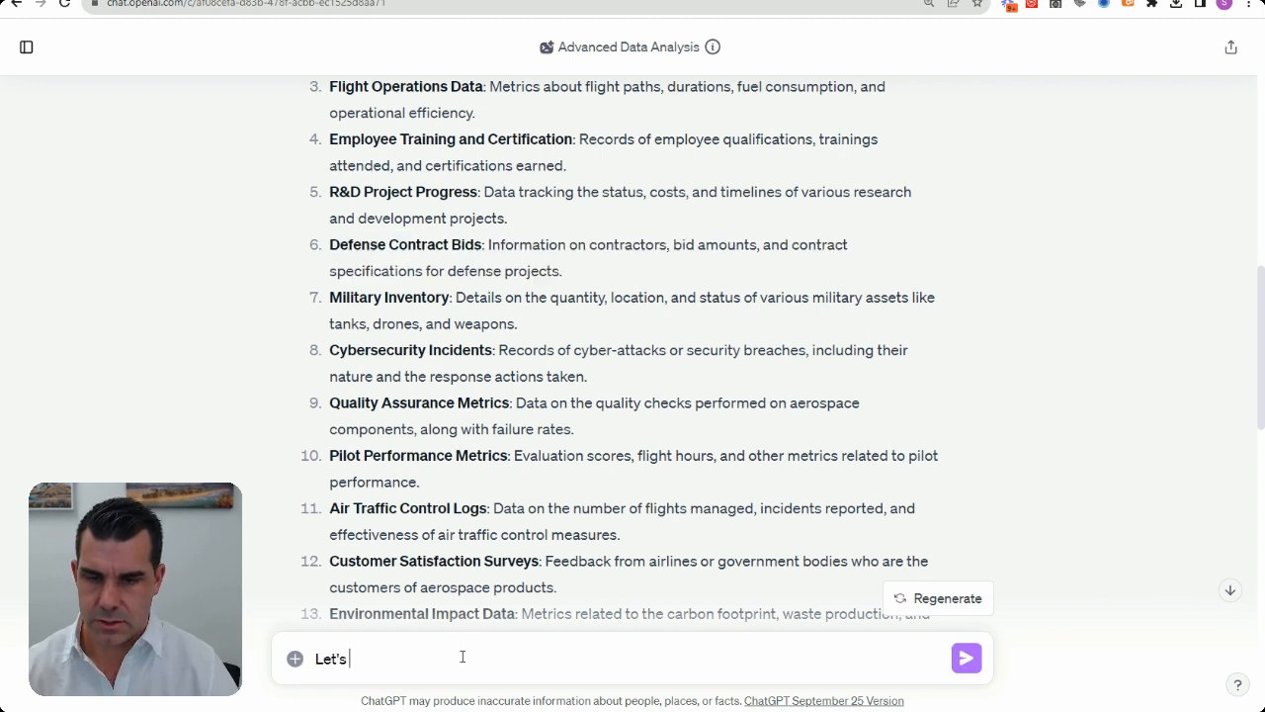
pyautogui.write('do something s')
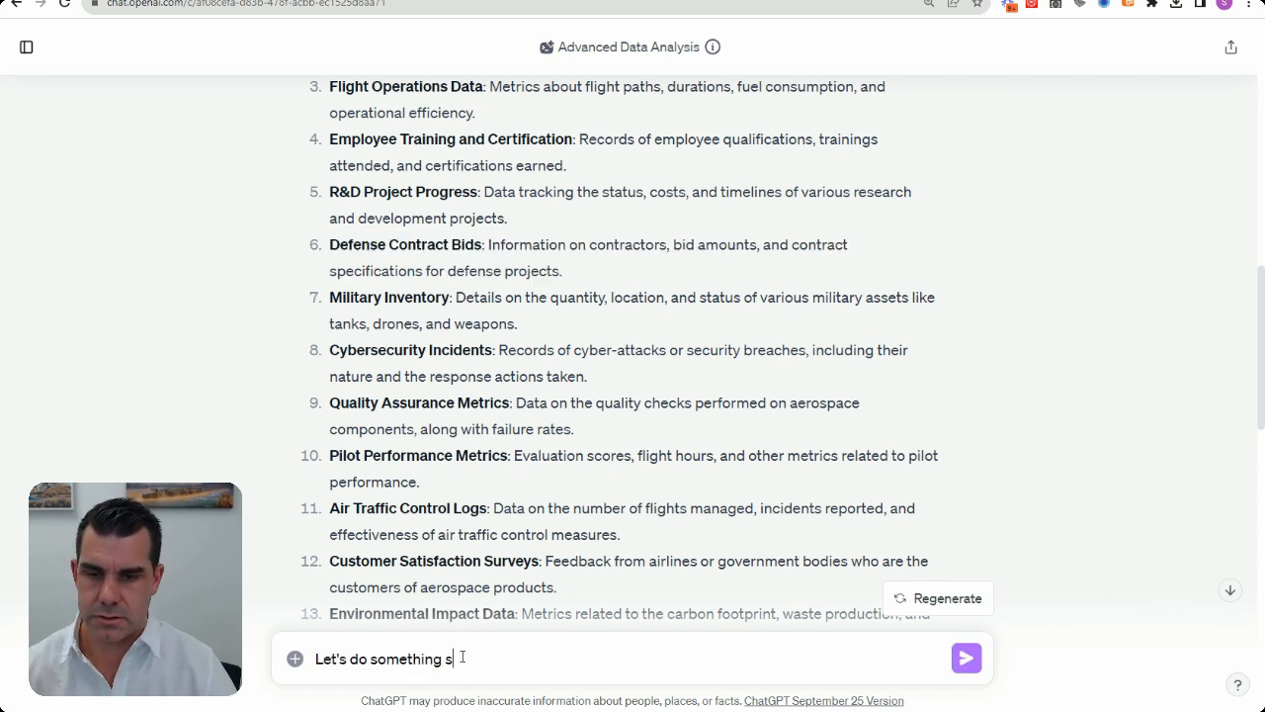
pyautogui.write('imilar on this')
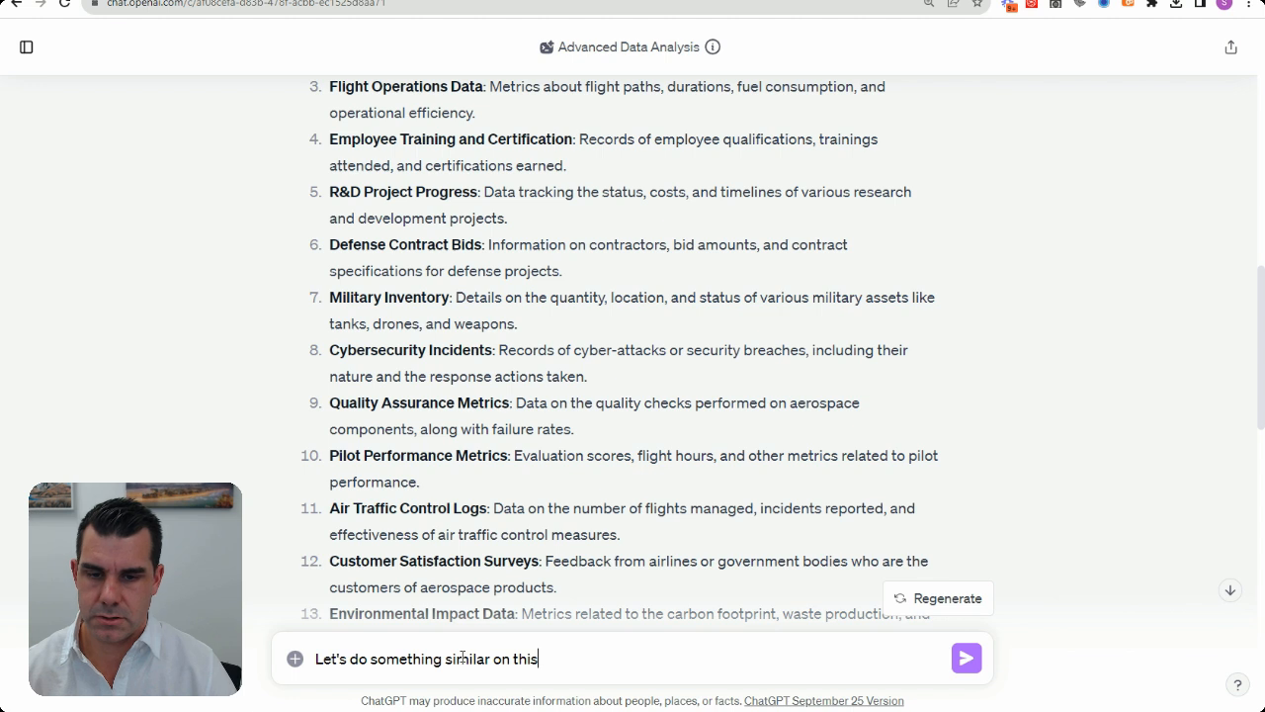
pyautogui.write('category. Can you also')
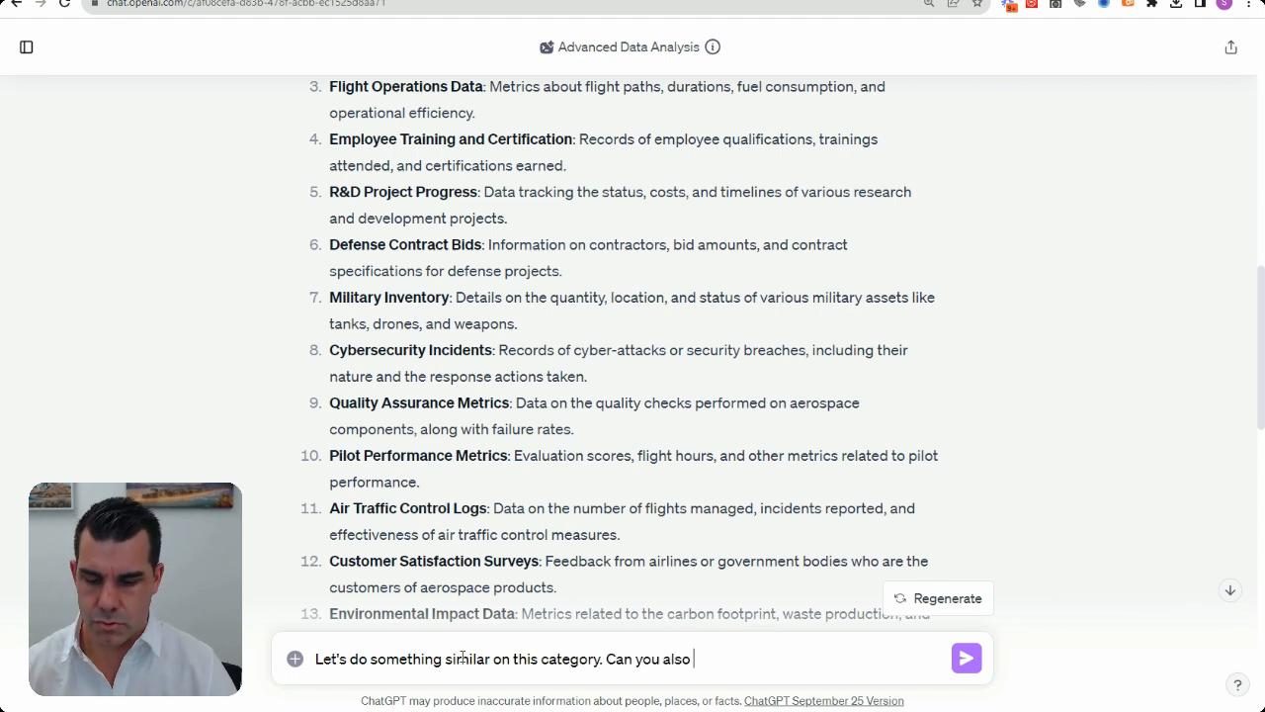
pyautogui.write('create a mo')
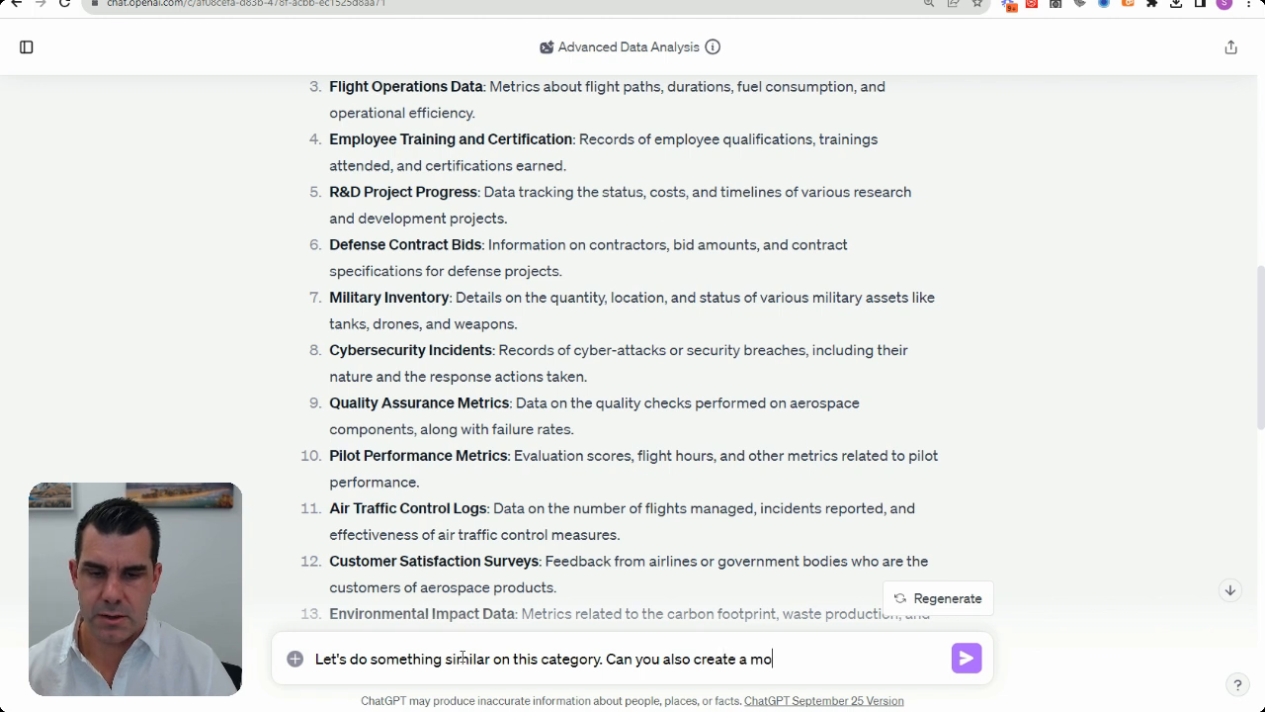
pyautogui.write('del around this')
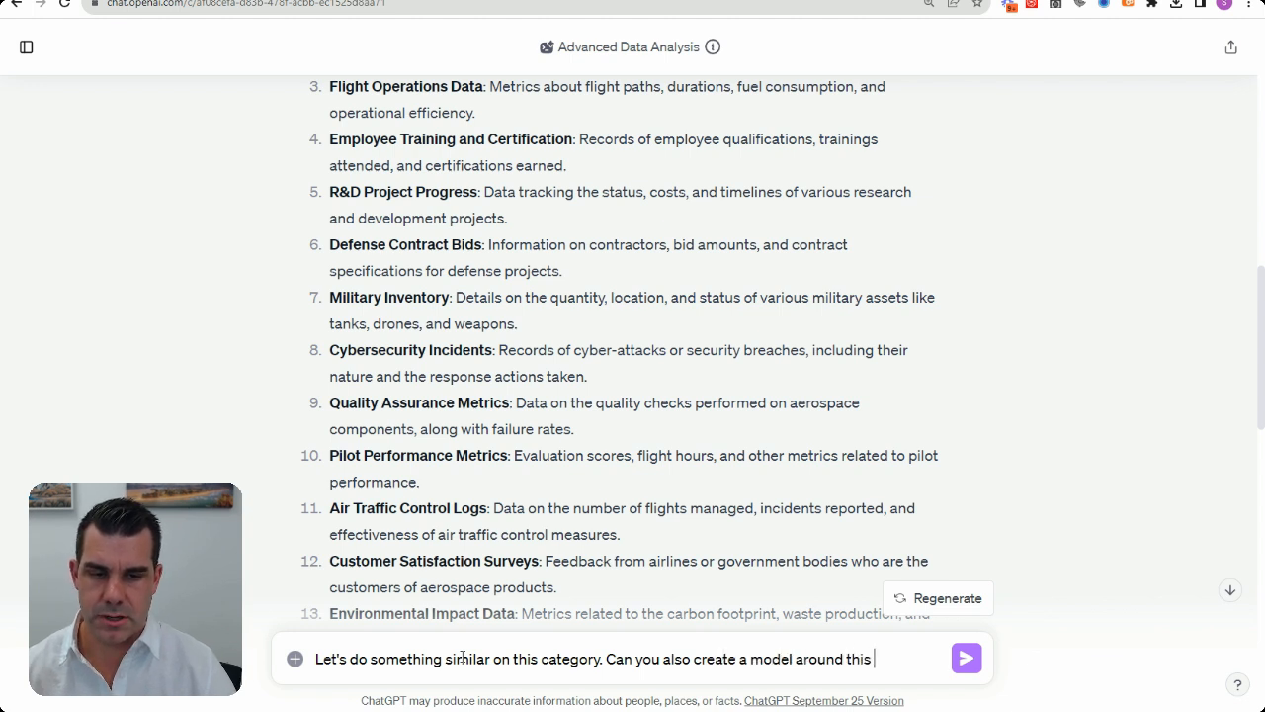
pyautogui.write('core dataset. T')
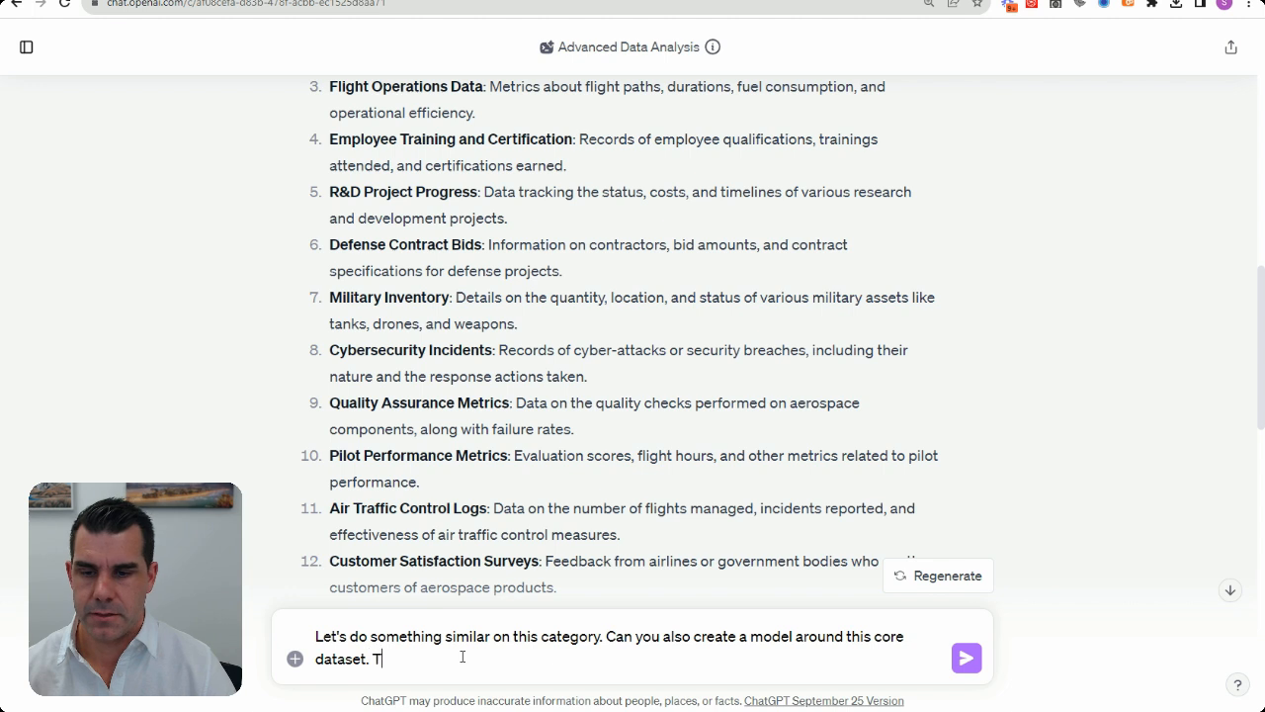
pyautogui.write('hink of o')
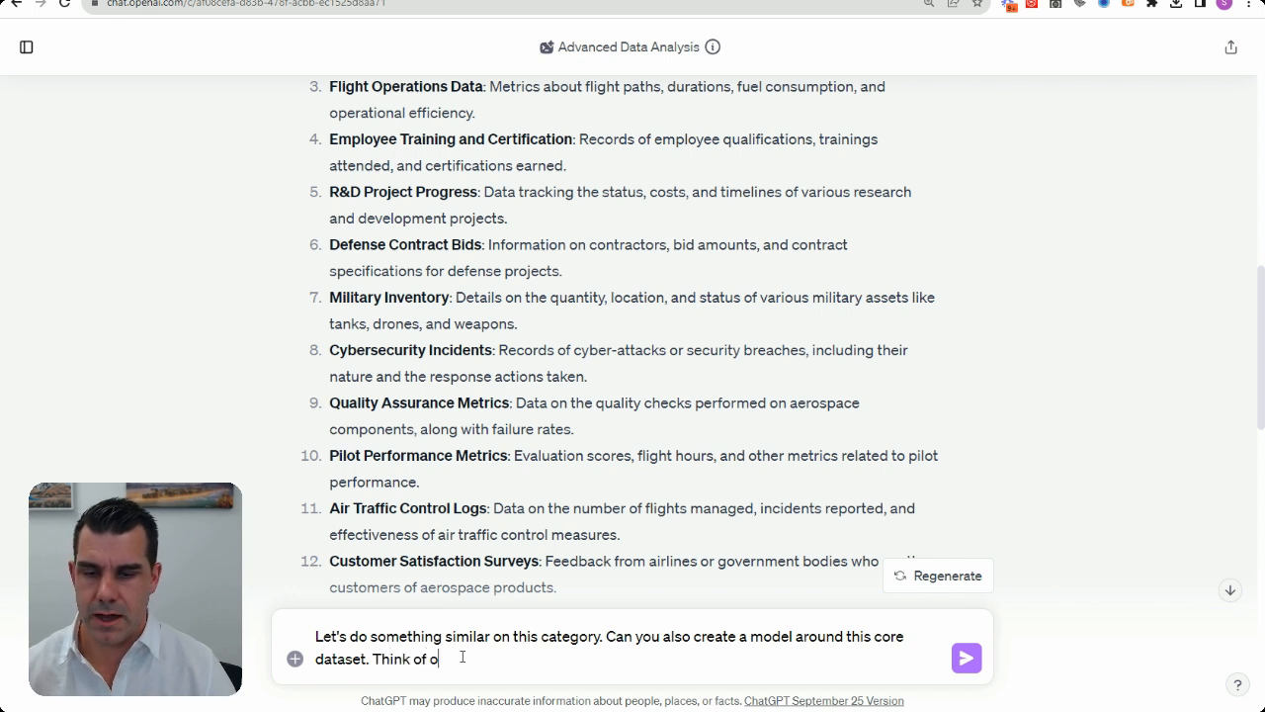
pyautogui.write('ther table that')
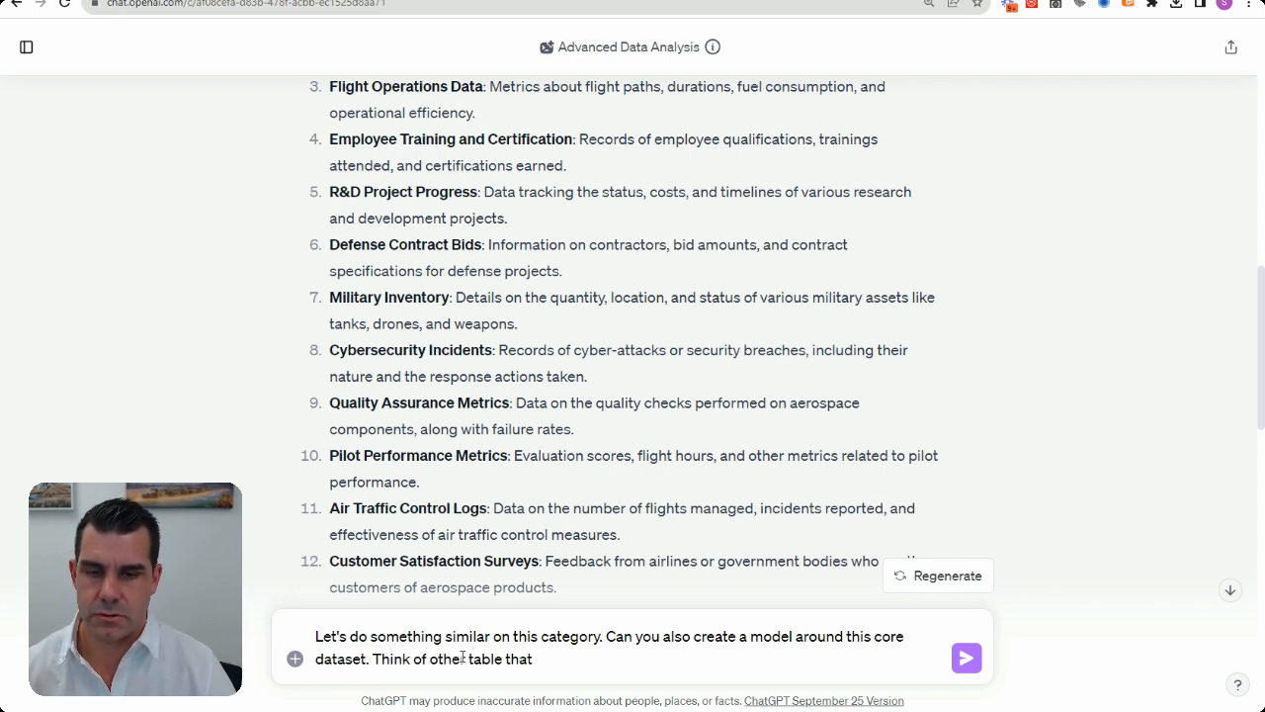
pyautogui.write('would work well w')
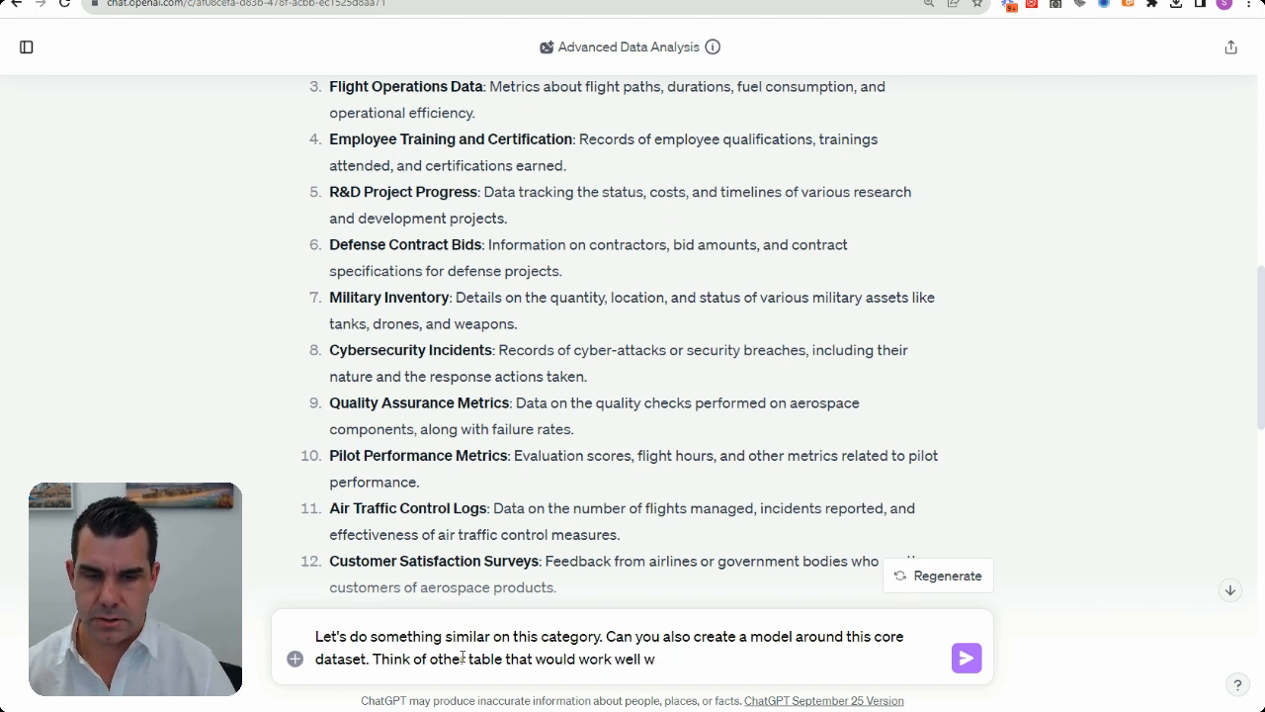
pyautogui.write('th')
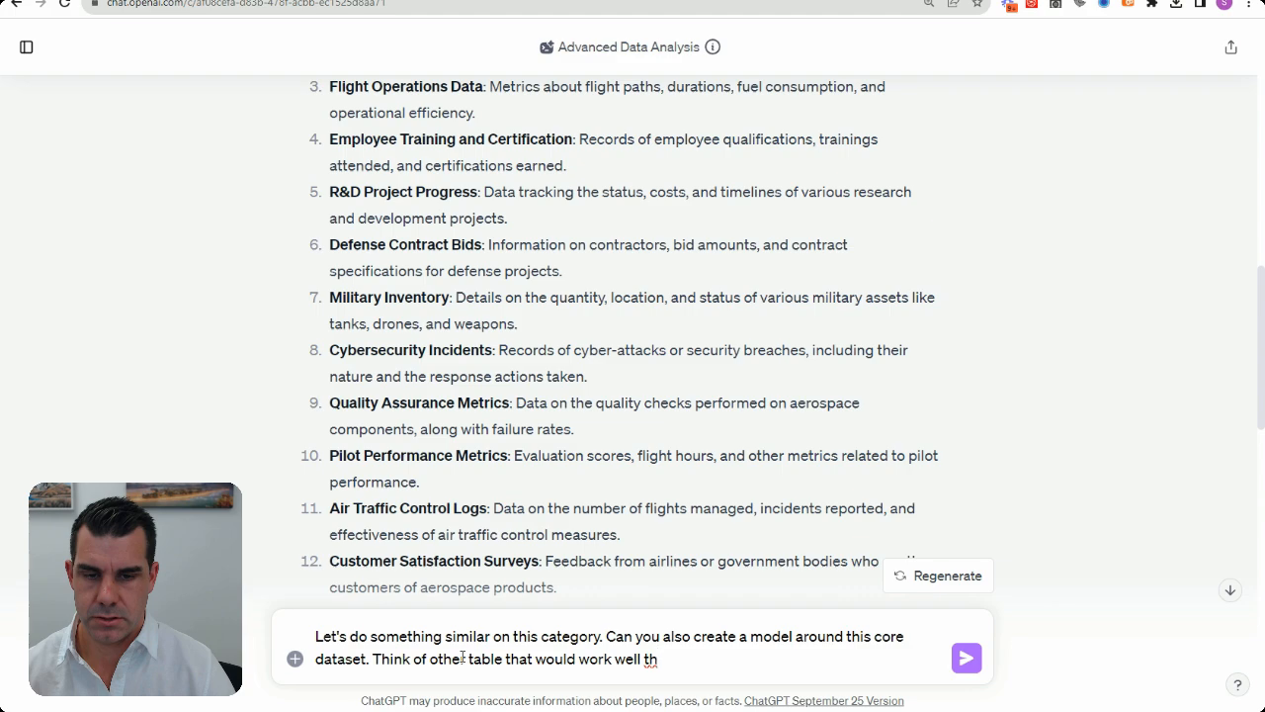
pyautogui.write('is inform')
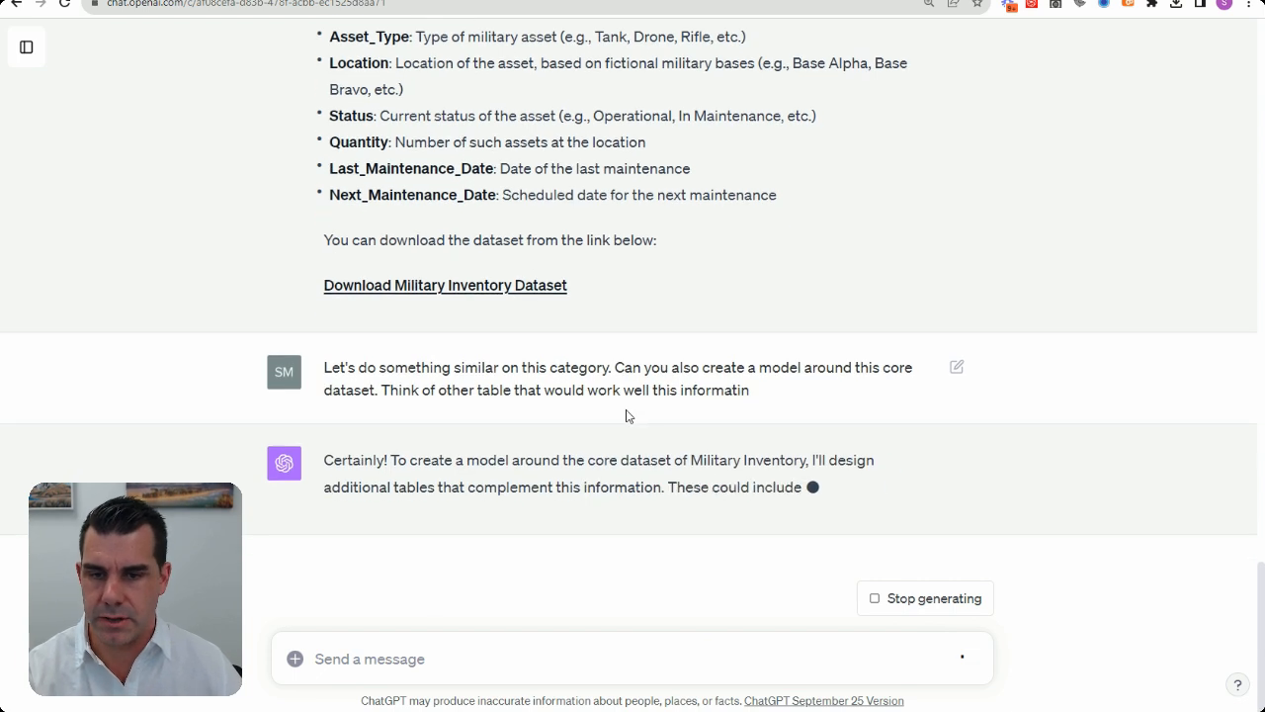
# Review the proposed maintenance, personnel, supplier, budget and incident tables and the starting Python code
pyautogui.scroll(-3)
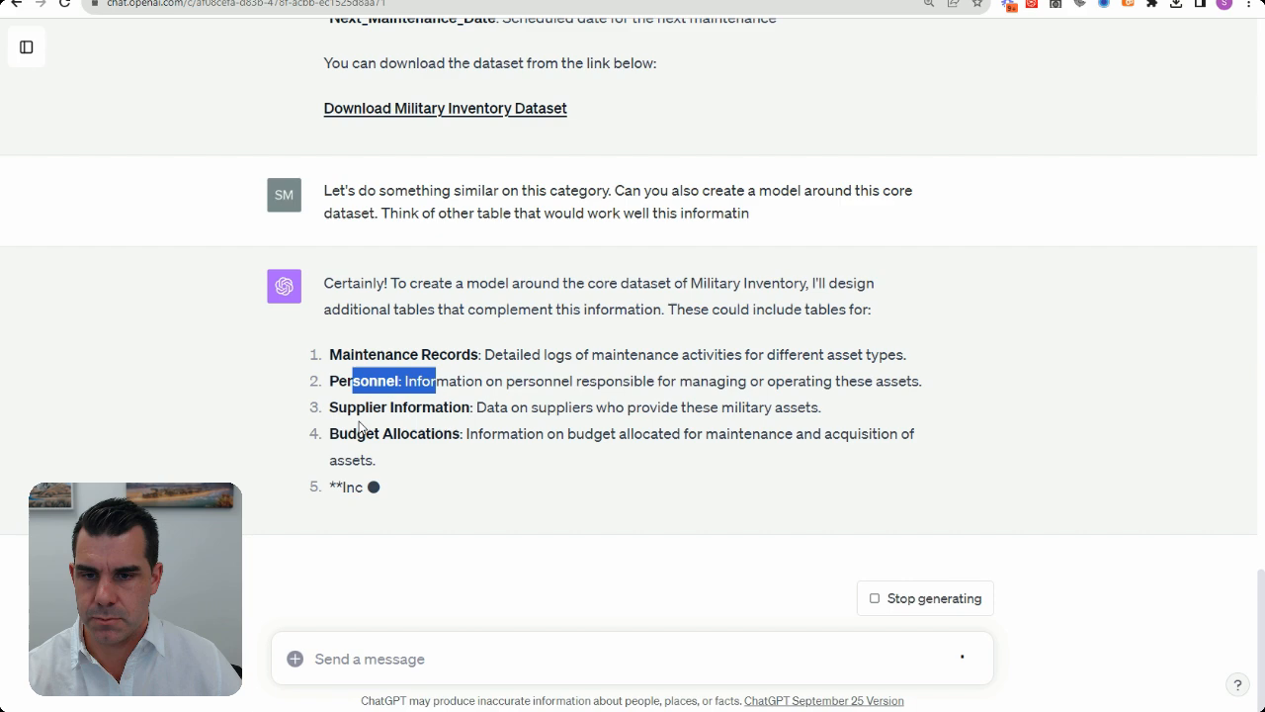
pyautogui.scroll(-3)
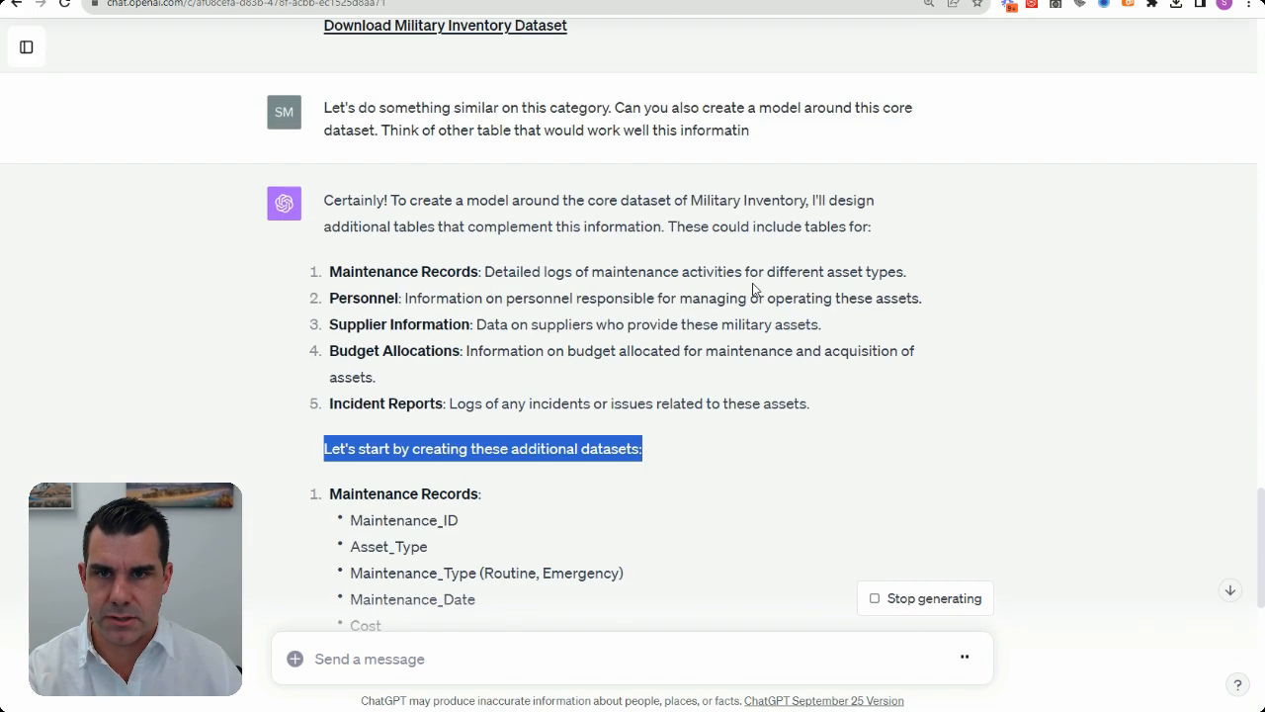
pyautogui.scroll(3)
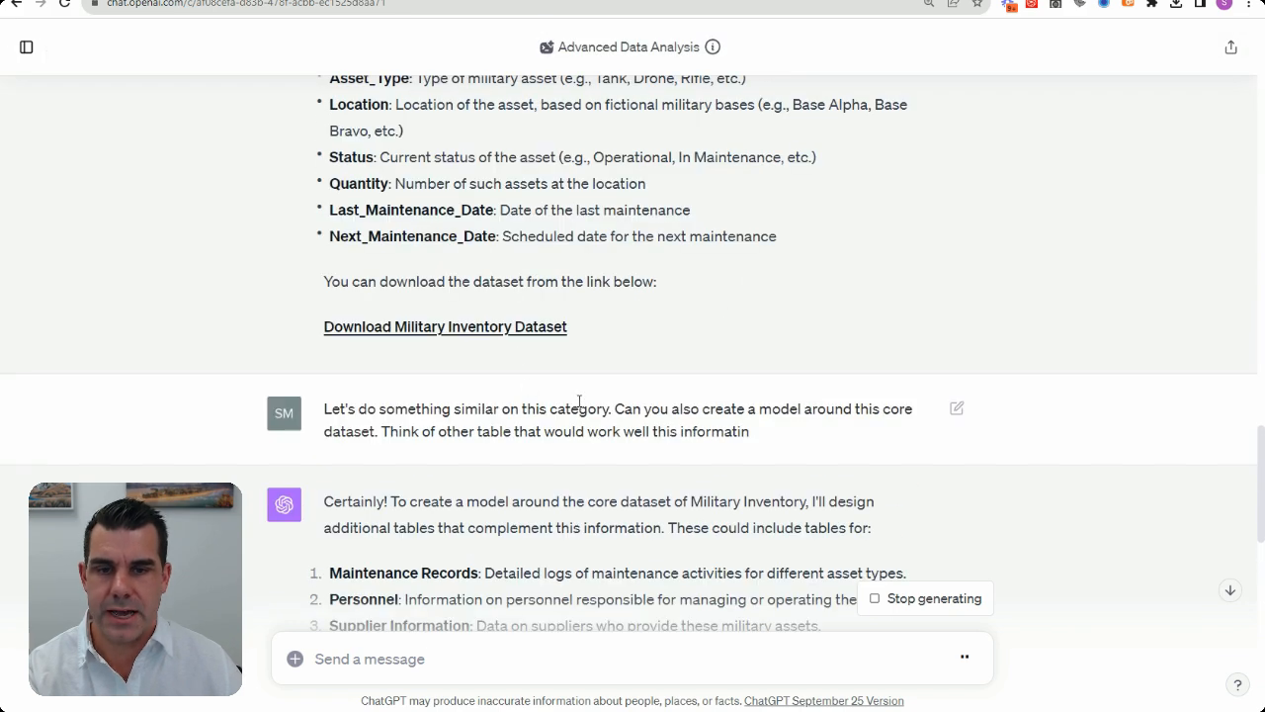
pyautogui.moveTo(359, 407); pyautogui.dragTo(748, 430)
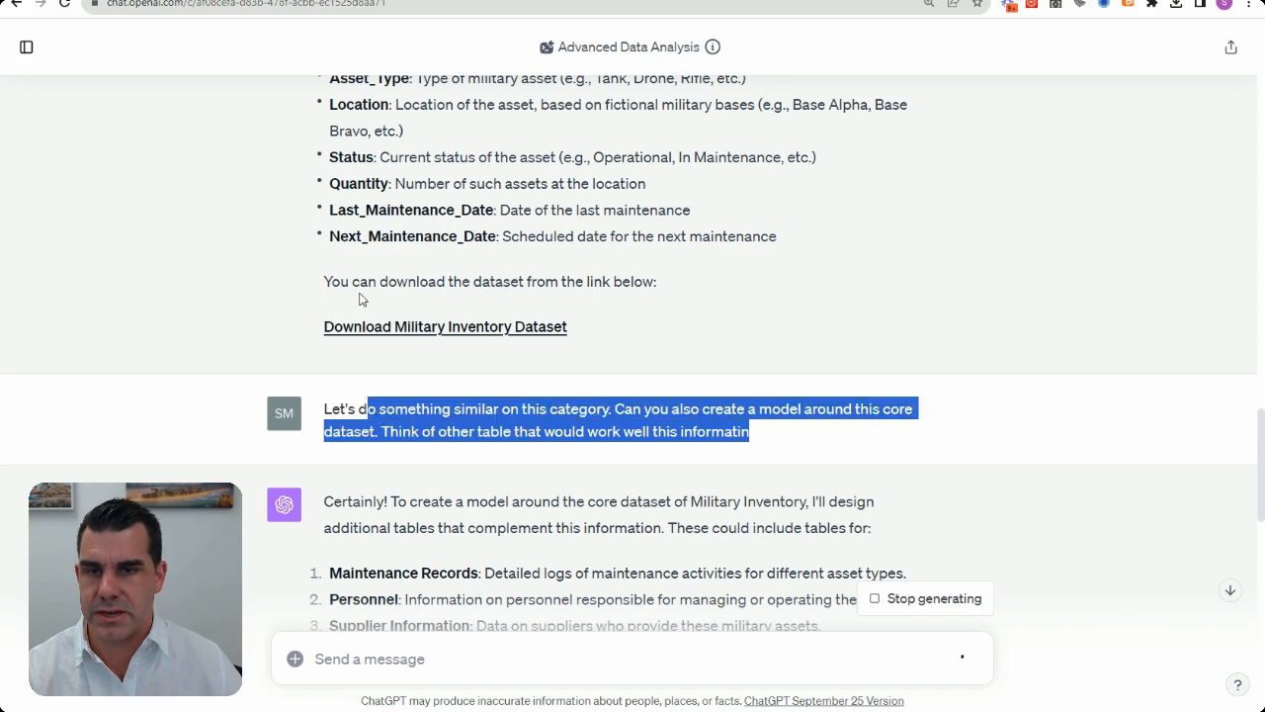
pyautogui.scroll(-3)
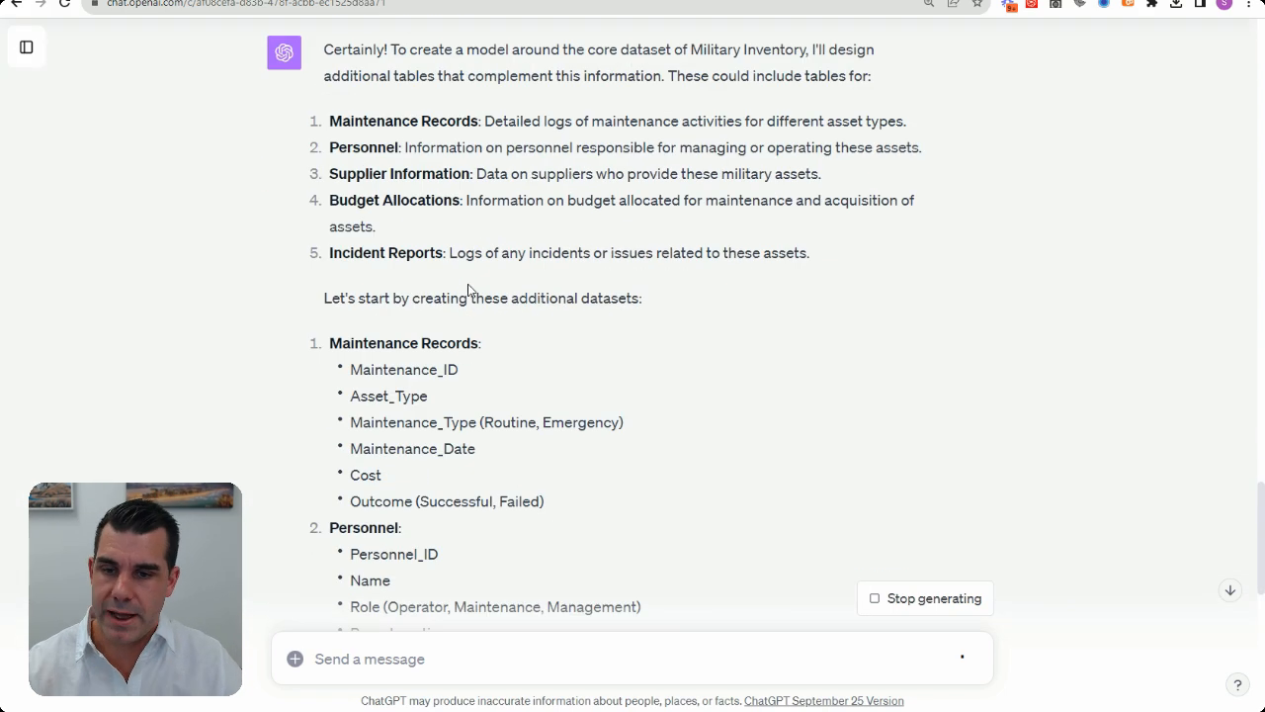
pyautogui.scroll(-3)
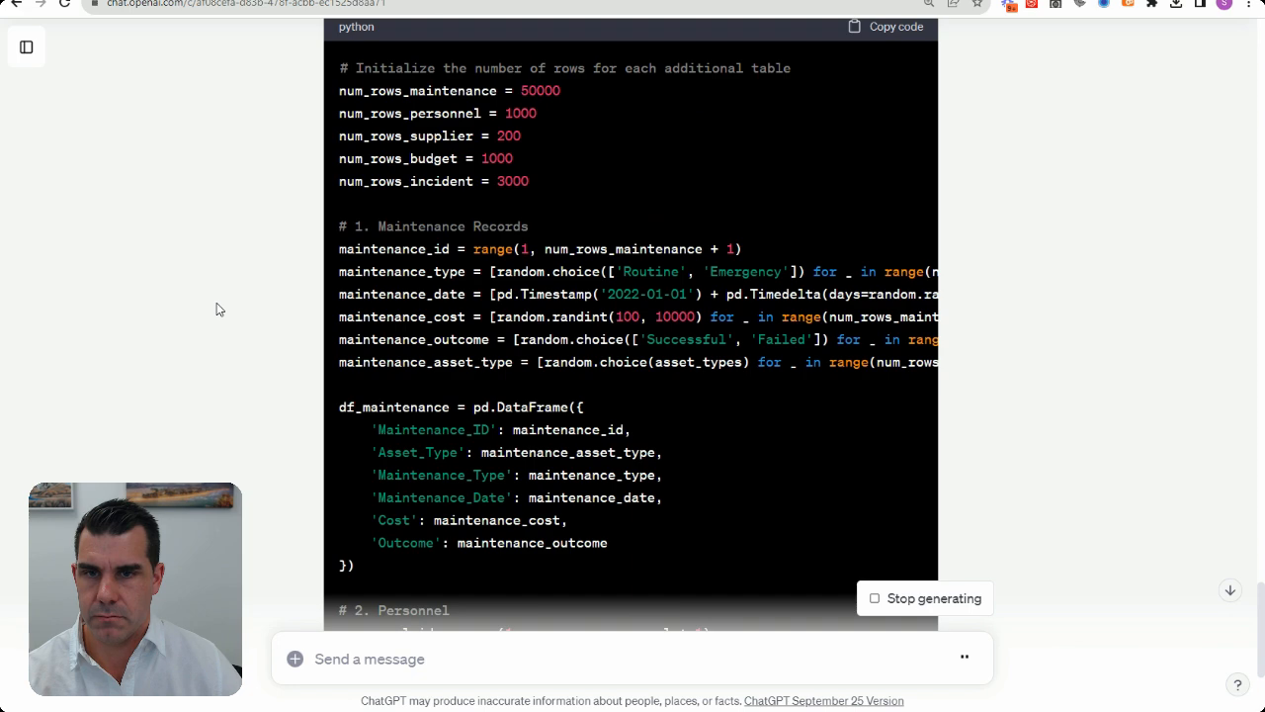
# Follow the generating code until download links for all five complementary CSV tables appear
pyautogui.scroll(-3)
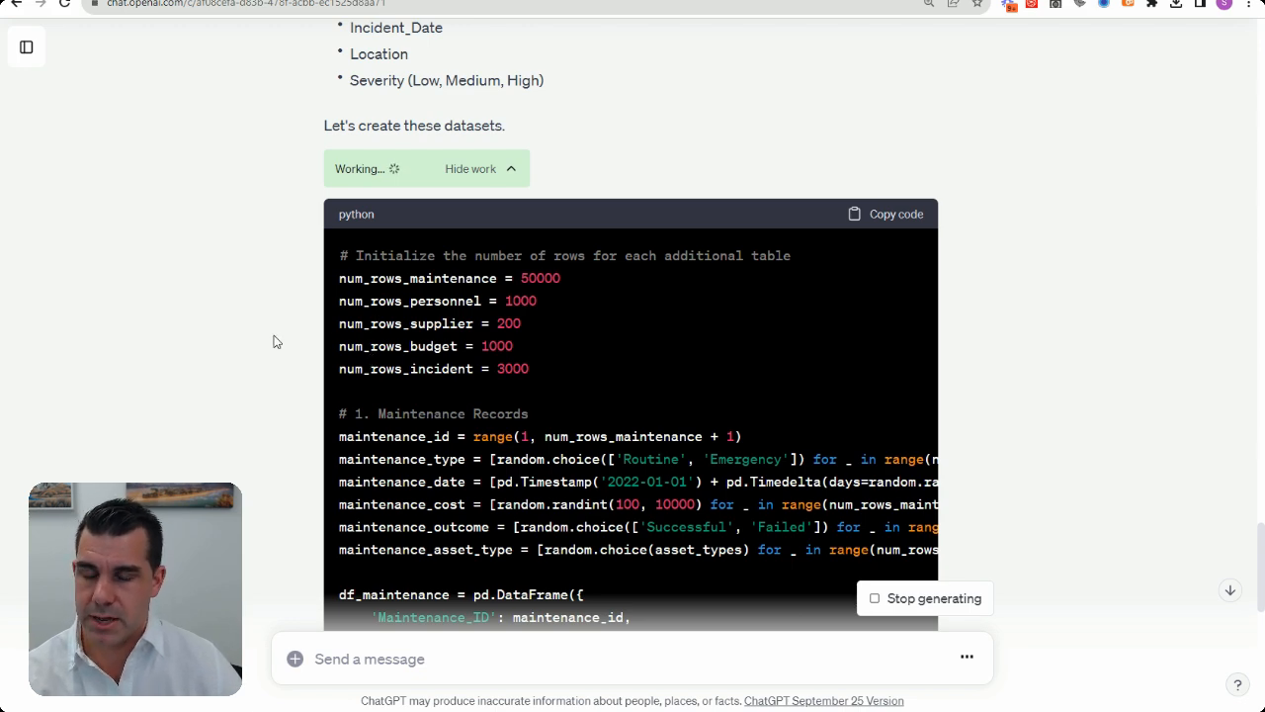
pyautogui.scroll(-3)
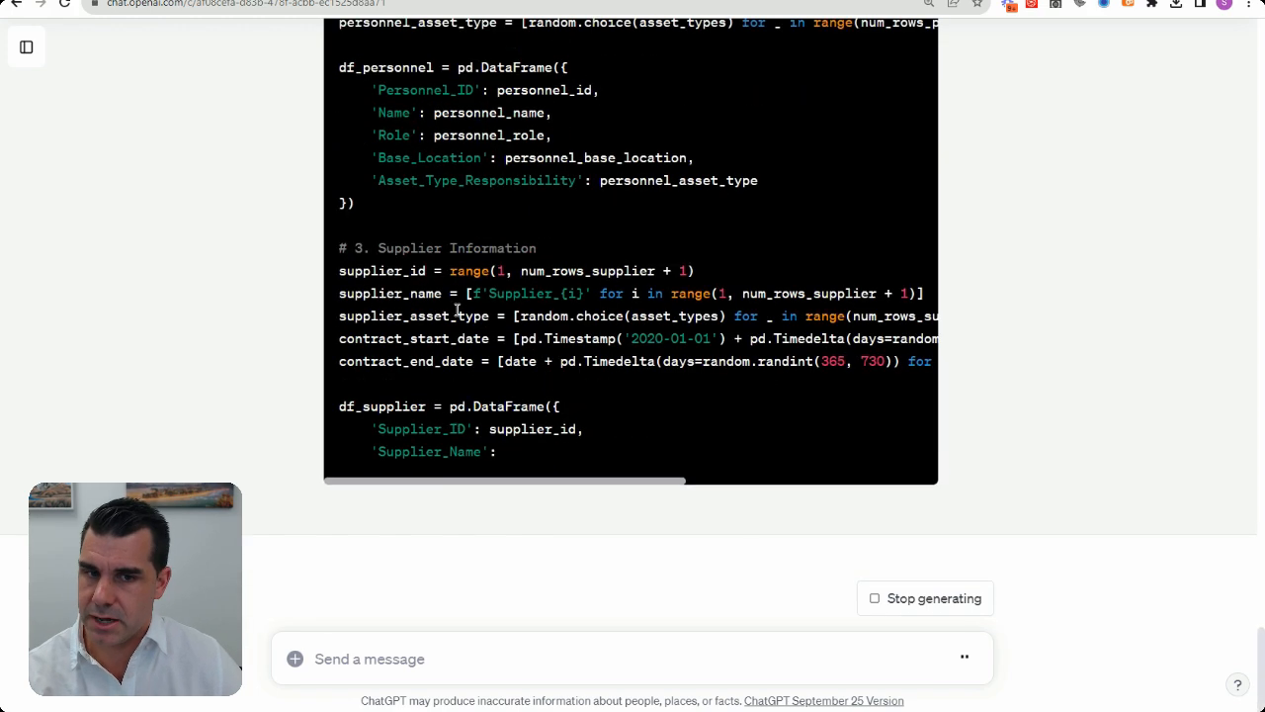
pyautogui.scroll(-3)
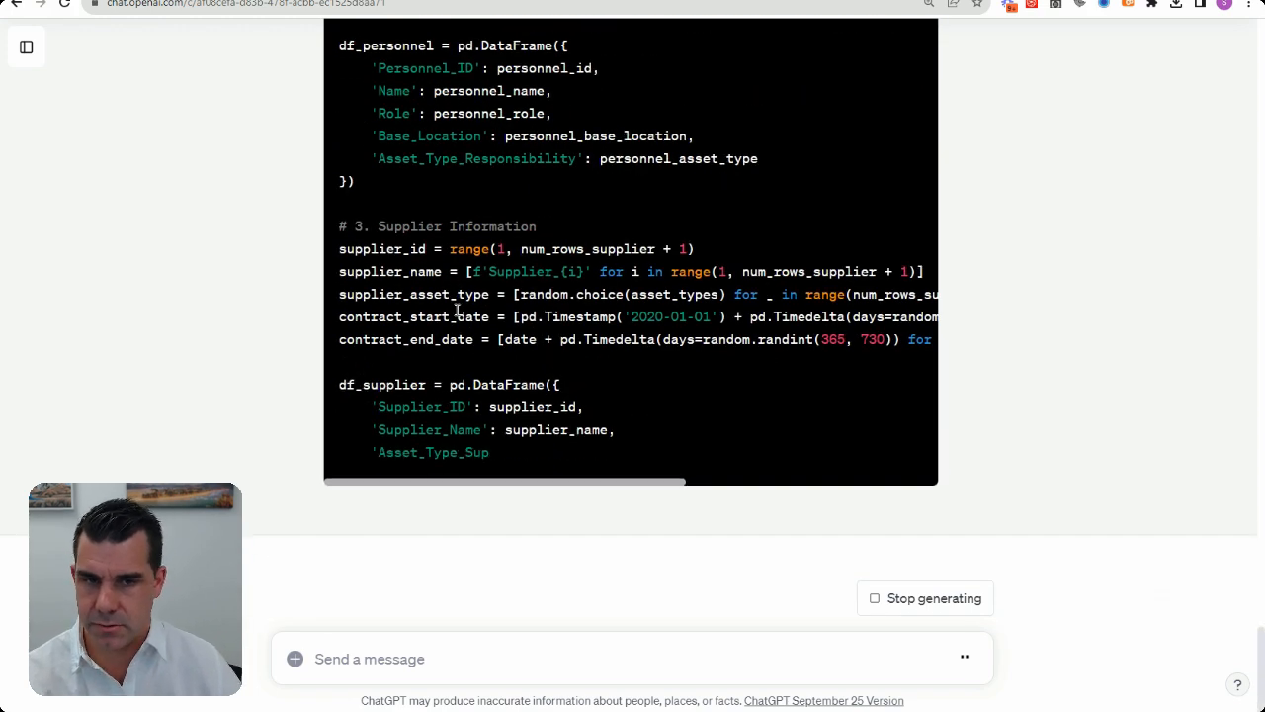
pyautogui.scroll(-3)
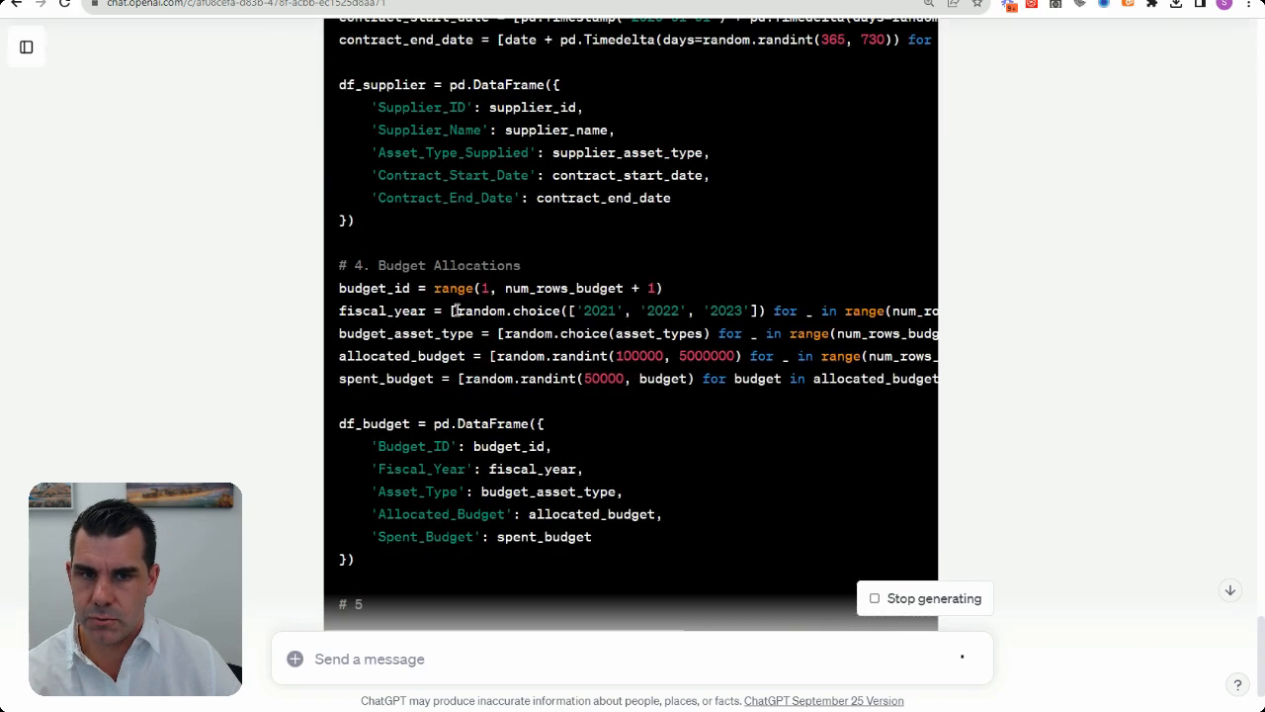
pyautogui.scroll(-3)
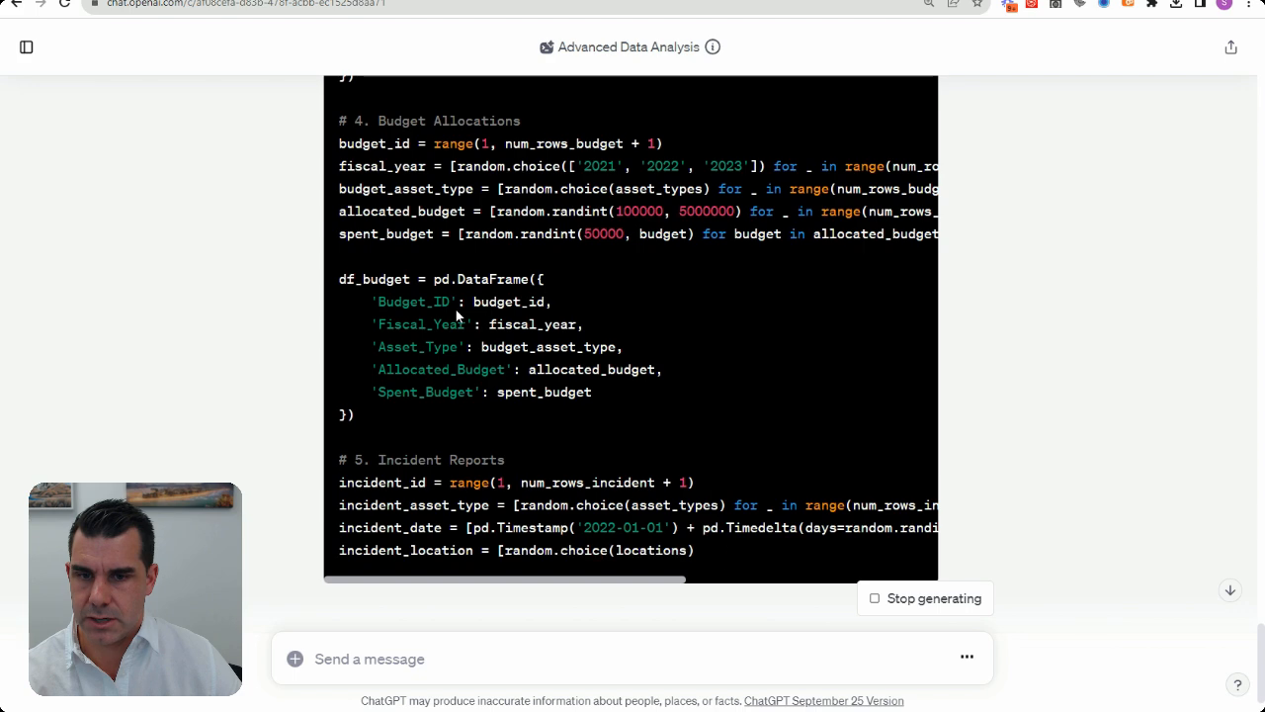
pyautogui.scroll(-3)
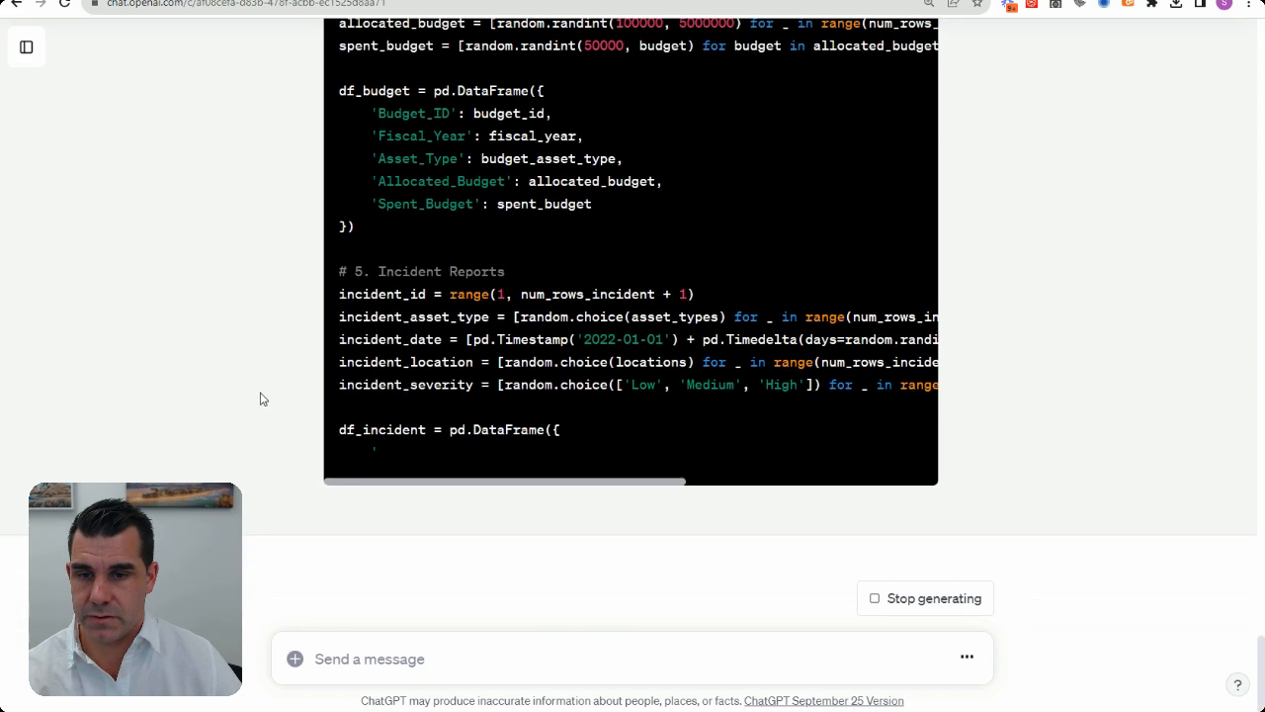
pyautogui.scroll(-3)
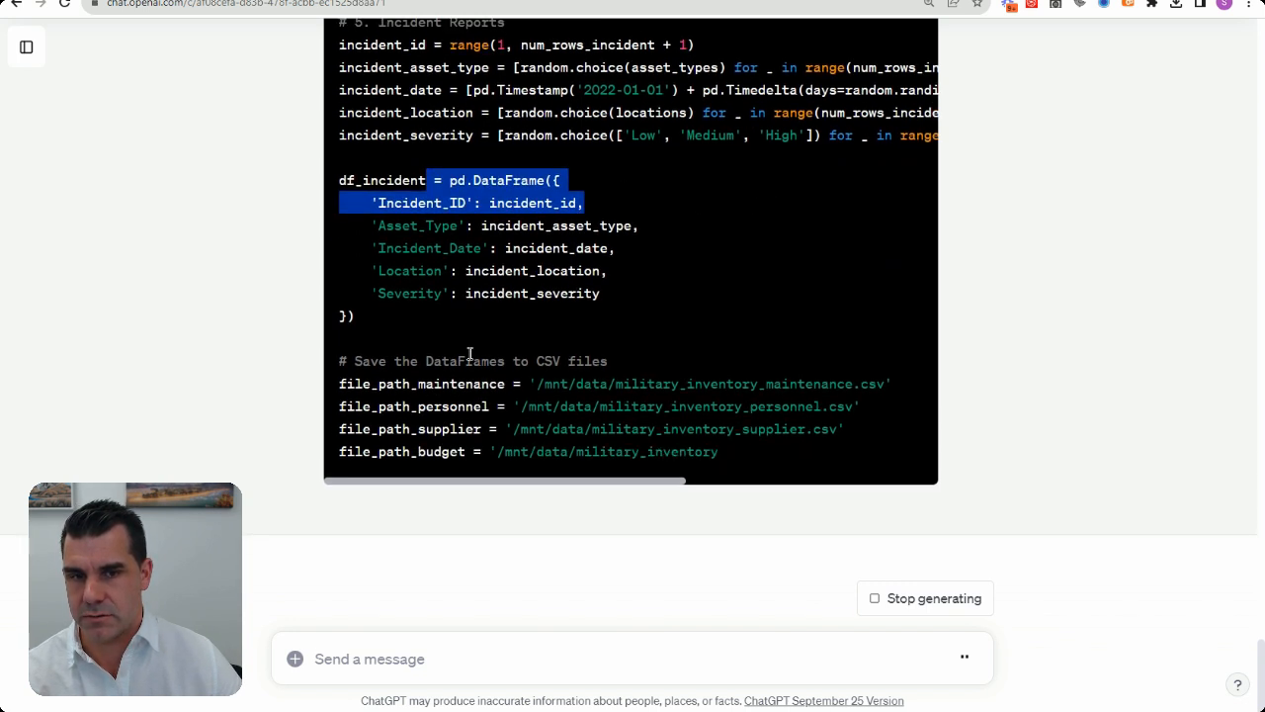
pyautogui.scroll(-3)
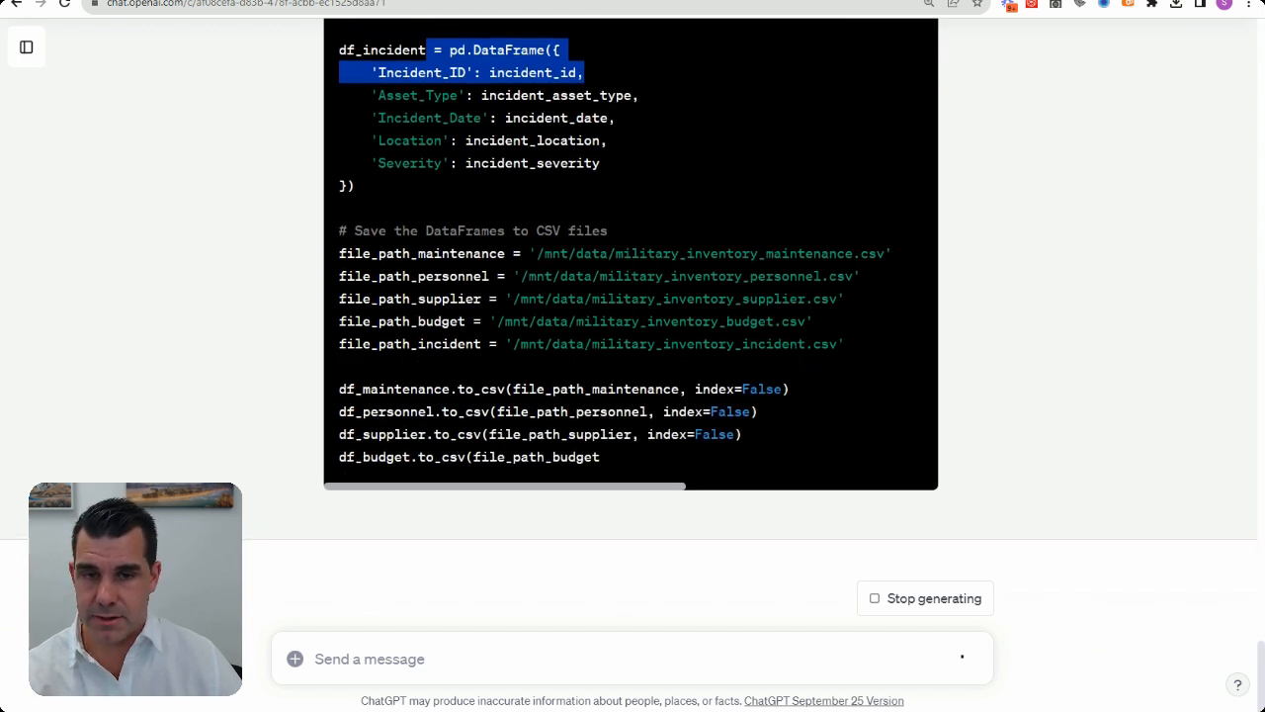
pyautogui.scroll(-3)
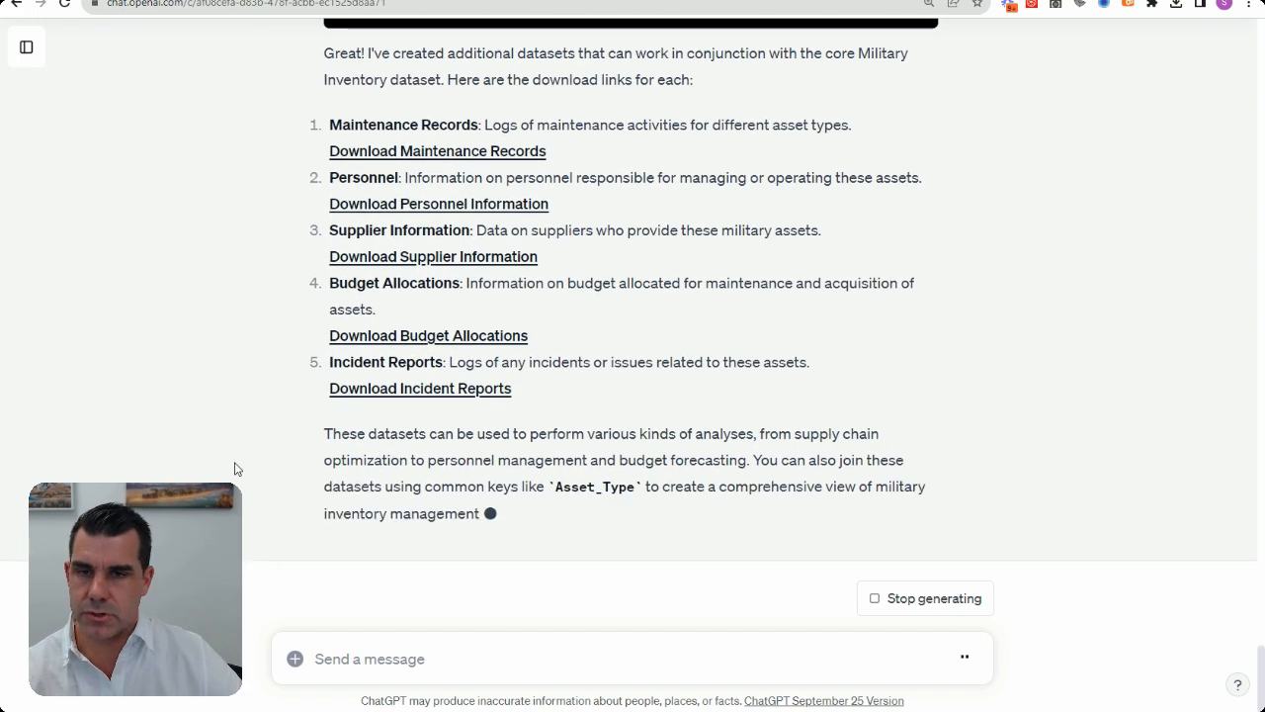
# Download the five new CSV tables and open military_inventory_supplier.csv in Excel
pyautogui.click(437, 127)
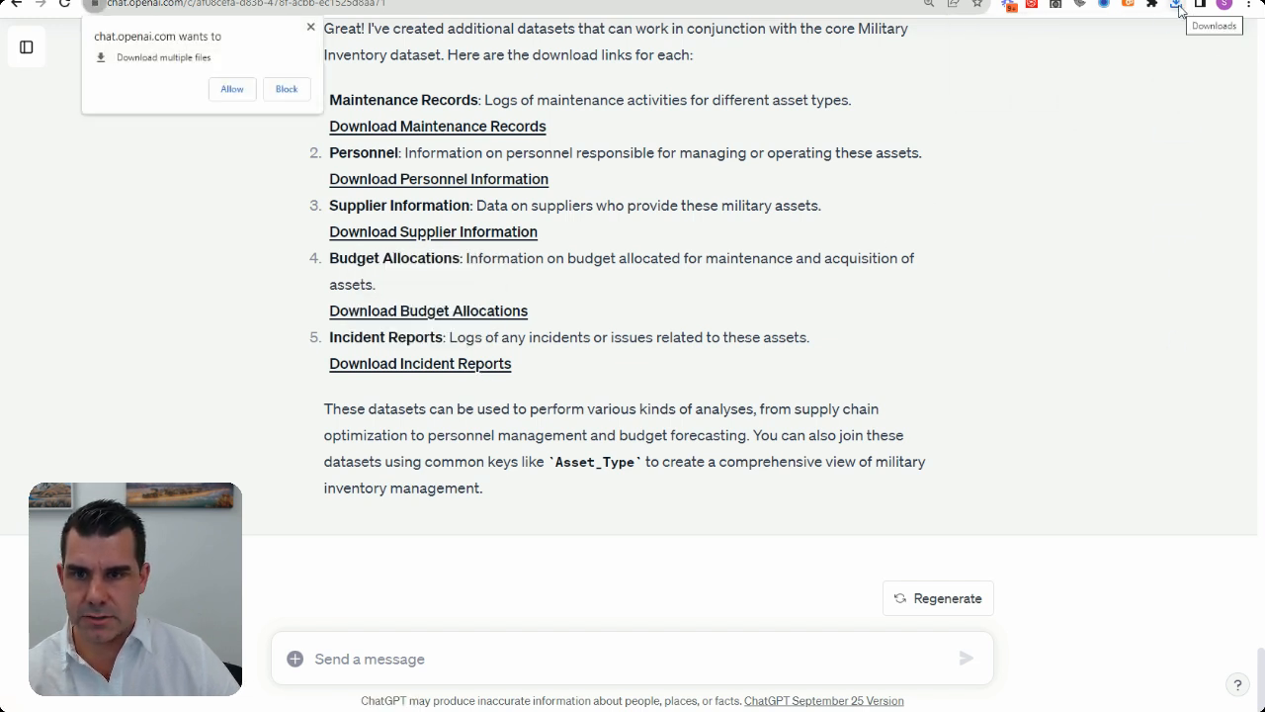
pyautogui.click(1178, 8)
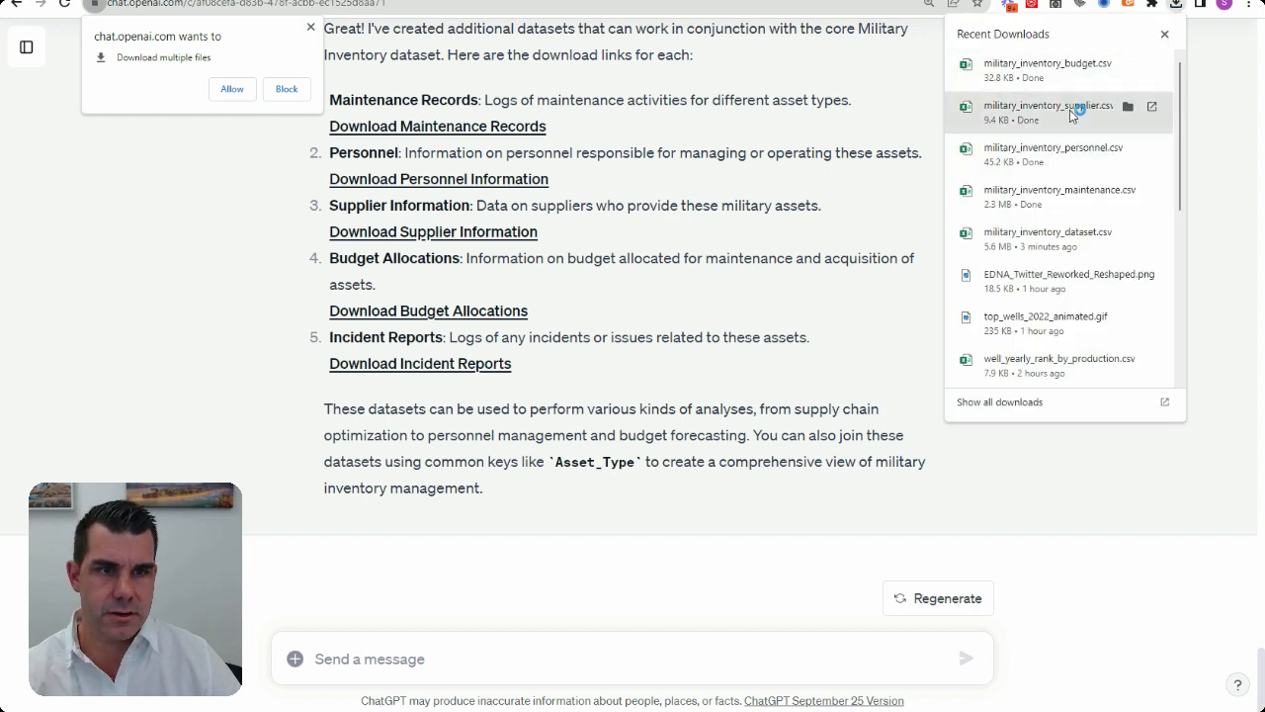
pyautogui.click(608, 300)
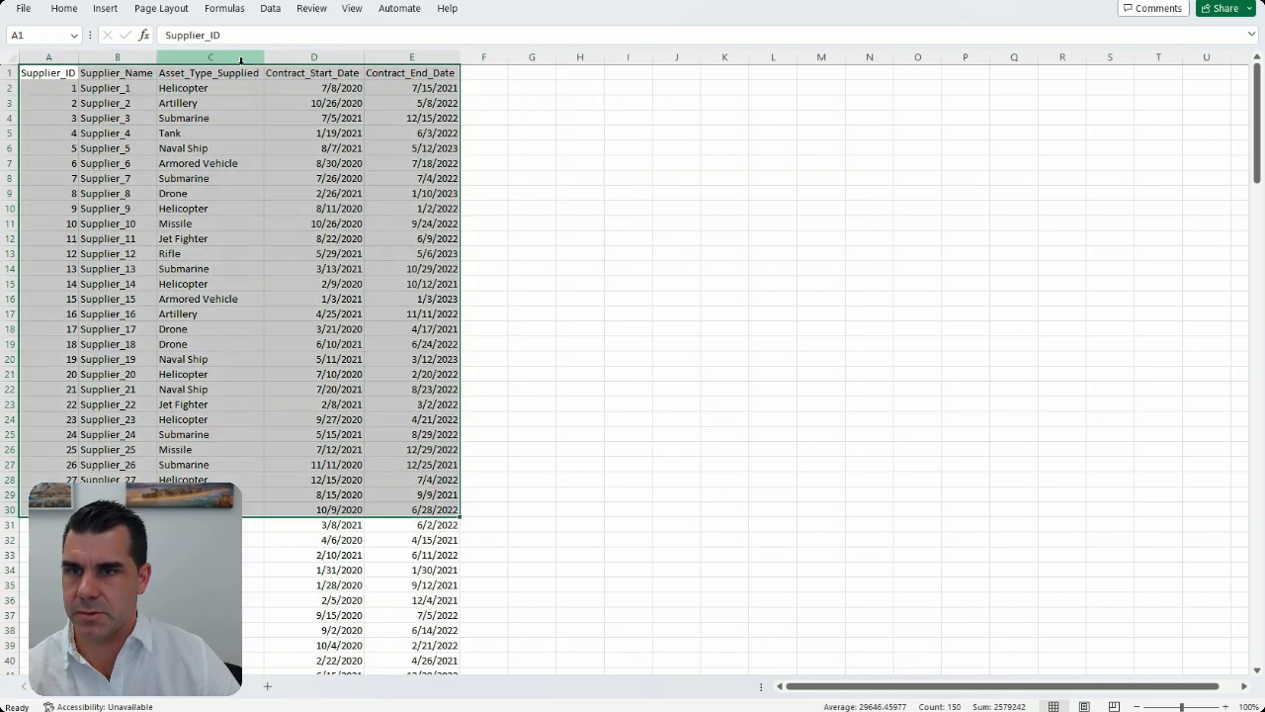
# Bring the core Military Inventory workbook into view, then switch back to the Chrome window
pyautogui.click(209, 71)
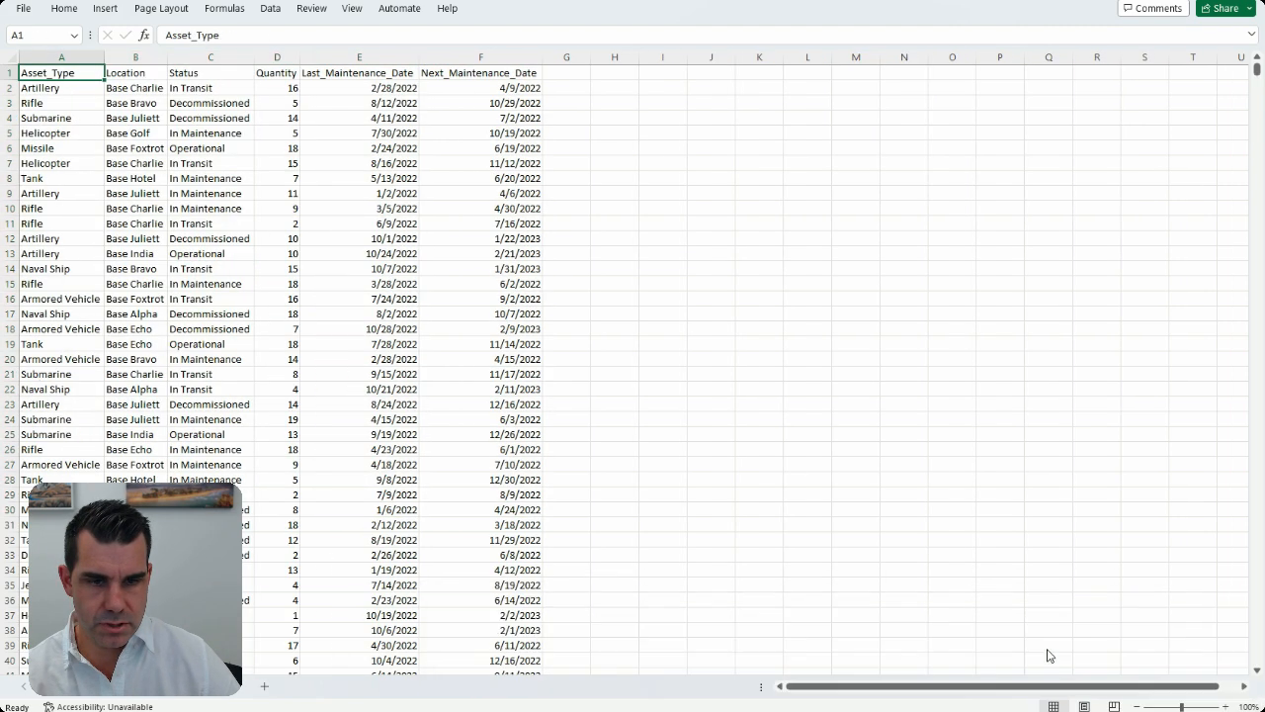
pyautogui.moveTo(61, 72); pyautogui.dragTo(61, 162)
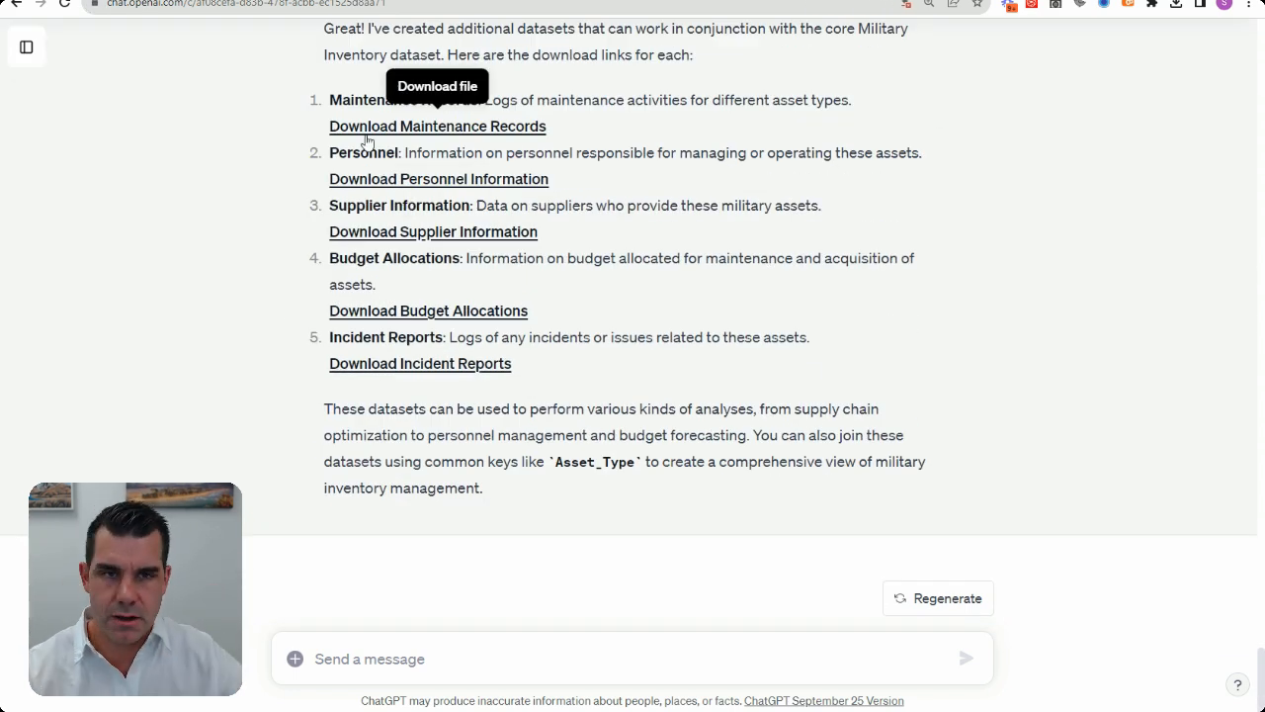
pyautogui.moveTo(427, 158)
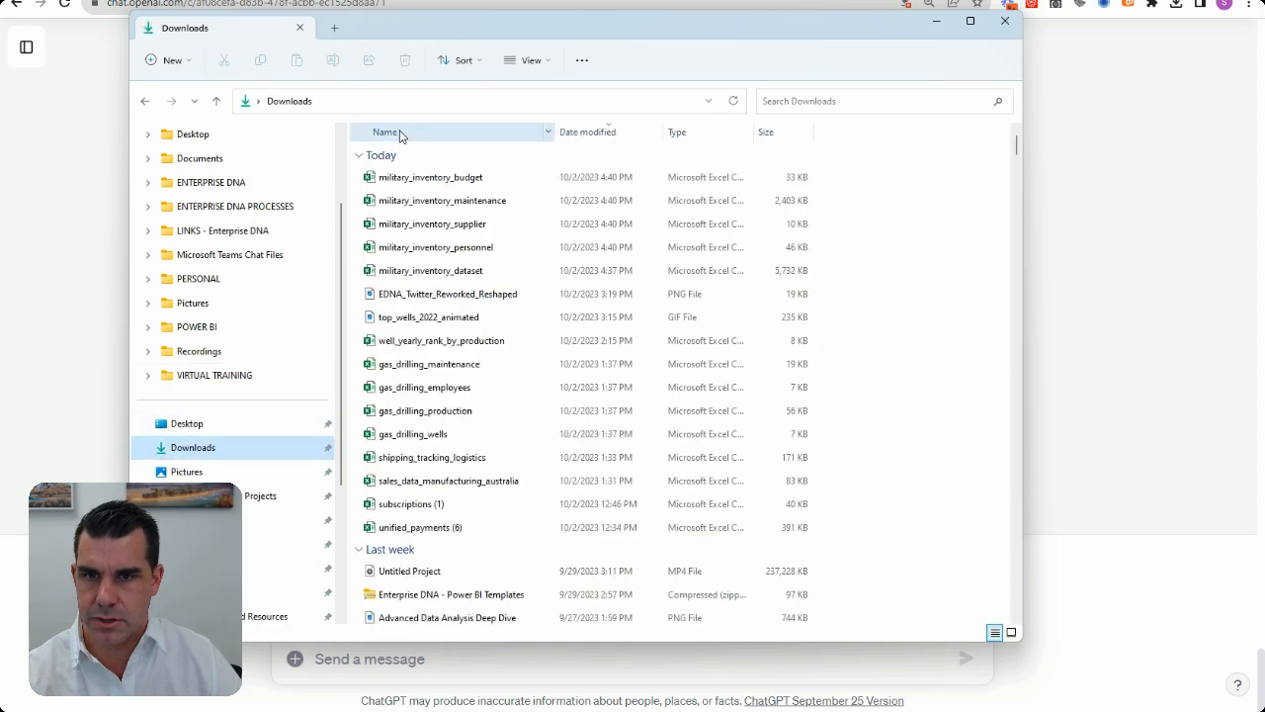
# Select the five military_inventory CSV files in Downloads and drop them into the ChatGPT message box
pyautogui.click(431, 178)
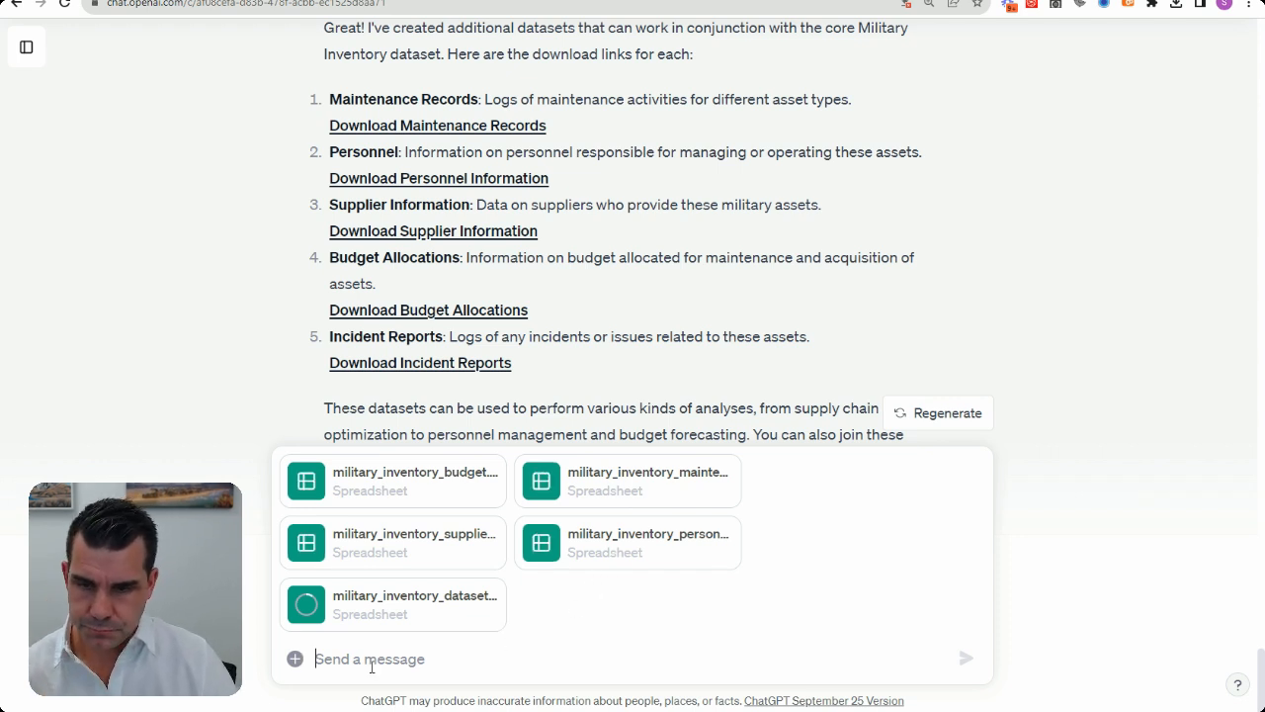
# Send a message asking for an overview of data analytics and data science analyses possible with this data
pyautogui.write('Can you give me an')
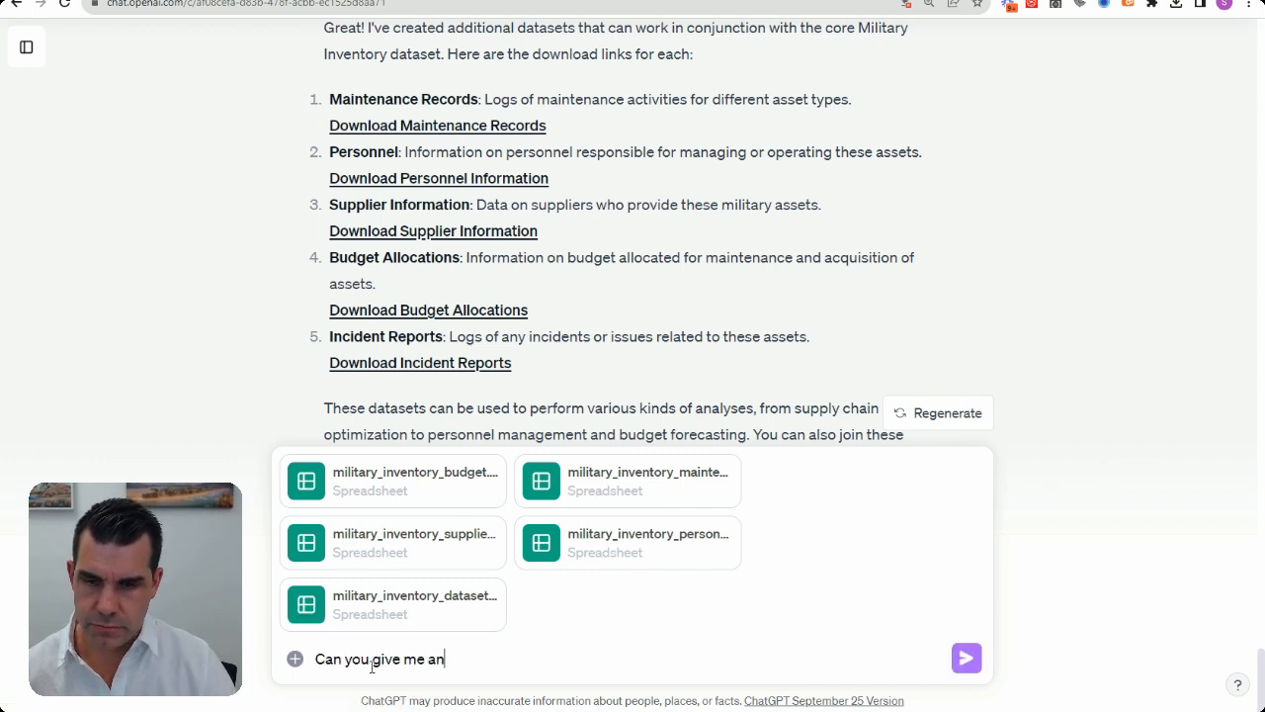
pyautogui.write('overview of the')
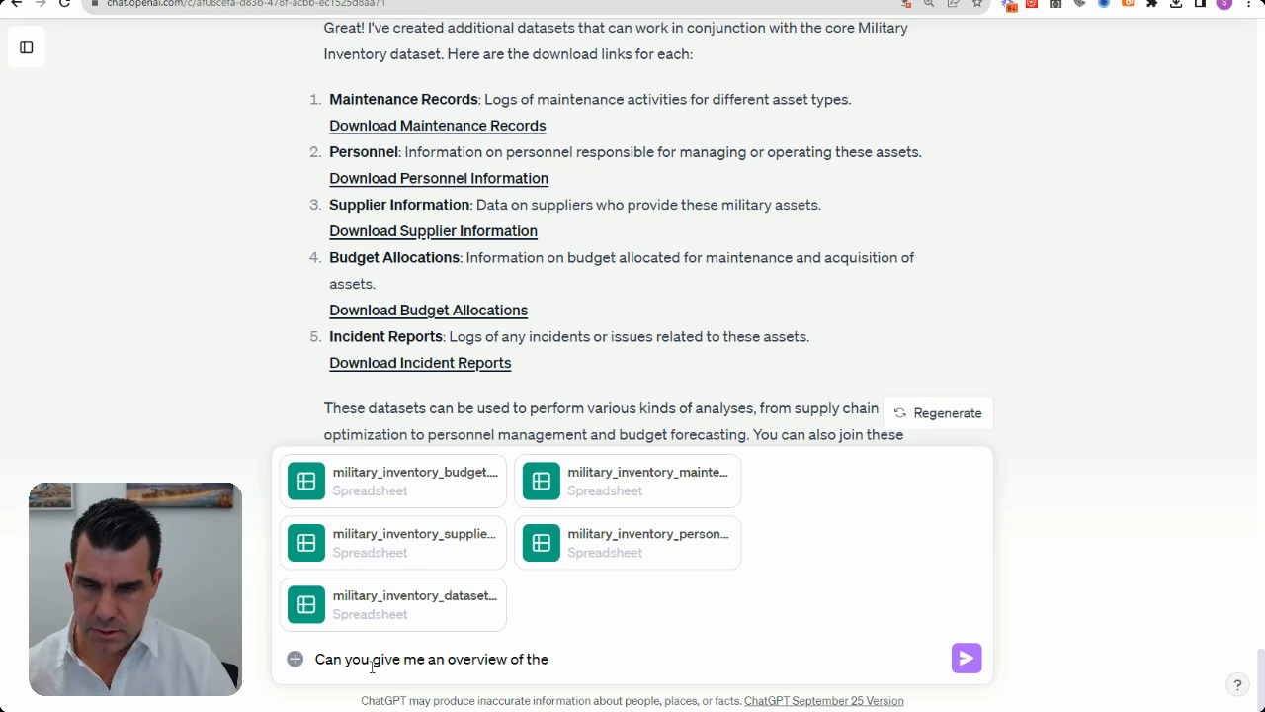
pyautogui.write('analysis that we could do with the')
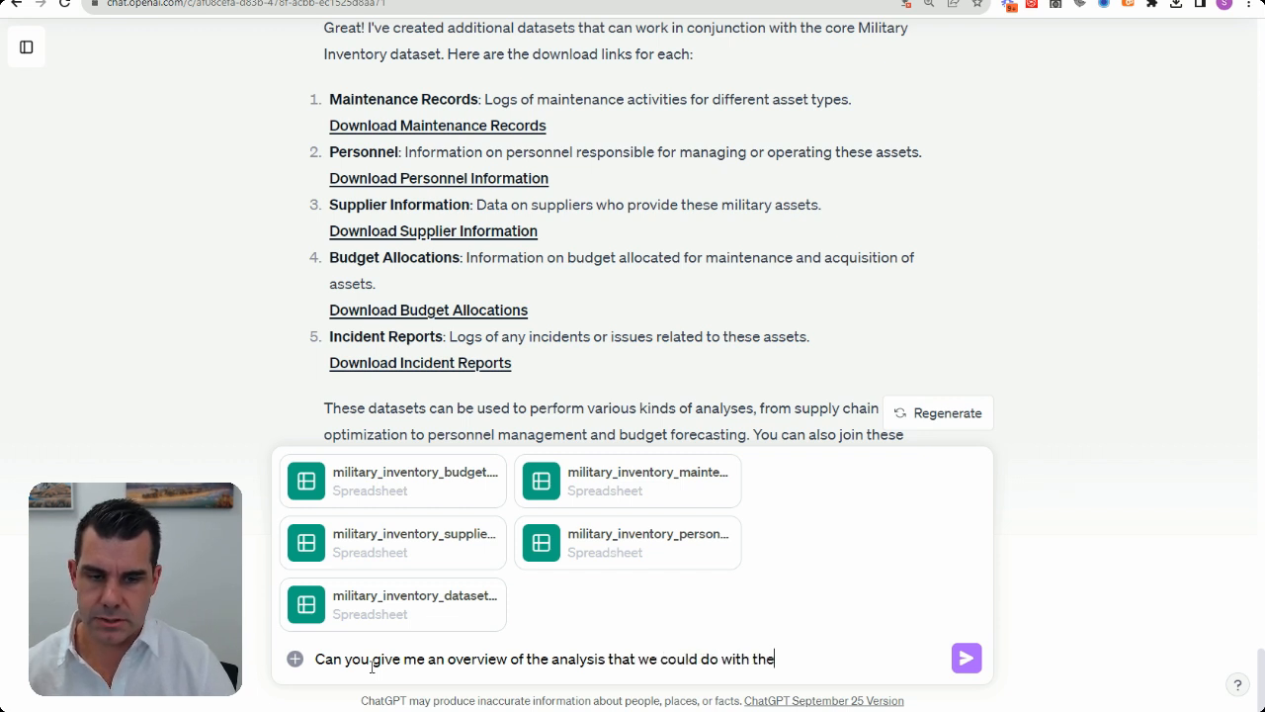
pyautogui.write('this data. Give me both data')
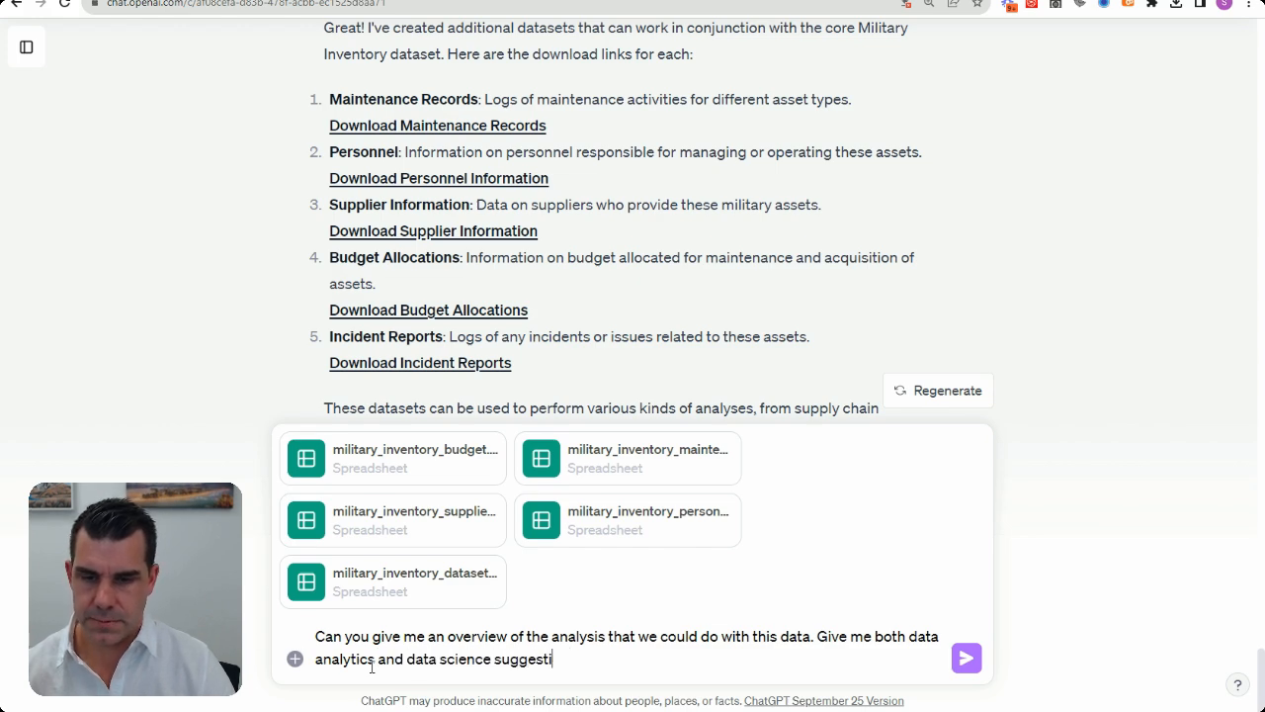
pyautogui.click(966, 661)
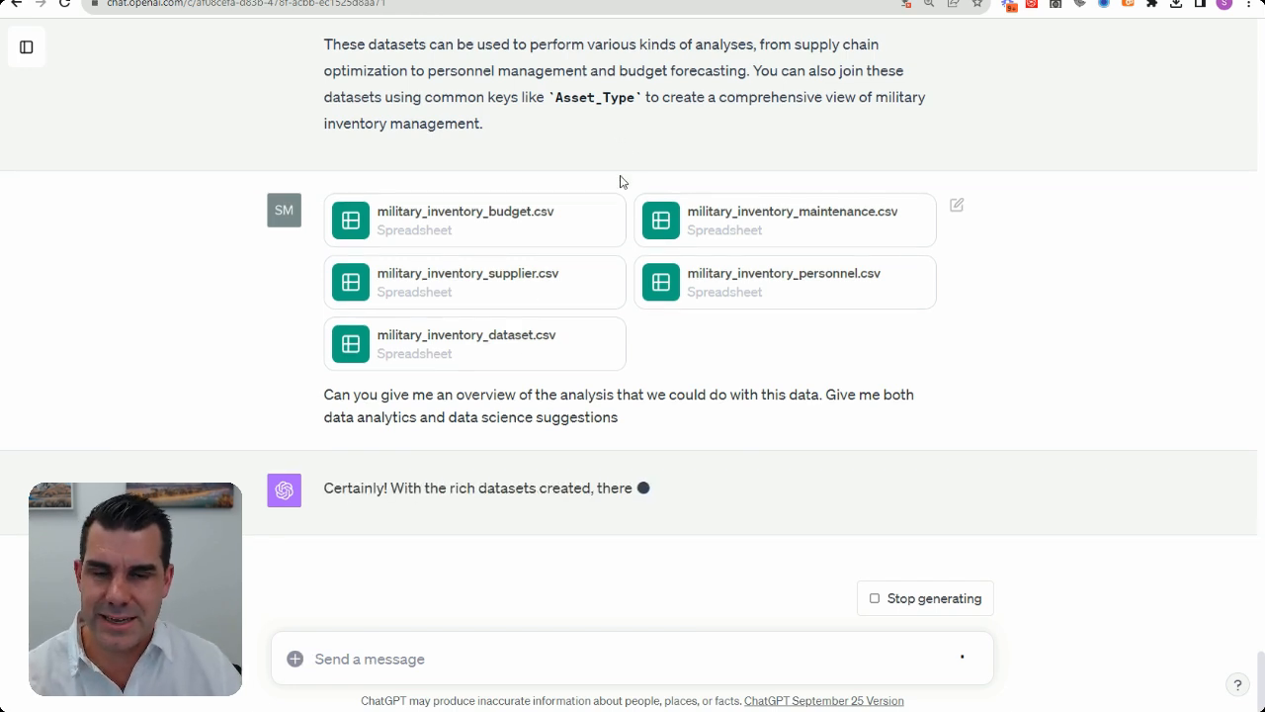
# Scroll through the Data Analytics Suggestions list as ChatGPT generates its reply
pyautogui.scroll(-3)
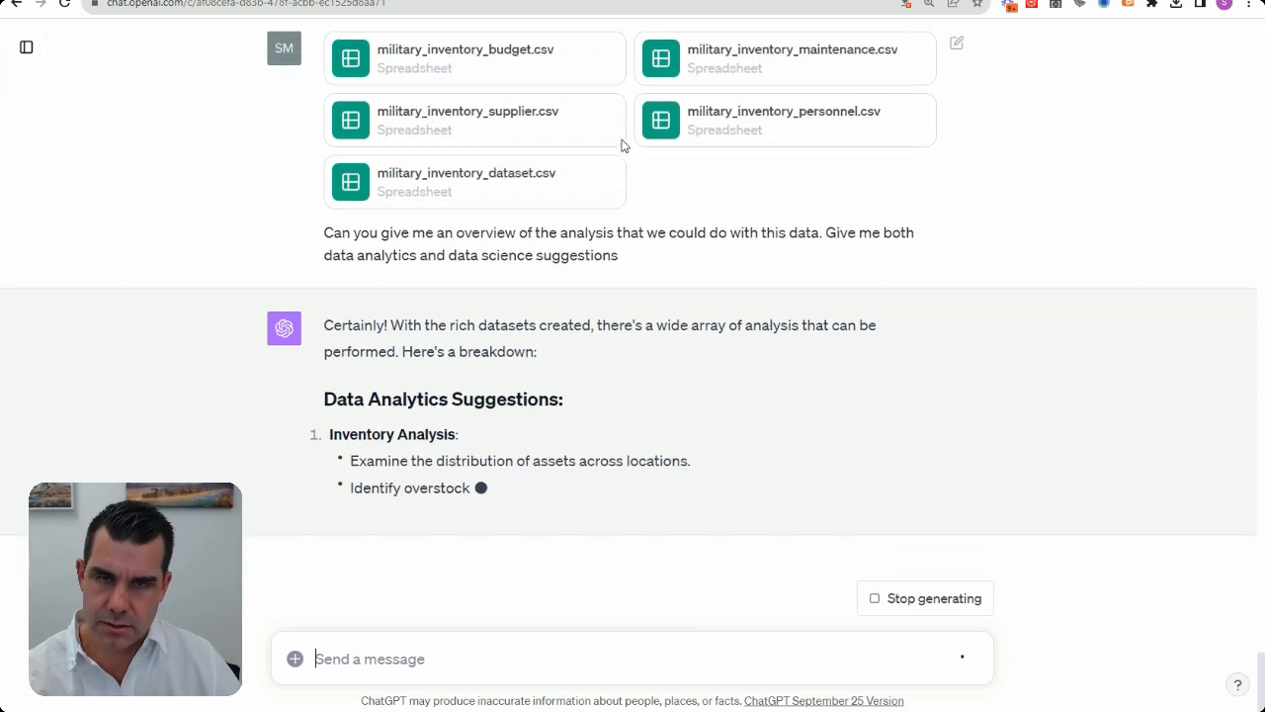
pyautogui.scroll(3)
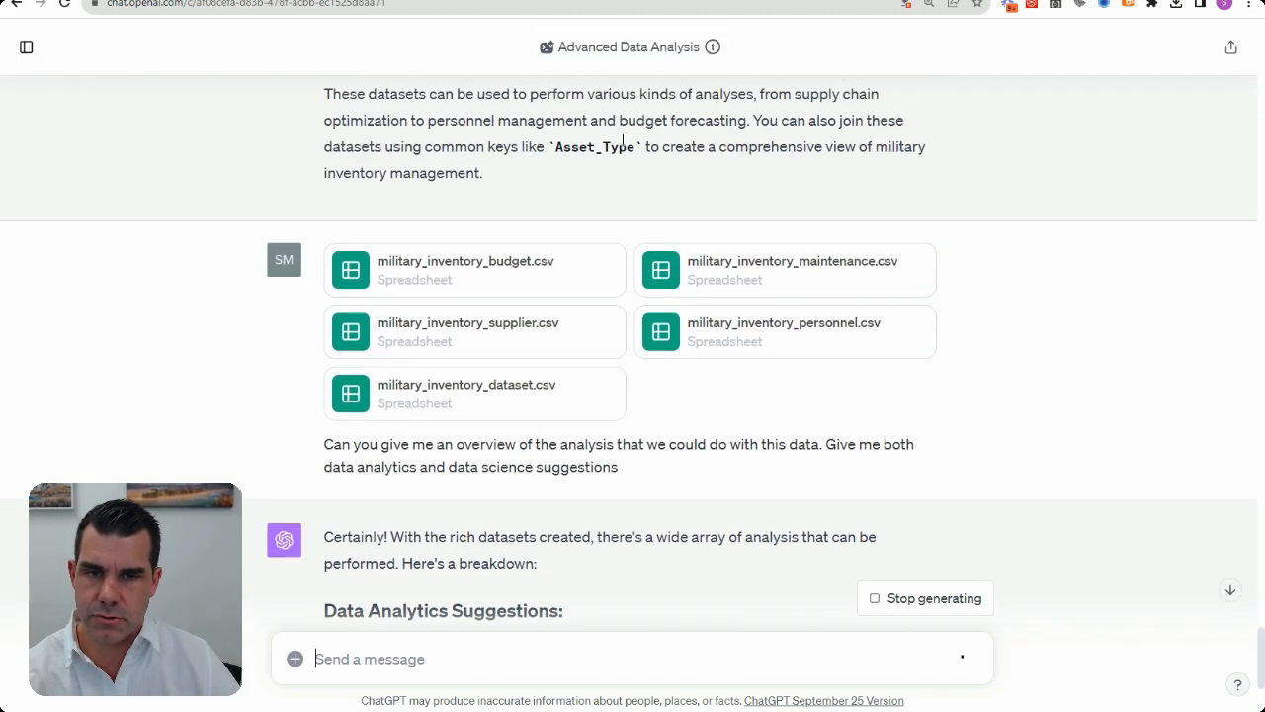
pyautogui.scroll(-3)
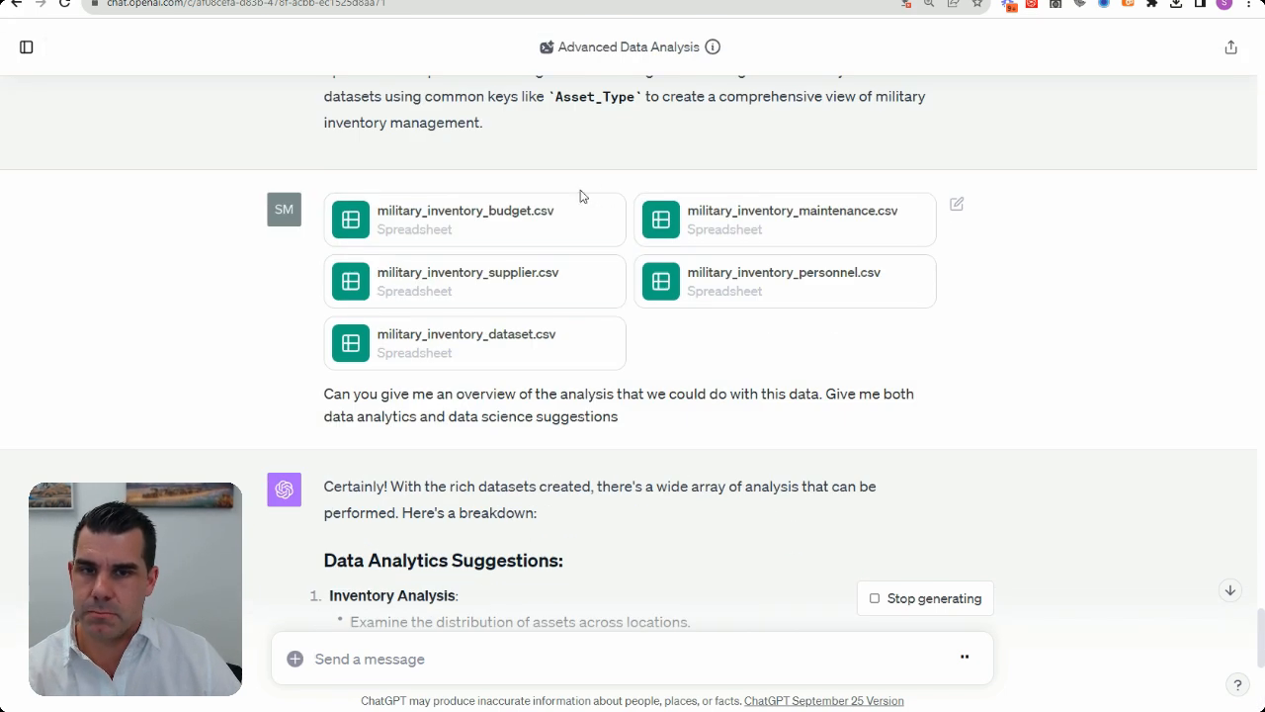
pyautogui.scroll(-3)
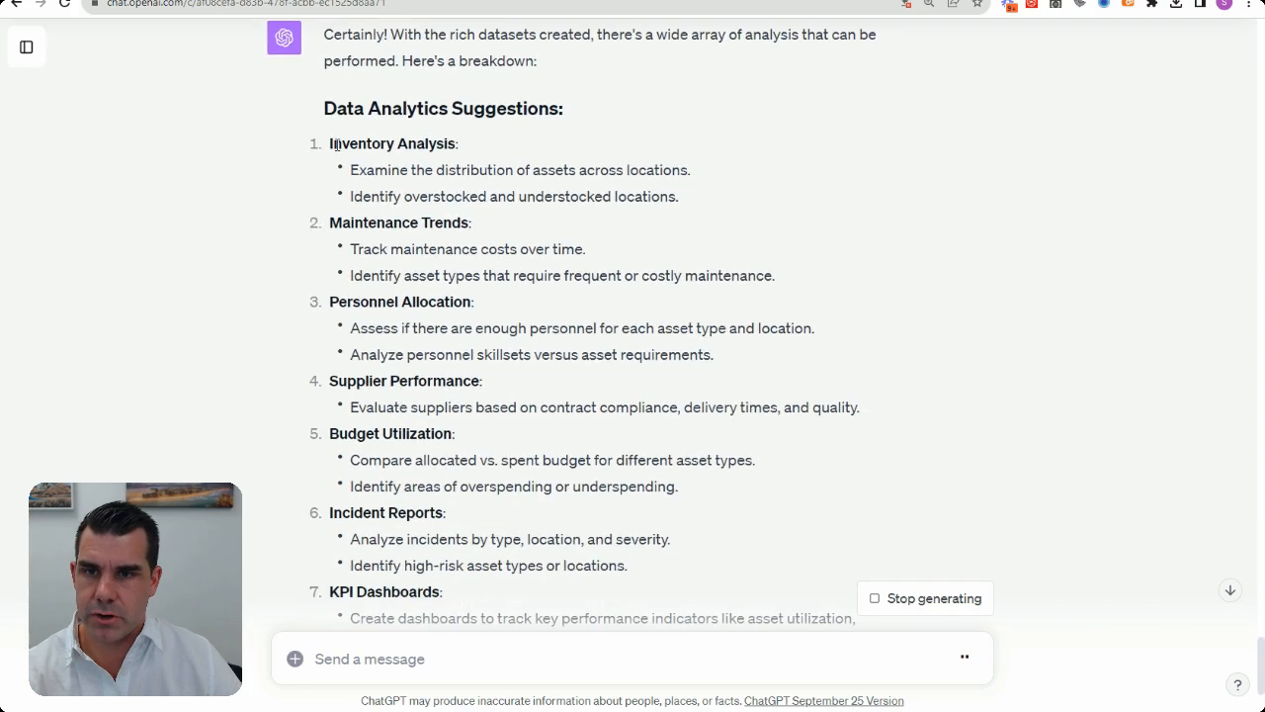
pyautogui.scroll(-3)
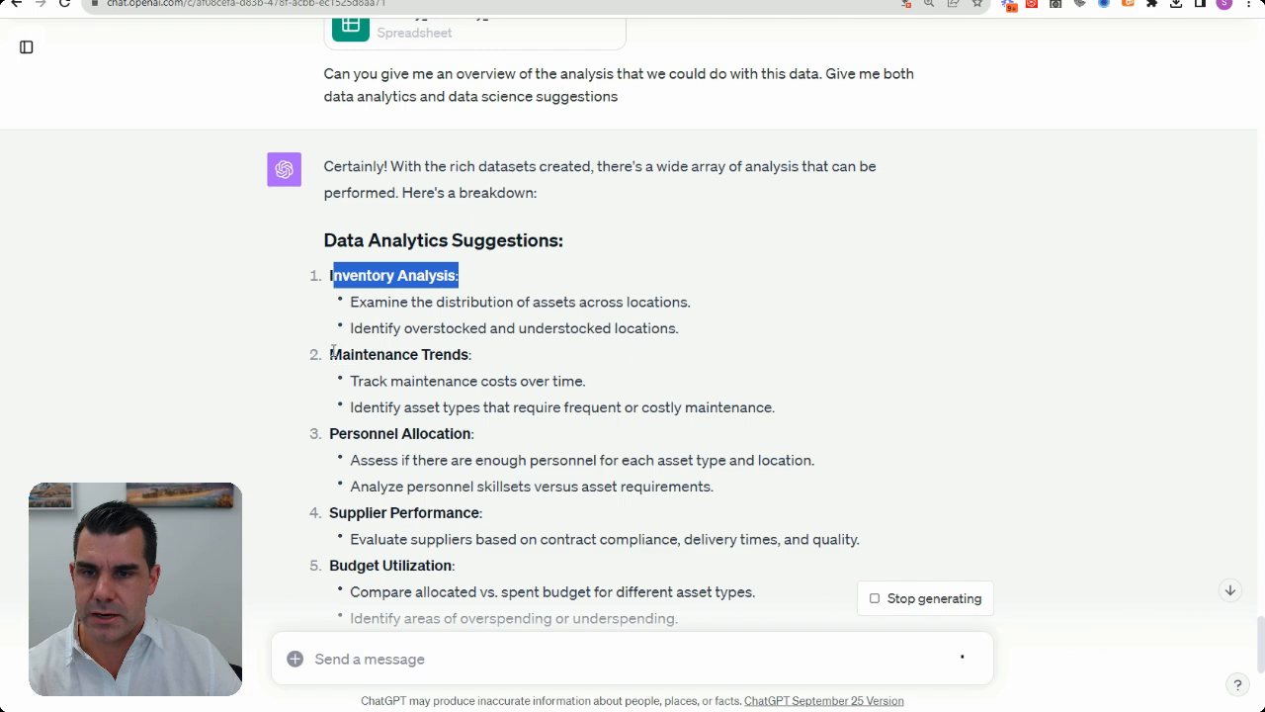
pyautogui.scroll(-3)
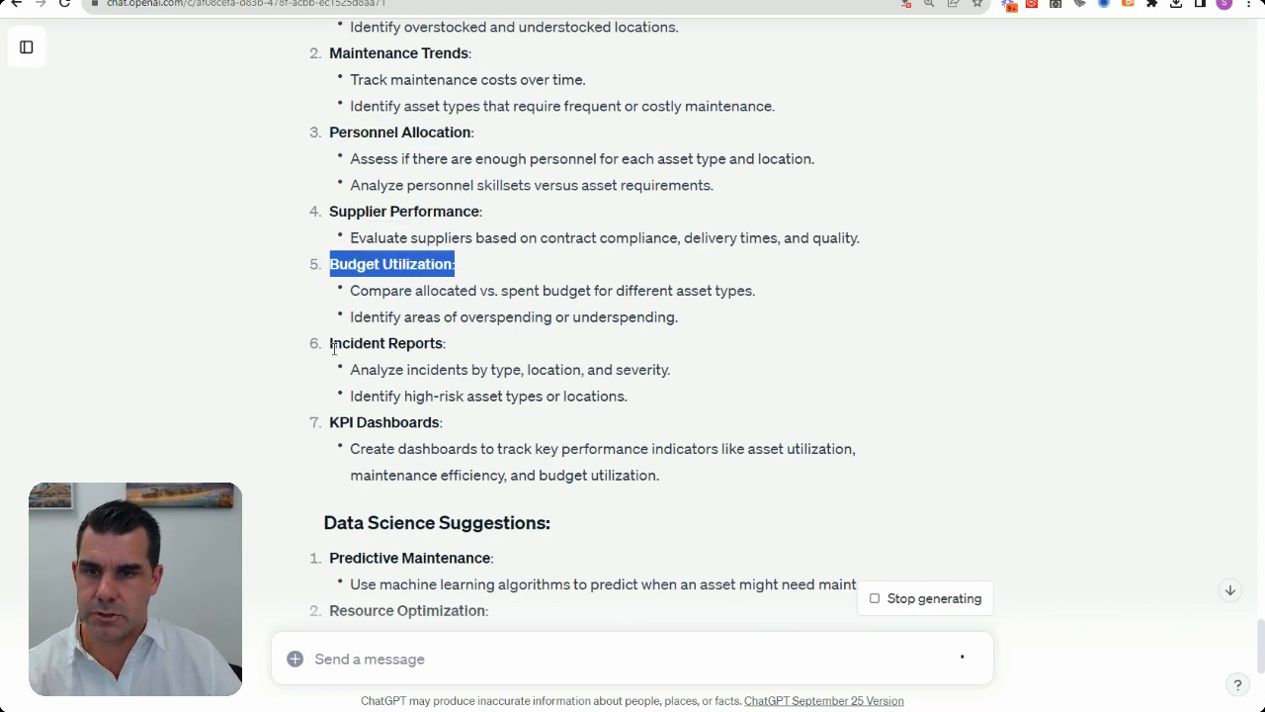
pyautogui.scroll(-3)
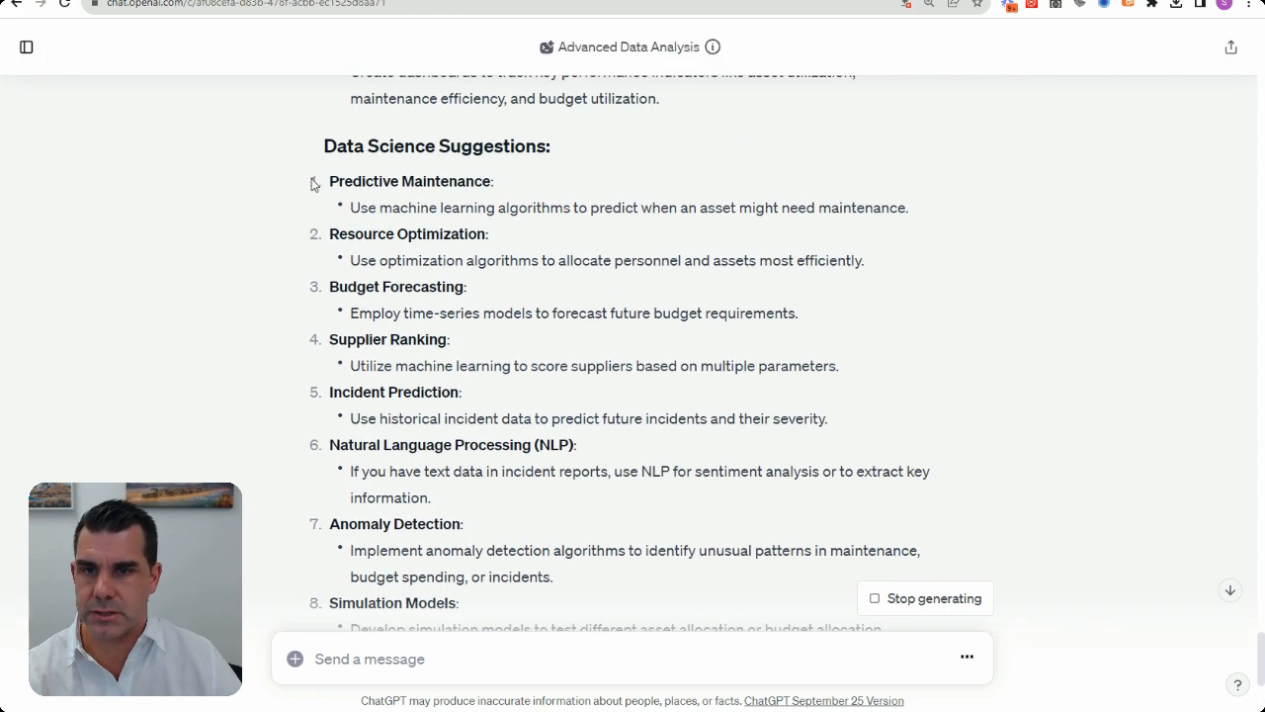
pyautogui.moveTo(387, 292)
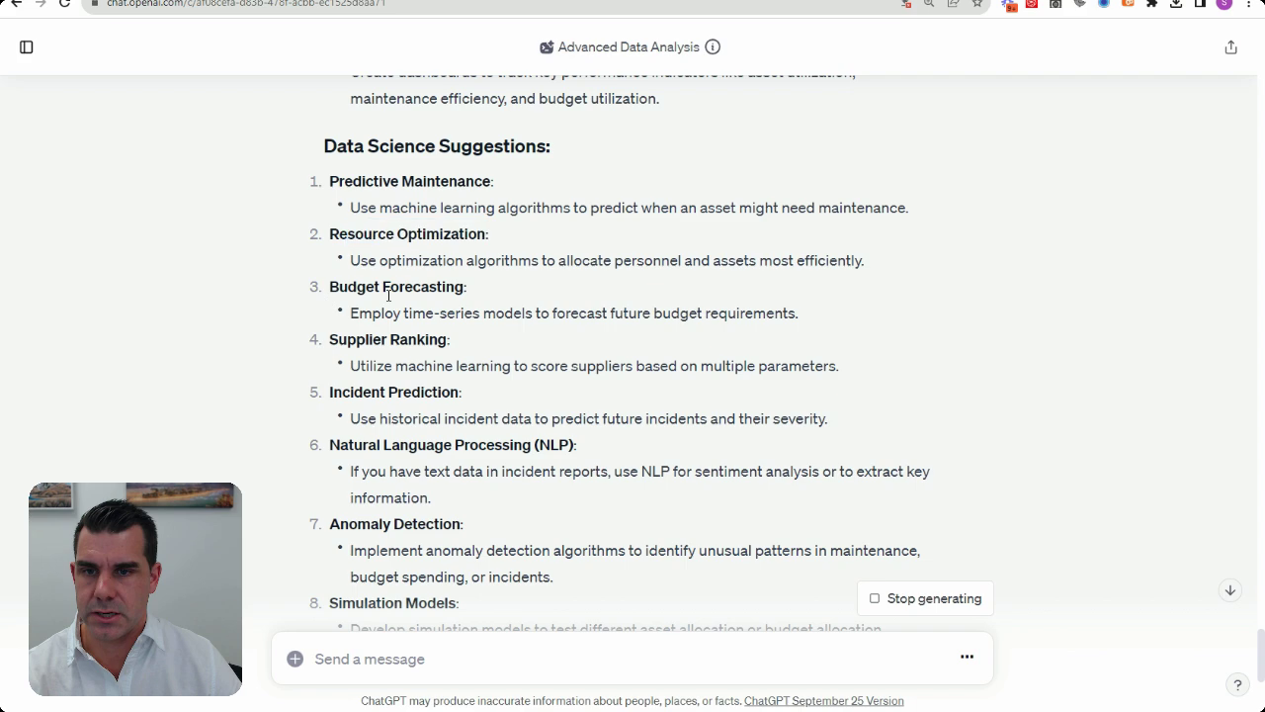
# Read the Data Science Suggestions, highlighting Incident Prediction and the phrase sentiment analysis
pyautogui.doubleClick(387, 340)
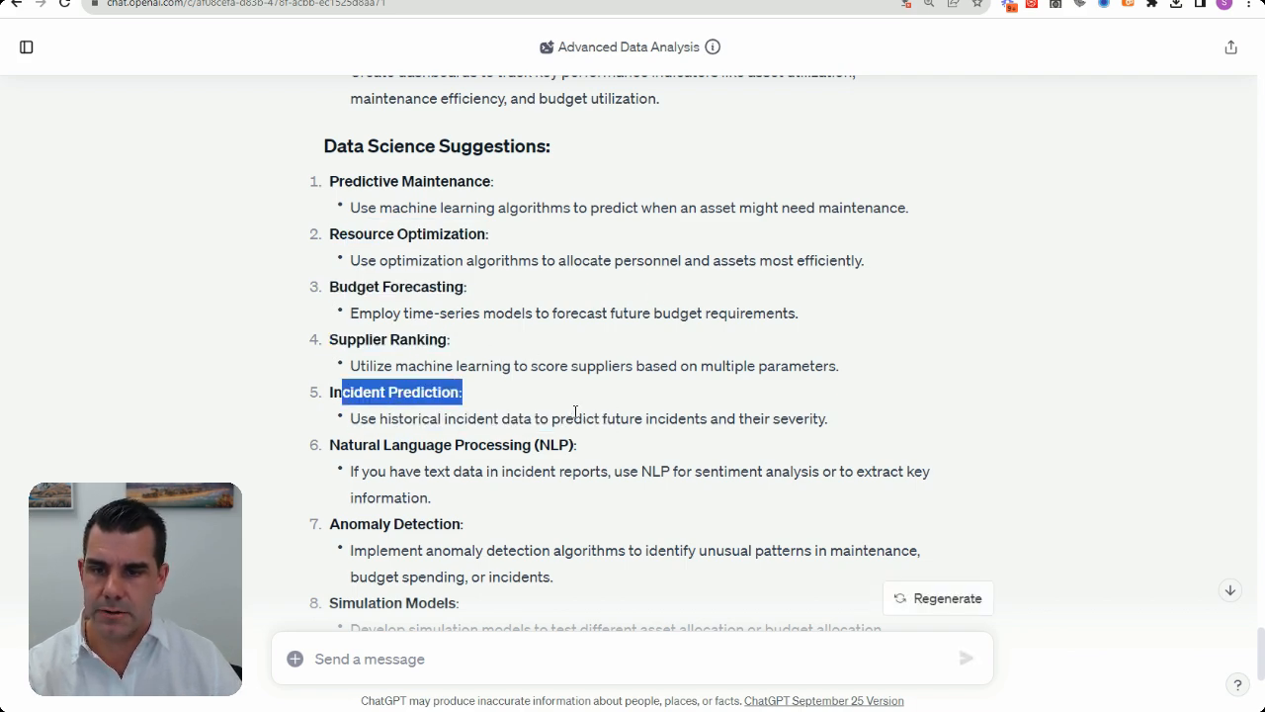
pyautogui.scroll(-3)
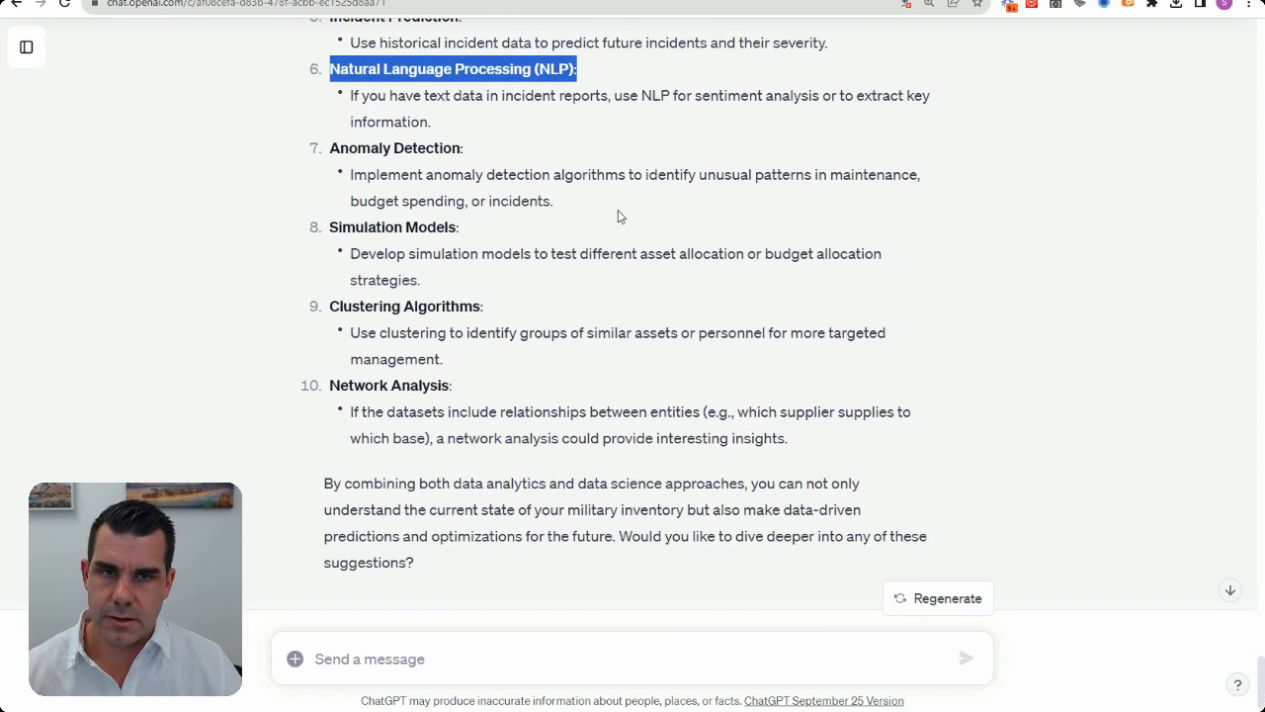
pyautogui.moveTo(690, 95); pyautogui.dragTo(819, 94)
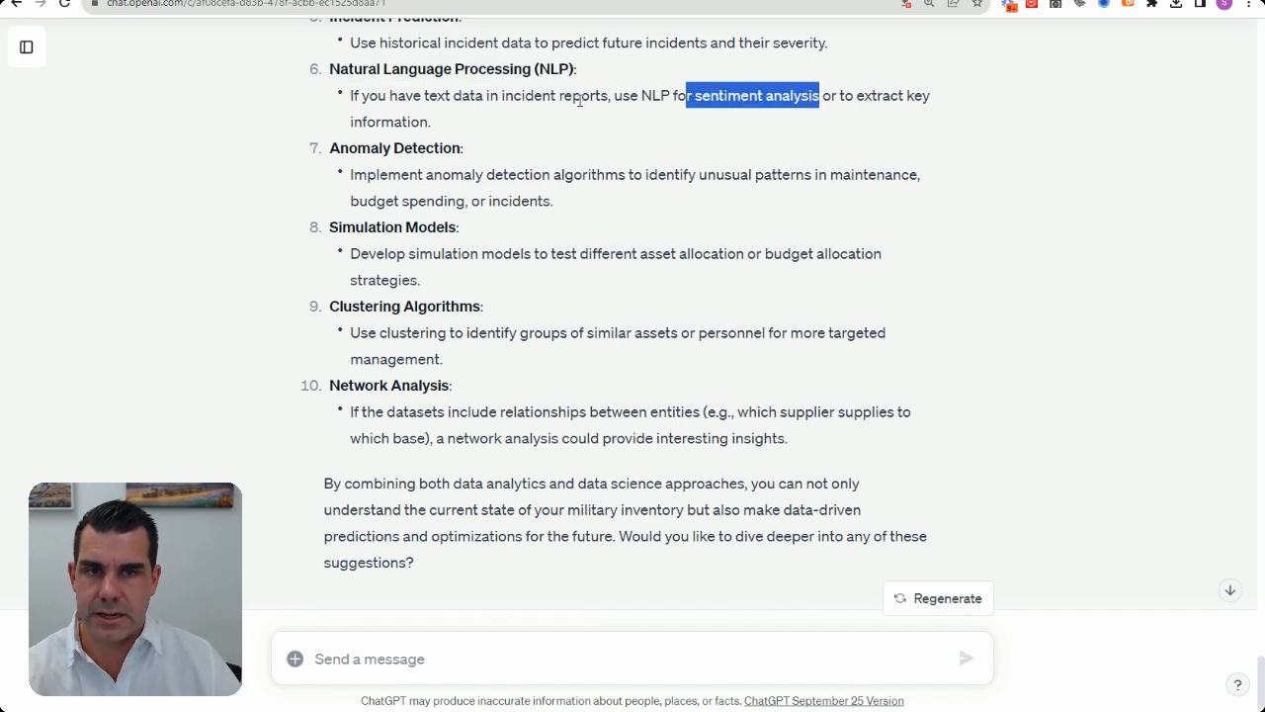
pyautogui.scroll(-3)
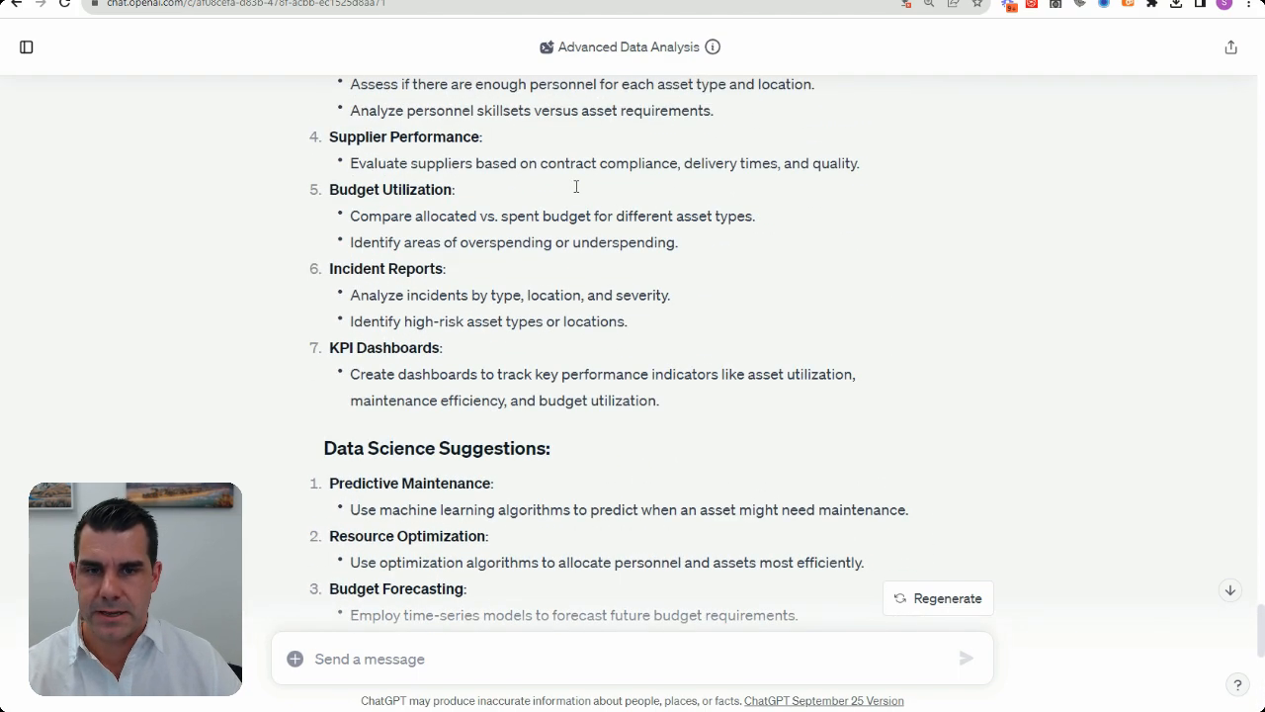
pyautogui.scroll(3)
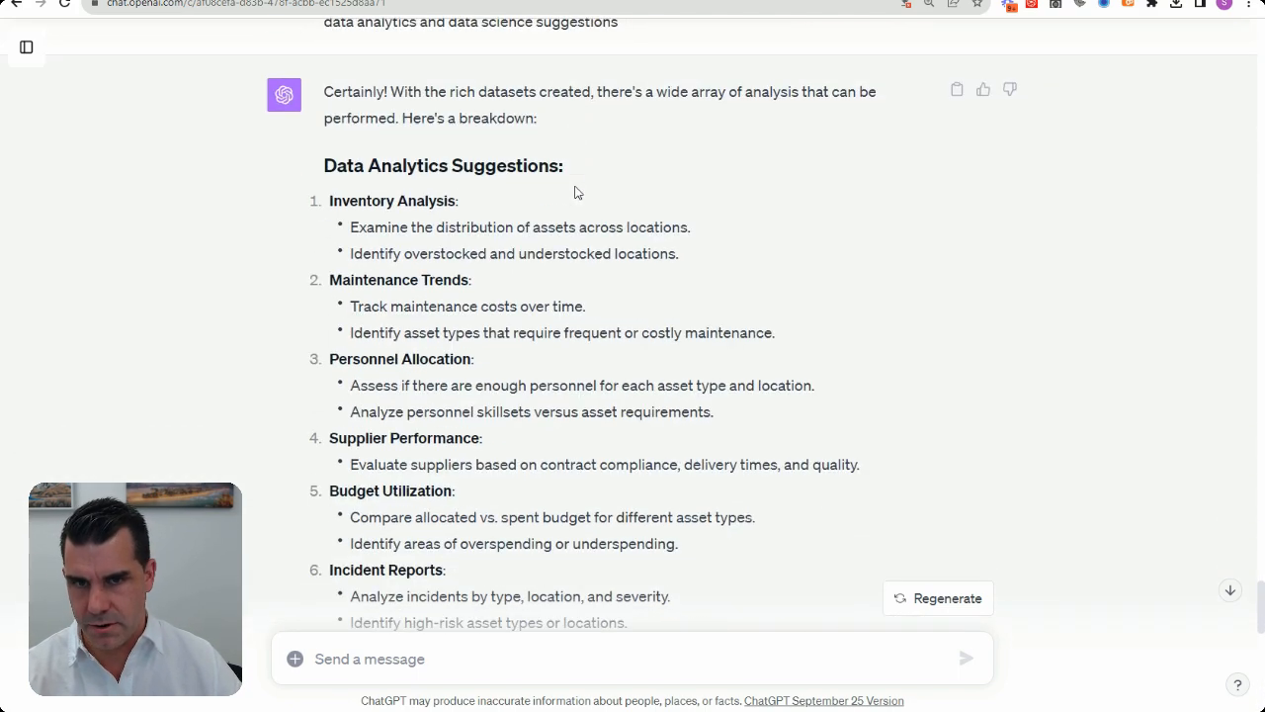
pyautogui.scroll(-3)
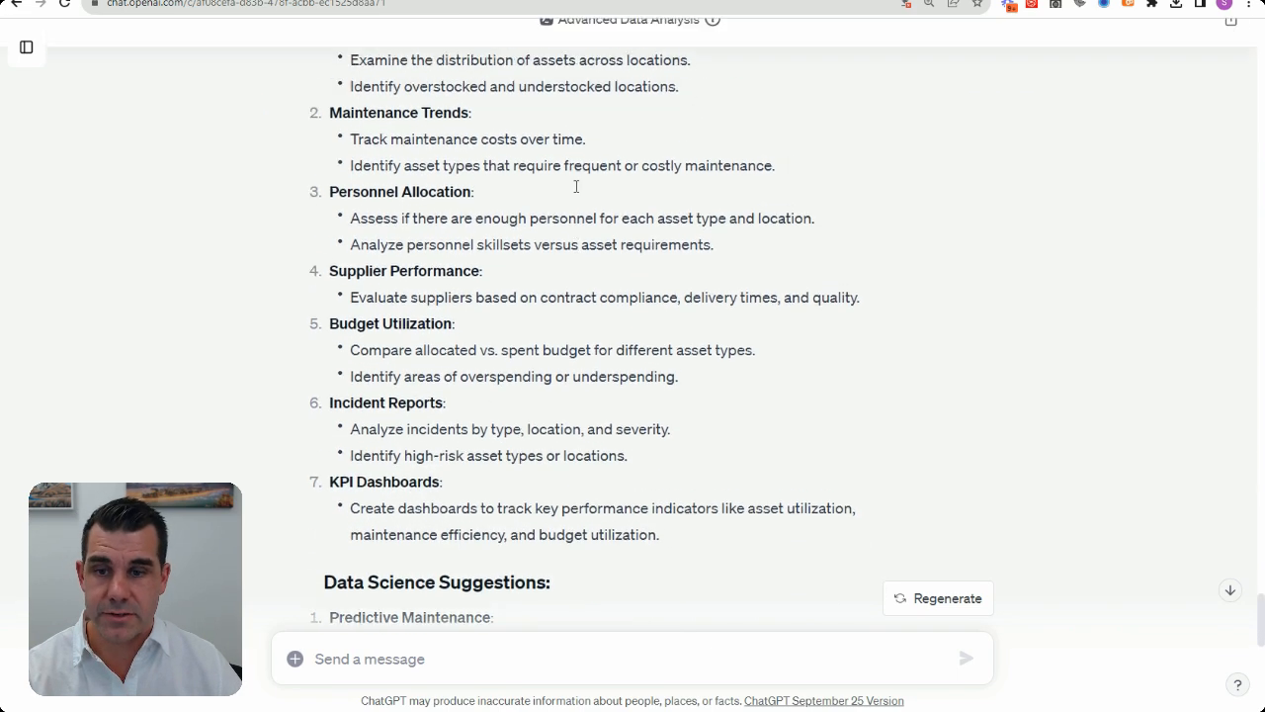
pyautogui.scroll(3)
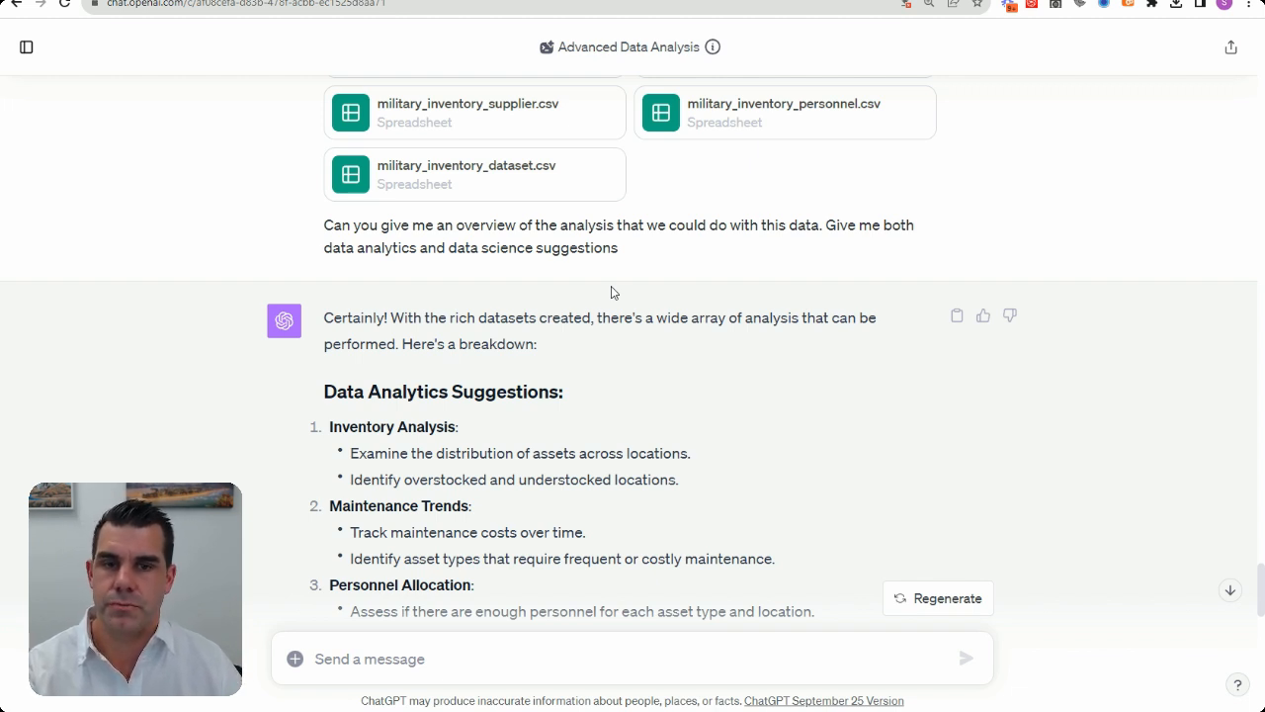
pyautogui.moveTo(617, 289)
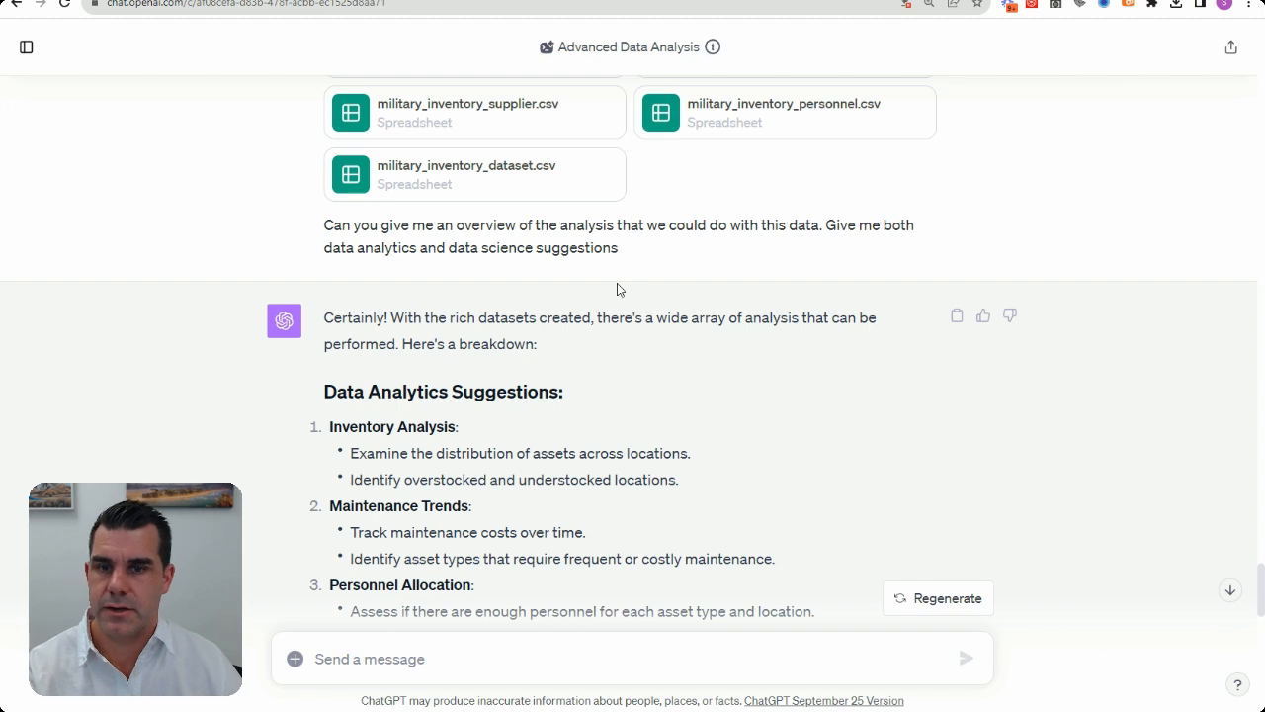
pyautogui.scroll(-3)
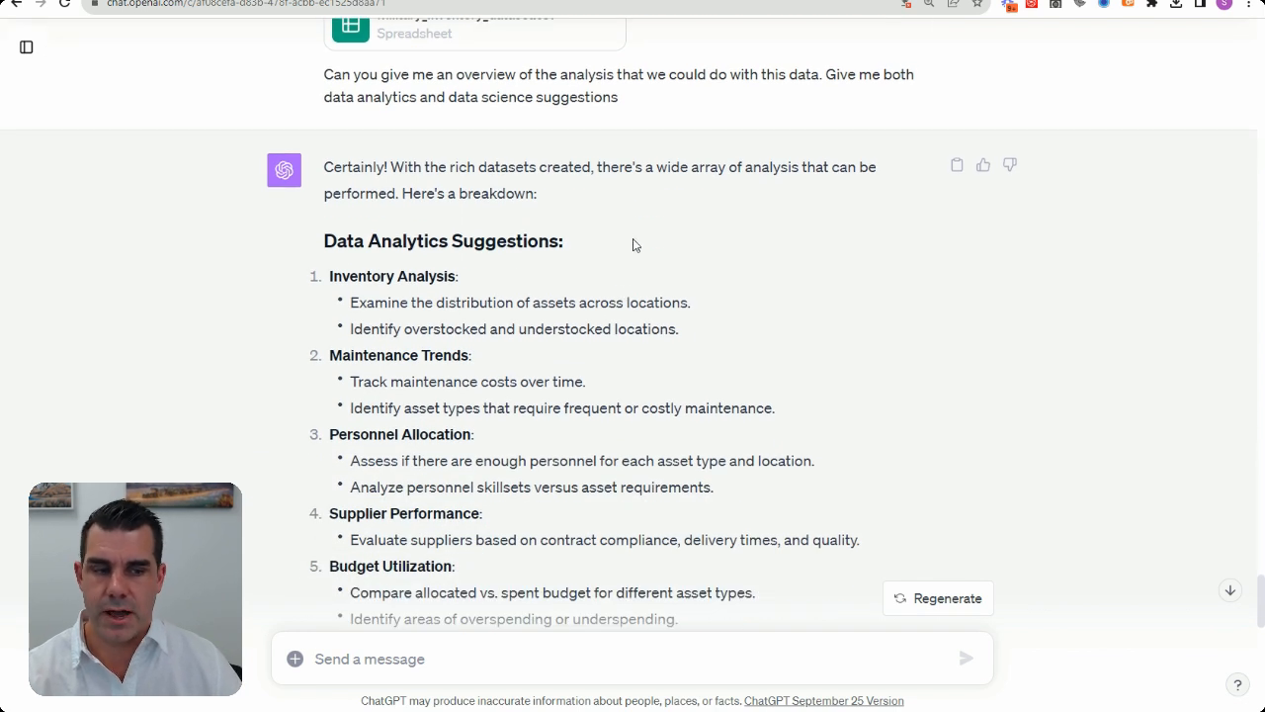
pyautogui.moveTo(638, 241)
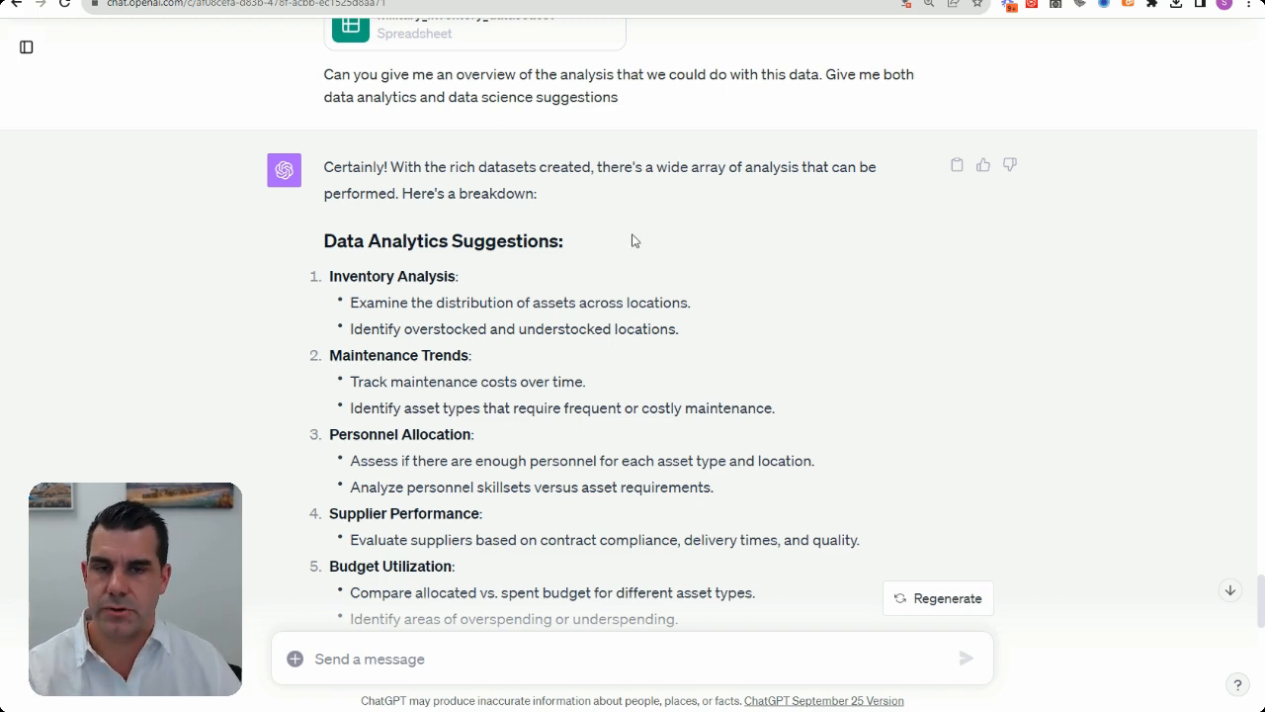
pyautogui.scroll(-3)
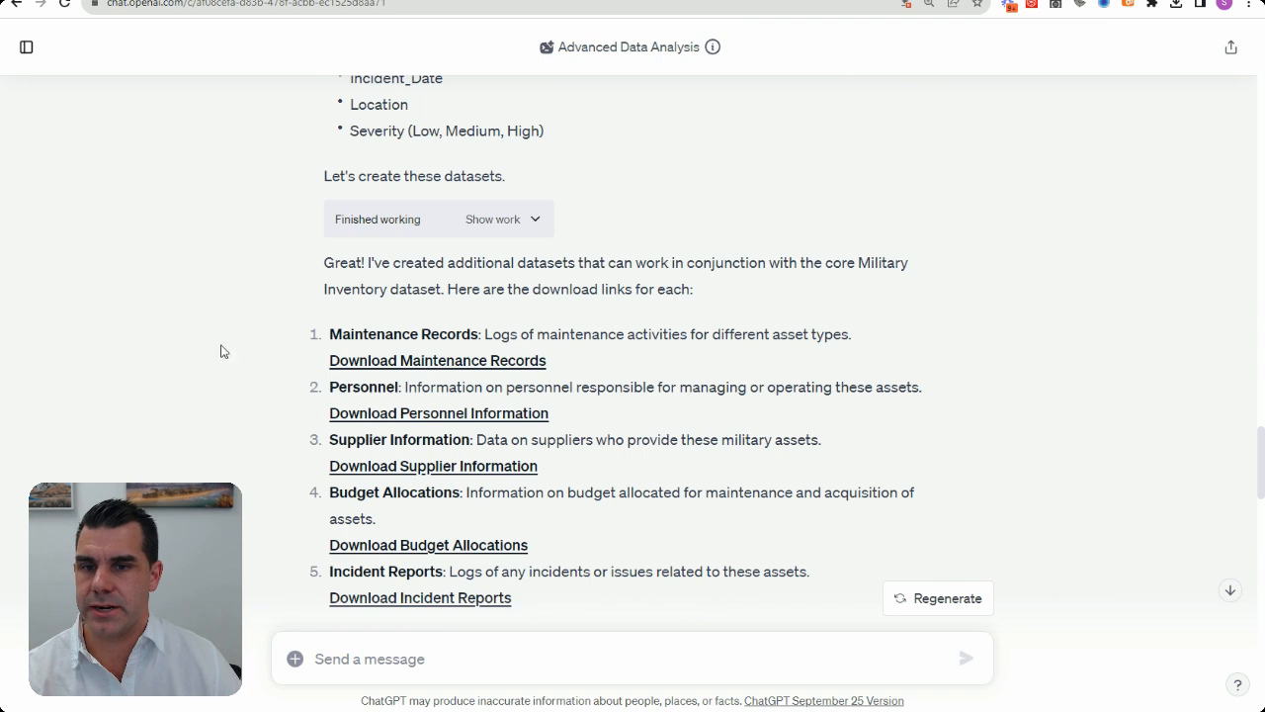
pyautogui.scroll(-3)
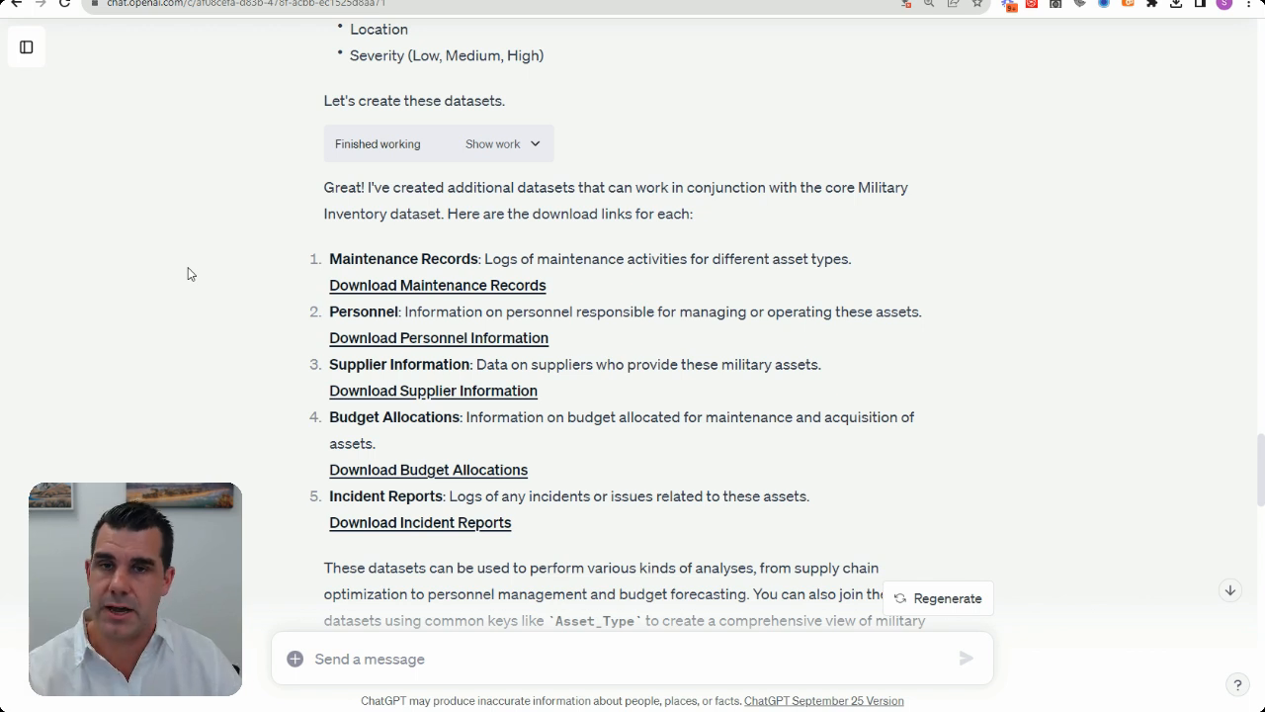
pyautogui.moveTo(148, 272)
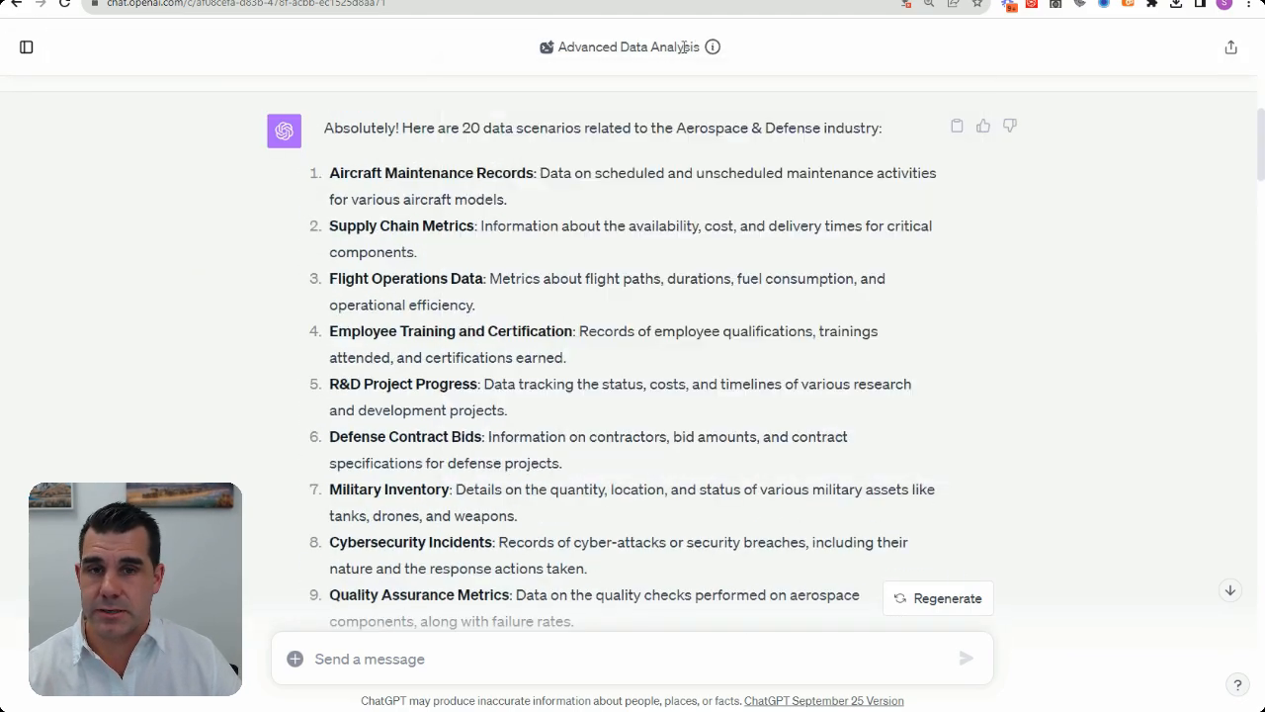
pyautogui.click(711, 47)
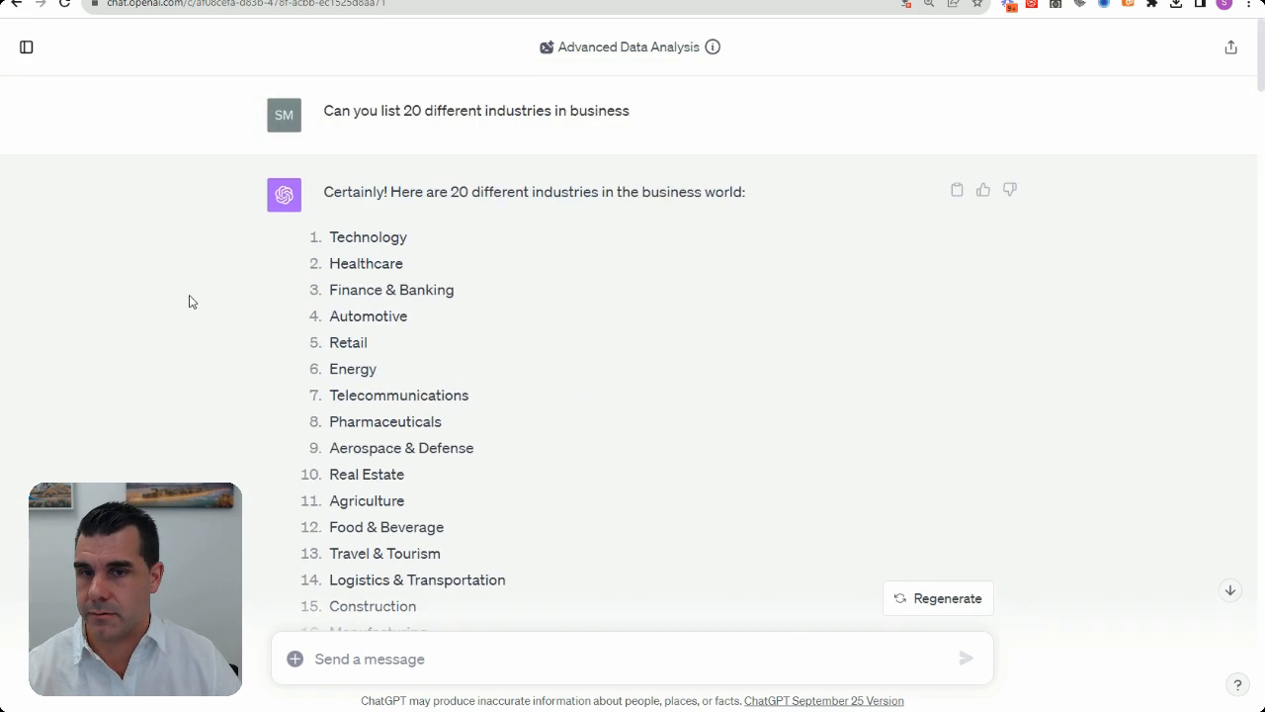
pyautogui.moveTo(628, 127)
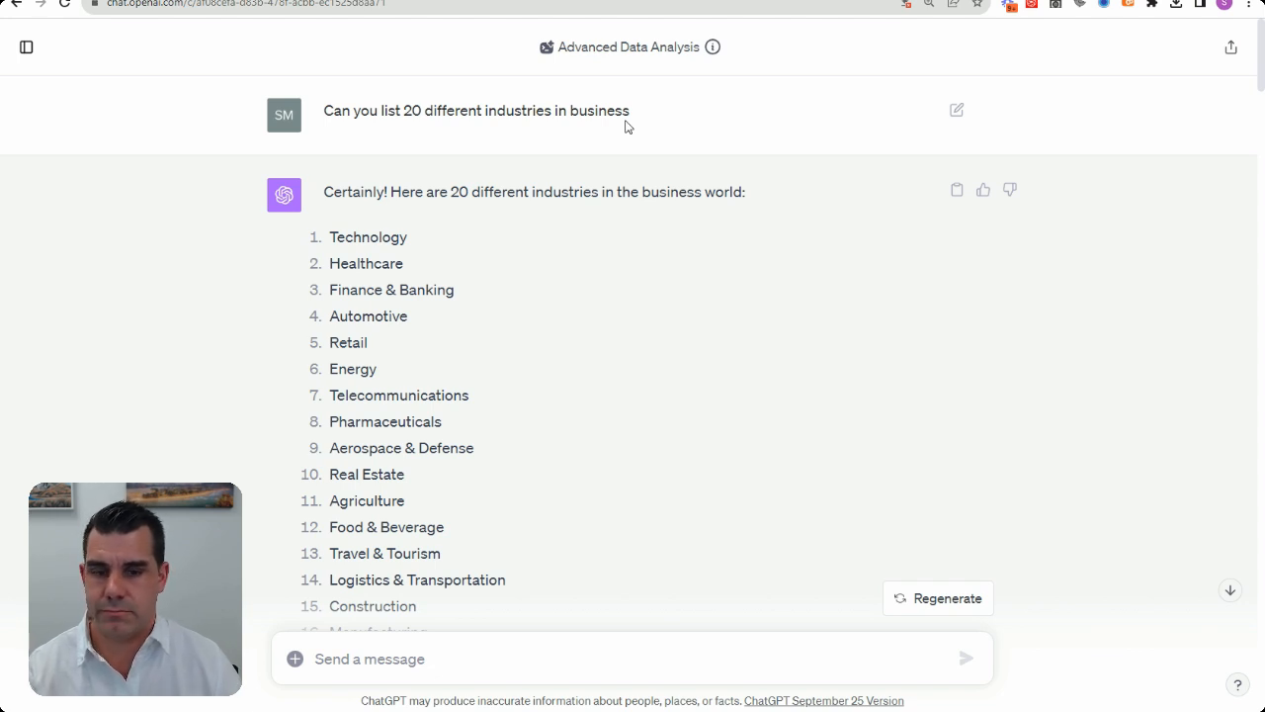
pyautogui.moveTo(648, 101)
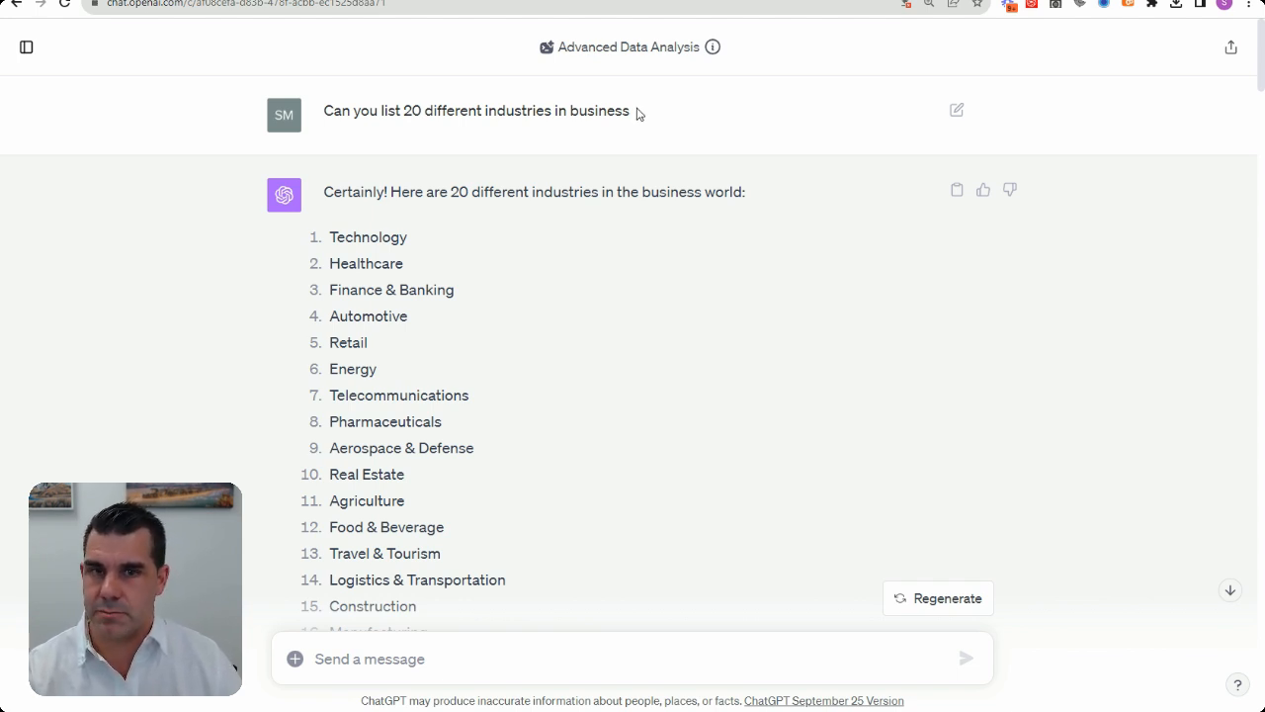
pyautogui.moveTo(47, 62)
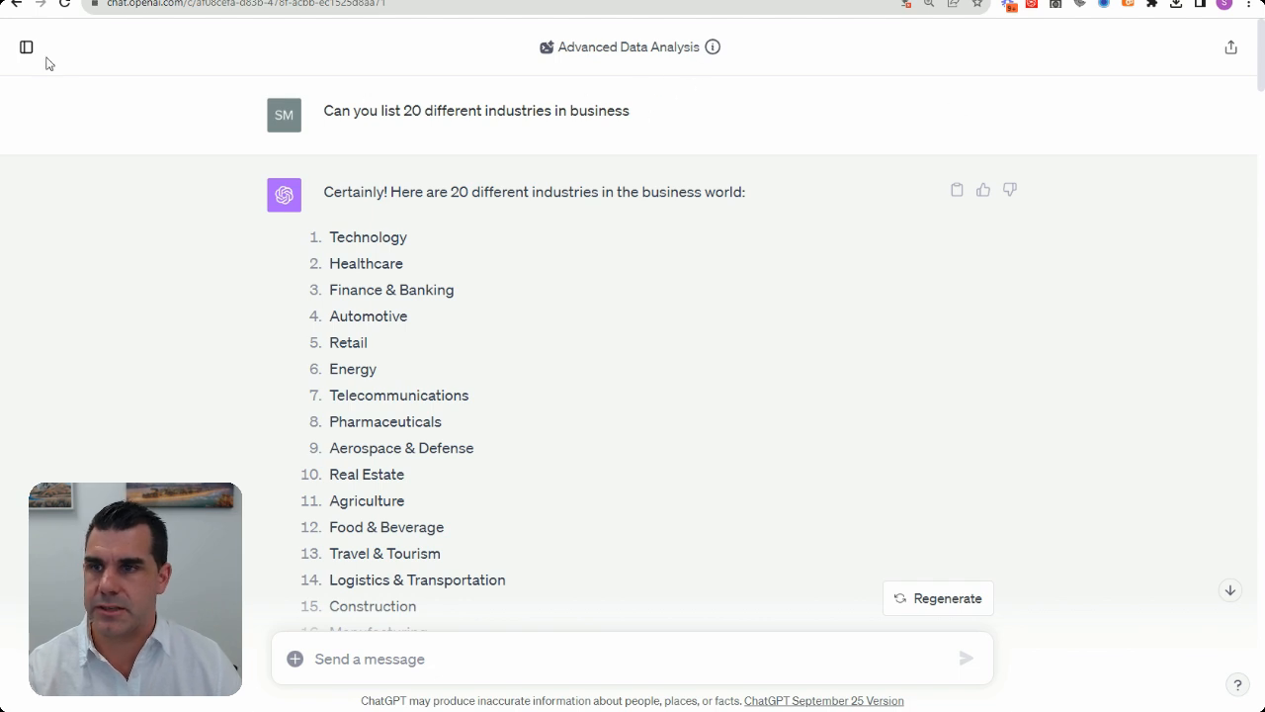
pyautogui.moveTo(27, 47)
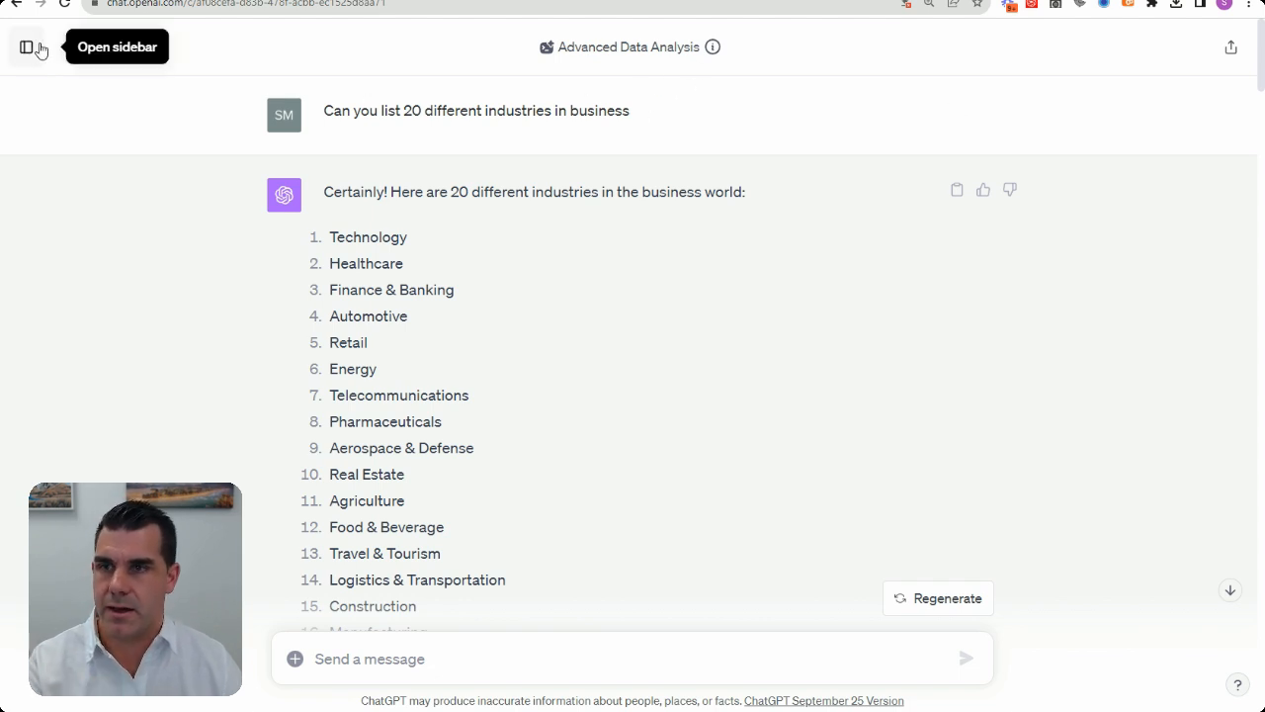
pyautogui.moveTo(115, 107)
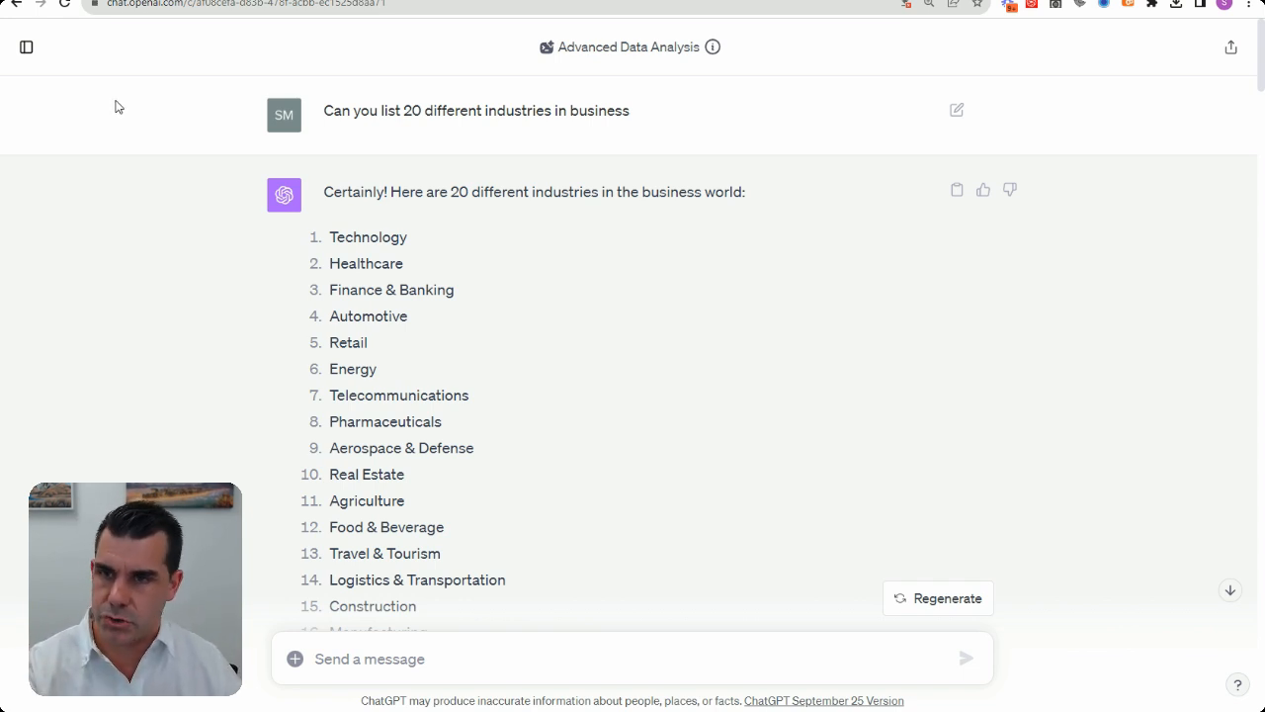
pyautogui.scroll(-3)
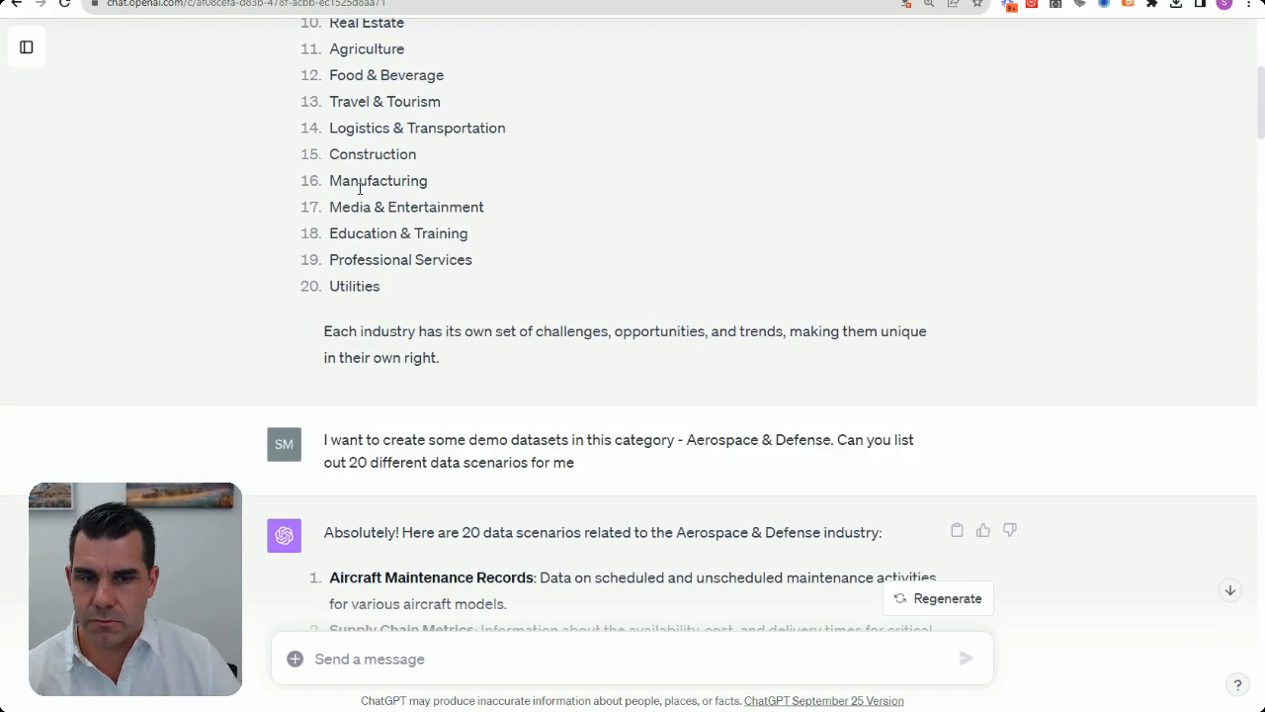
pyautogui.scroll(-3)
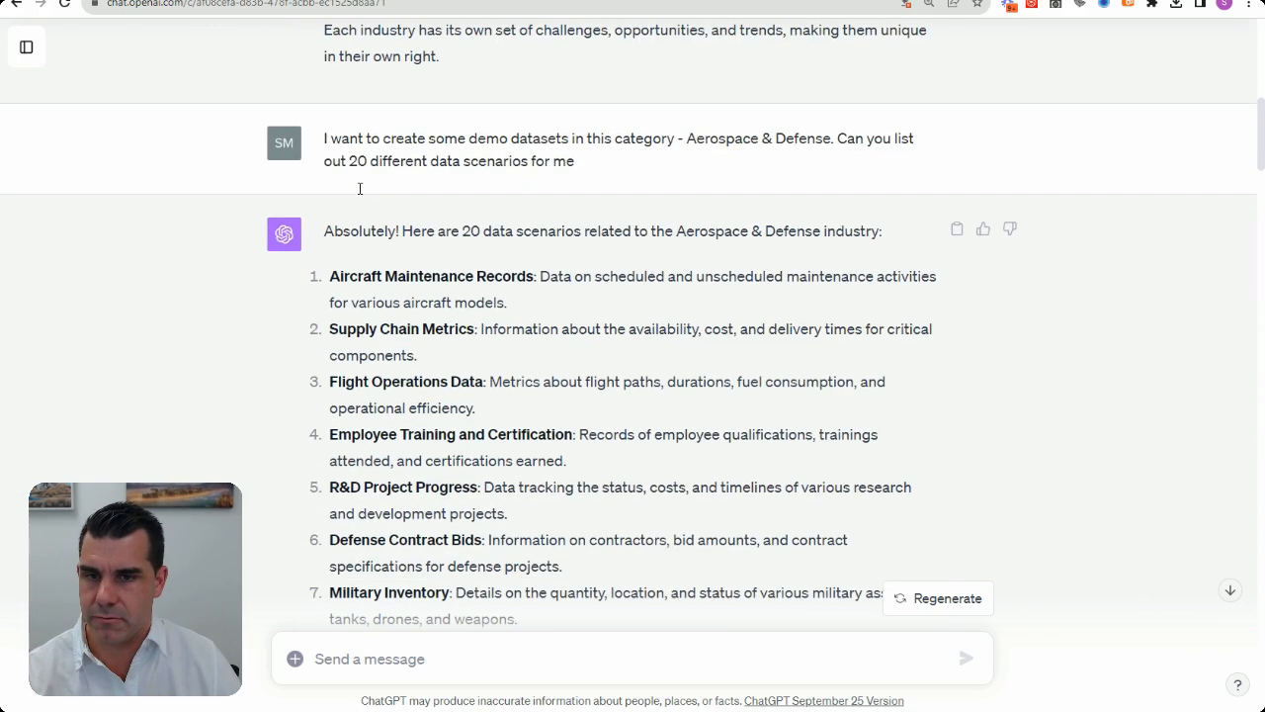
pyautogui.scroll(-3)
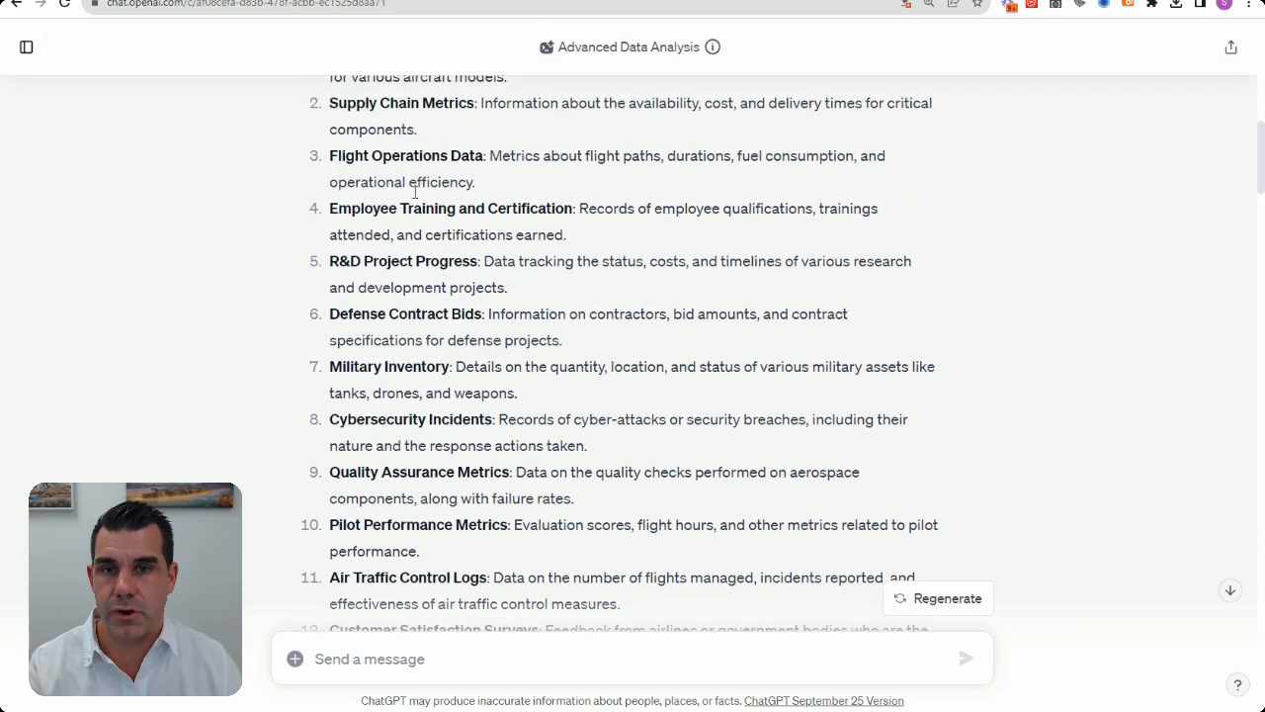
pyautogui.scroll(3)
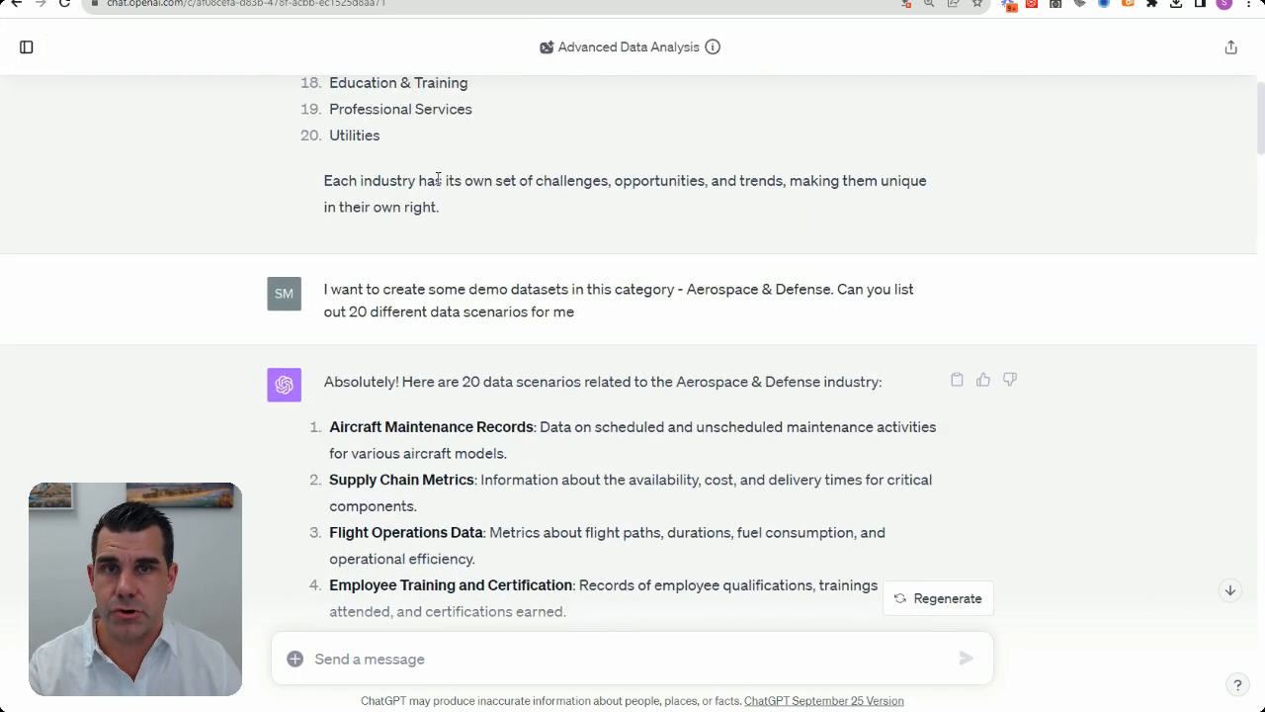